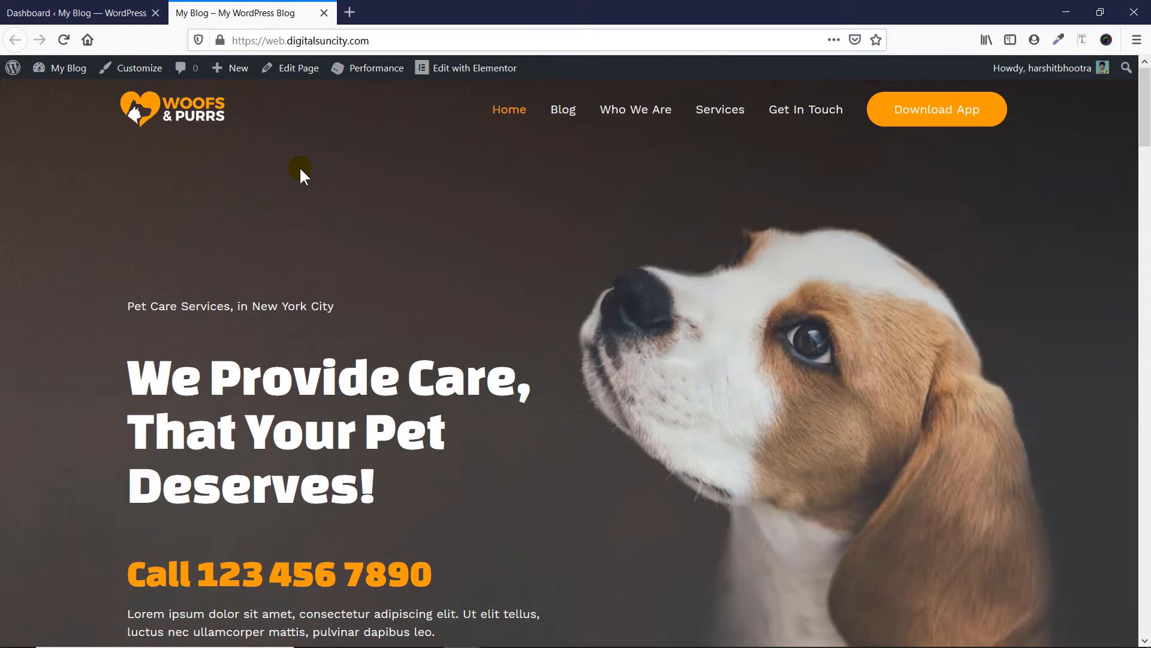
{"action": "mouse_move", "coordinate": [563, 110]}
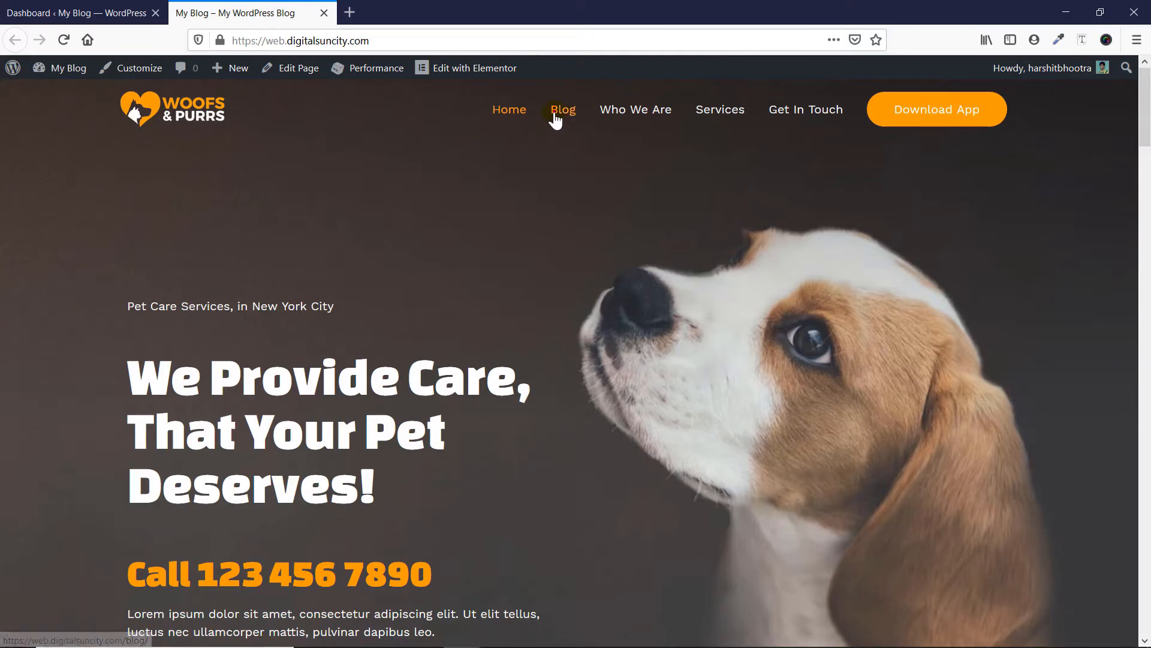
- Open the site's Blog page and browse posts like 'Dog Treats and Snacks: What's Healthy?'
{"action": "left_click", "coordinate": [563, 109]}
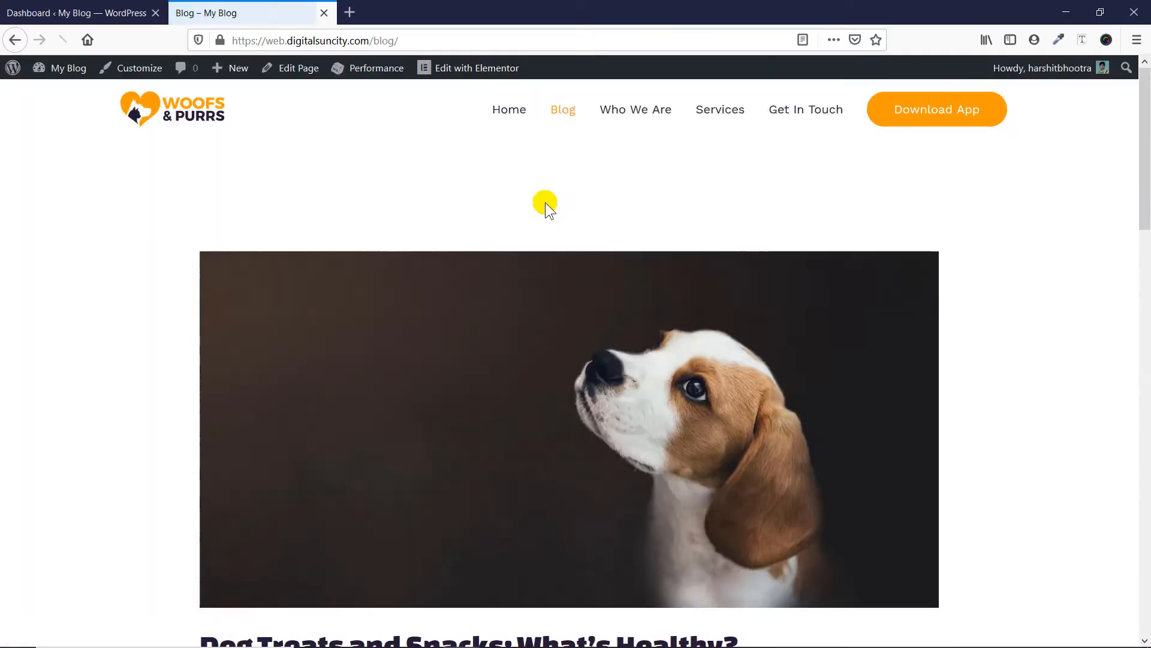
{"action": "scroll", "scroll_direction": "down", "scroll_amount": 3}
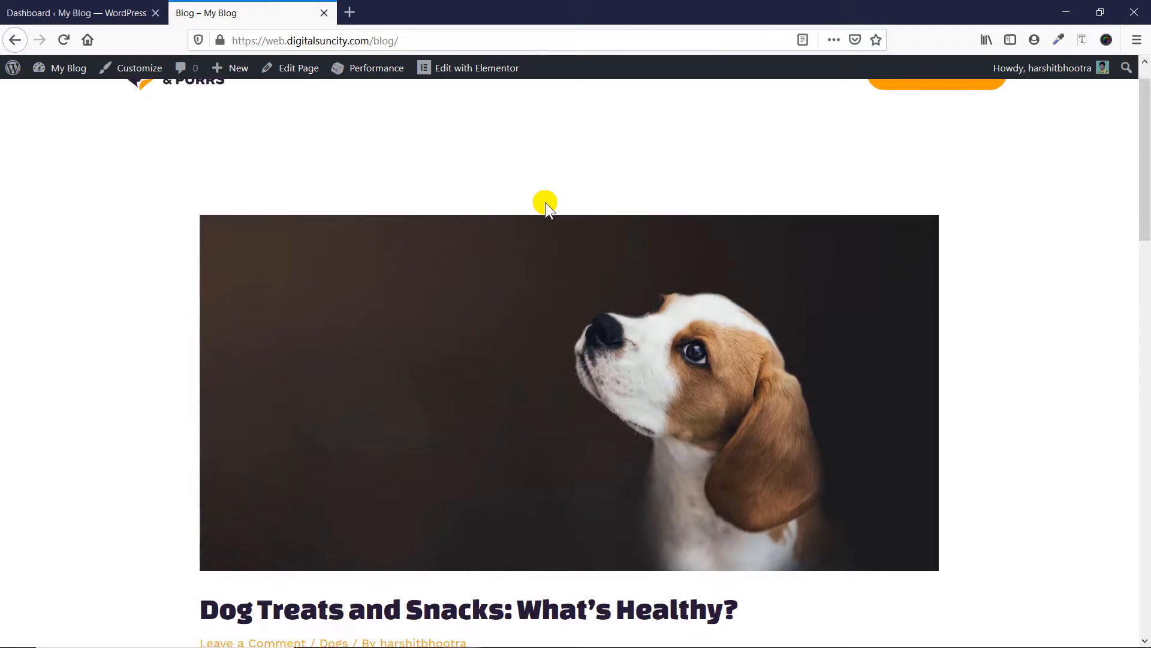
{"action": "scroll", "scroll_direction": "down", "scroll_amount": 3}
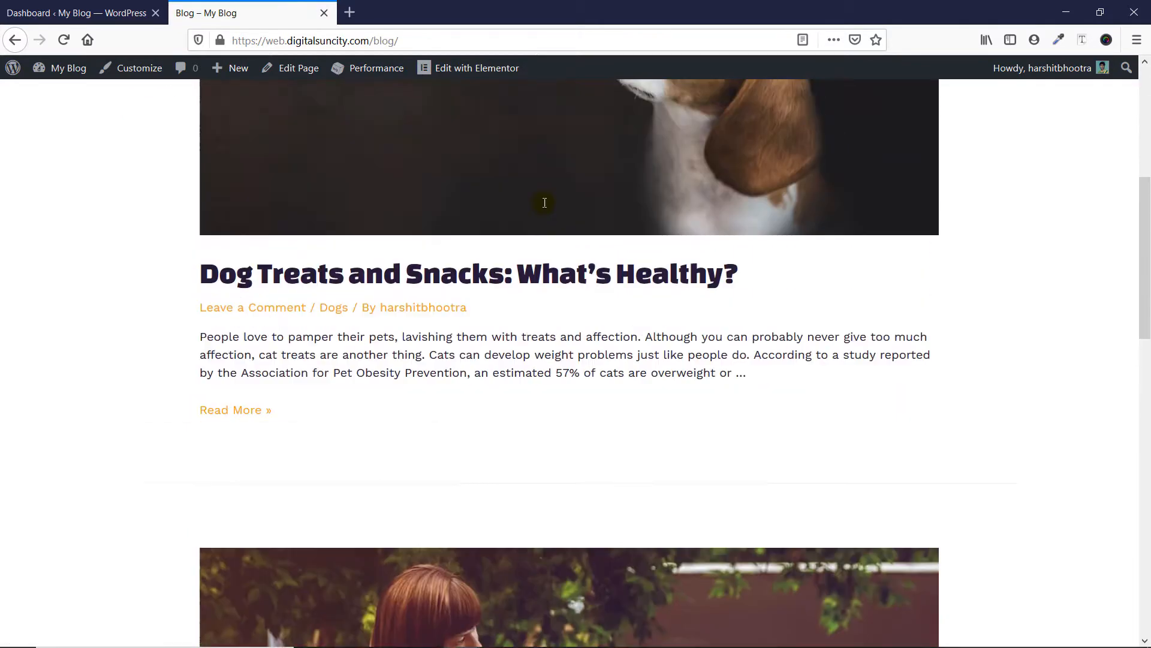
{"action": "scroll", "scroll_direction": "up", "scroll_amount": 3}
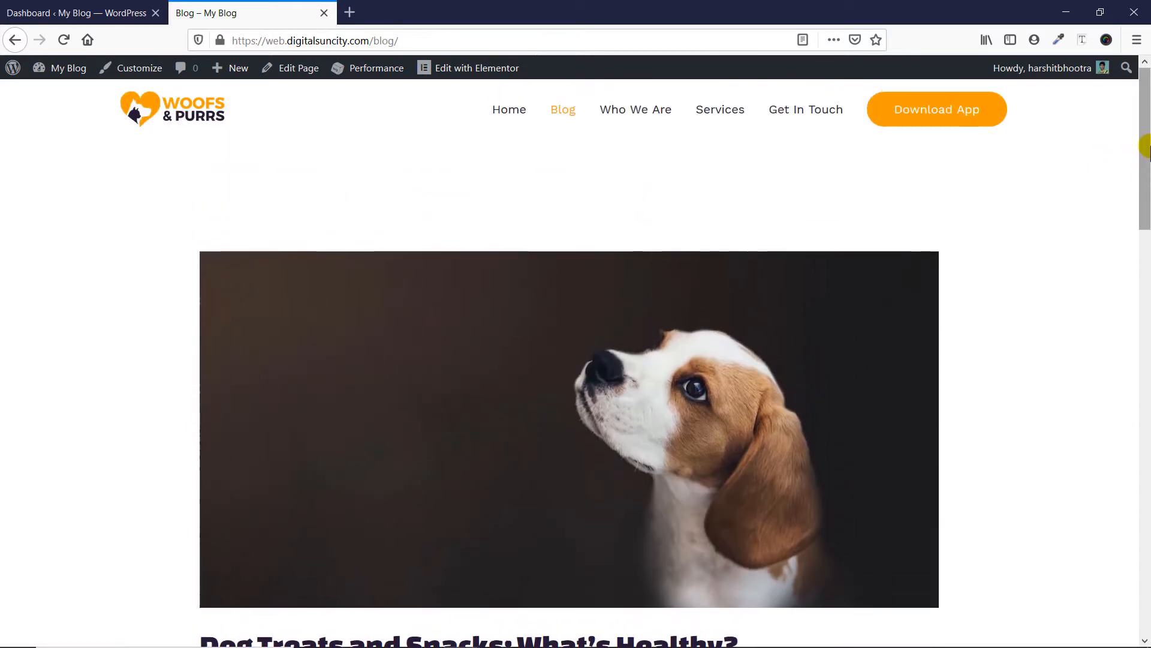
{"action": "scroll", "scroll_direction": "down", "scroll_amount": 3}
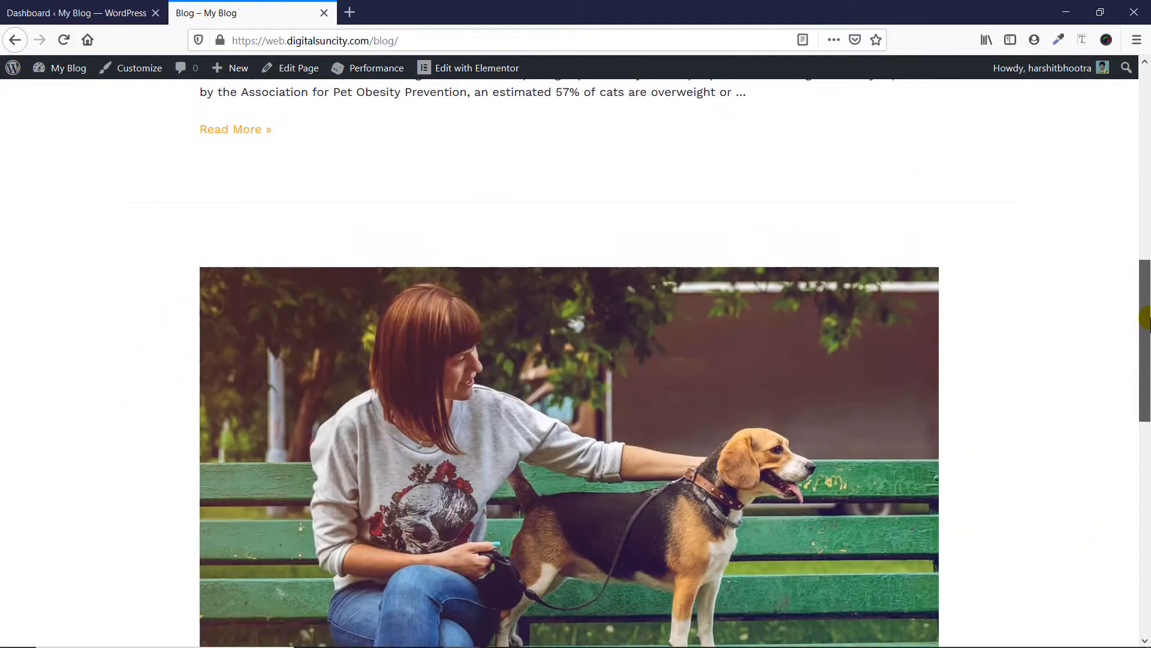
{"action": "scroll", "scroll_direction": "up", "scroll_amount": 3}
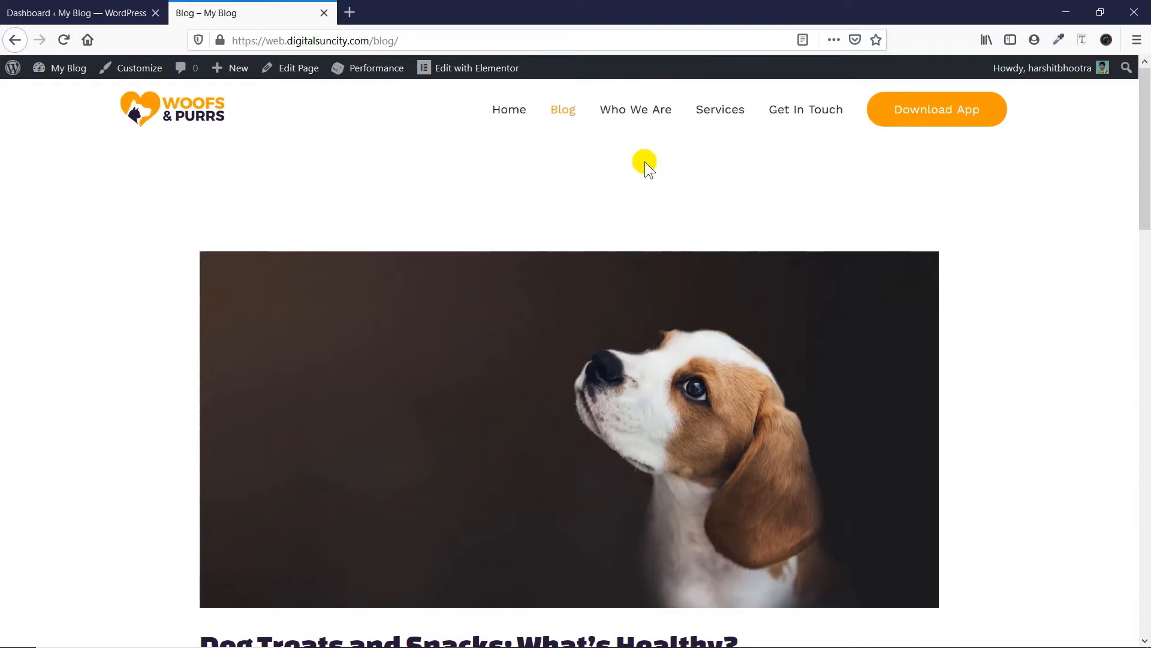
{"action": "mouse_move", "coordinate": [182, 217]}
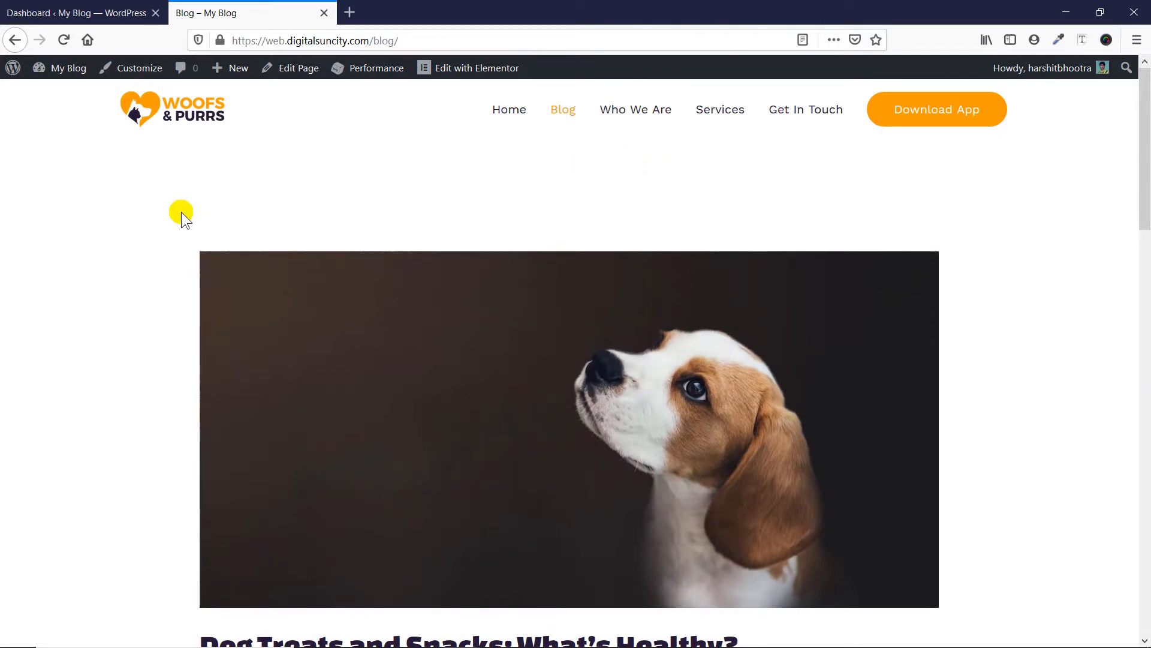
{"action": "mouse_move", "coordinate": [44, 13]}
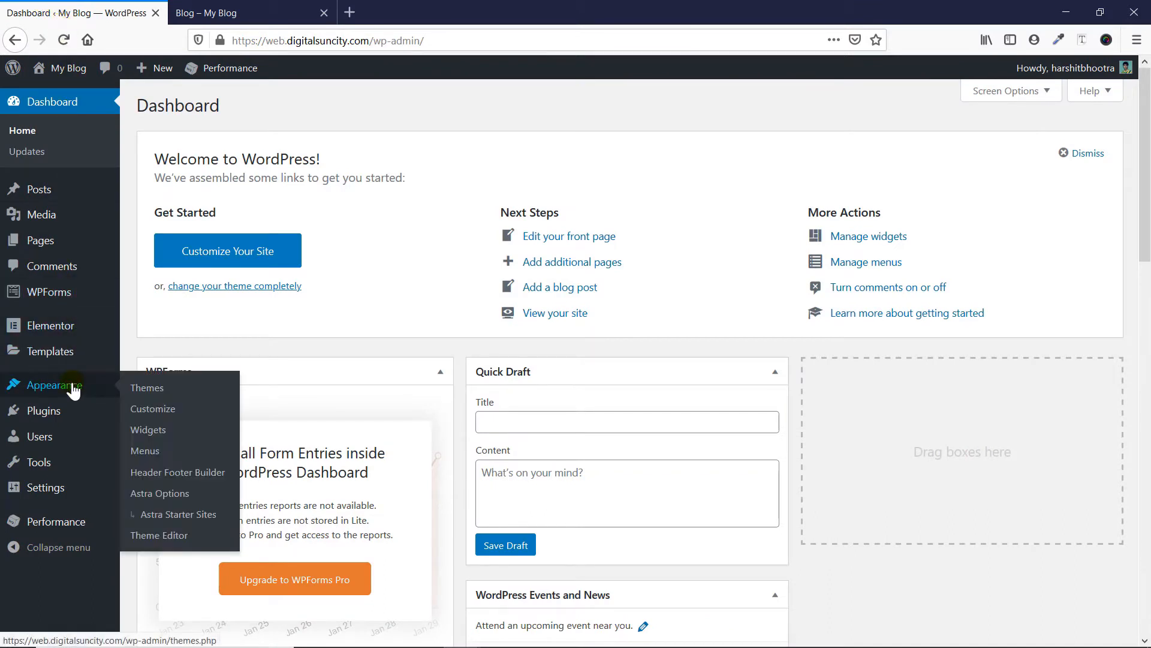
{"action": "mouse_move", "coordinate": [160, 493]}
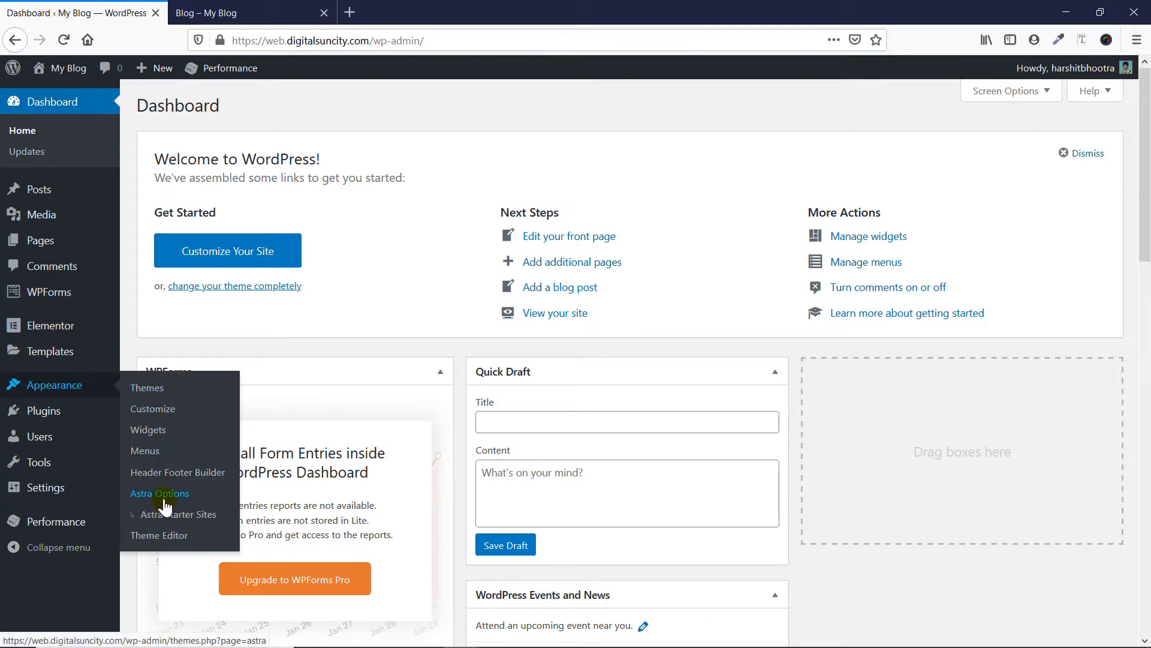
- Open Astra Options and scroll to the Available Astra Pro Modules list, including Blog Pro
{"action": "left_click", "coordinate": [159, 493]}
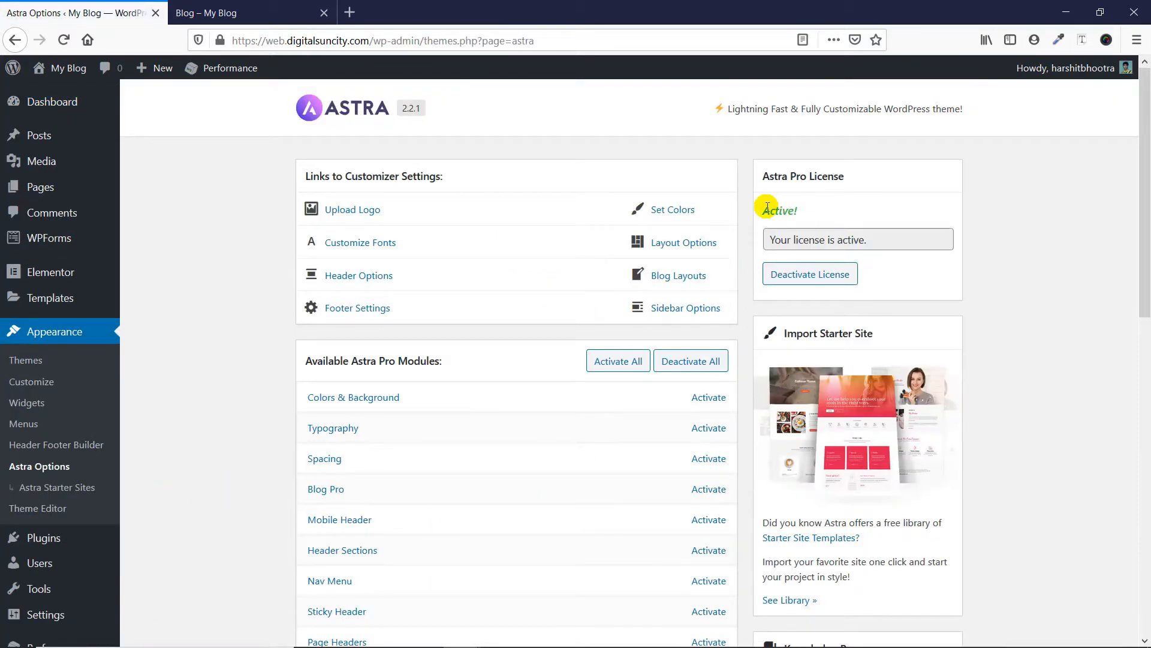
{"action": "mouse_move", "coordinate": [805, 216]}
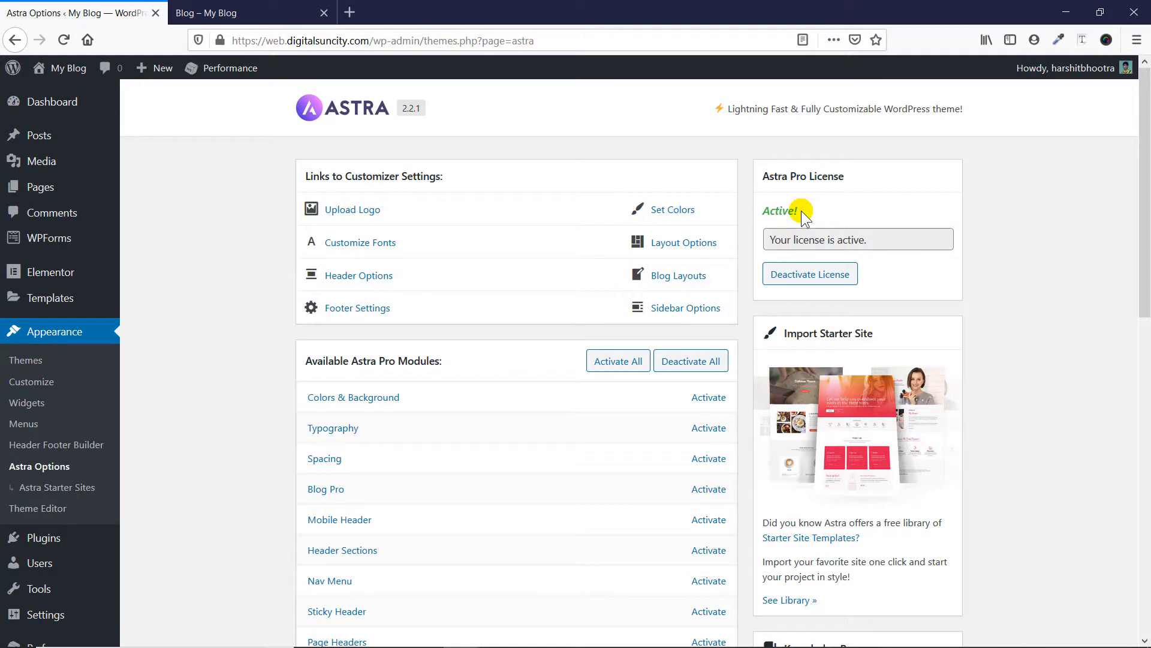
{"action": "mouse_move", "coordinate": [358, 192]}
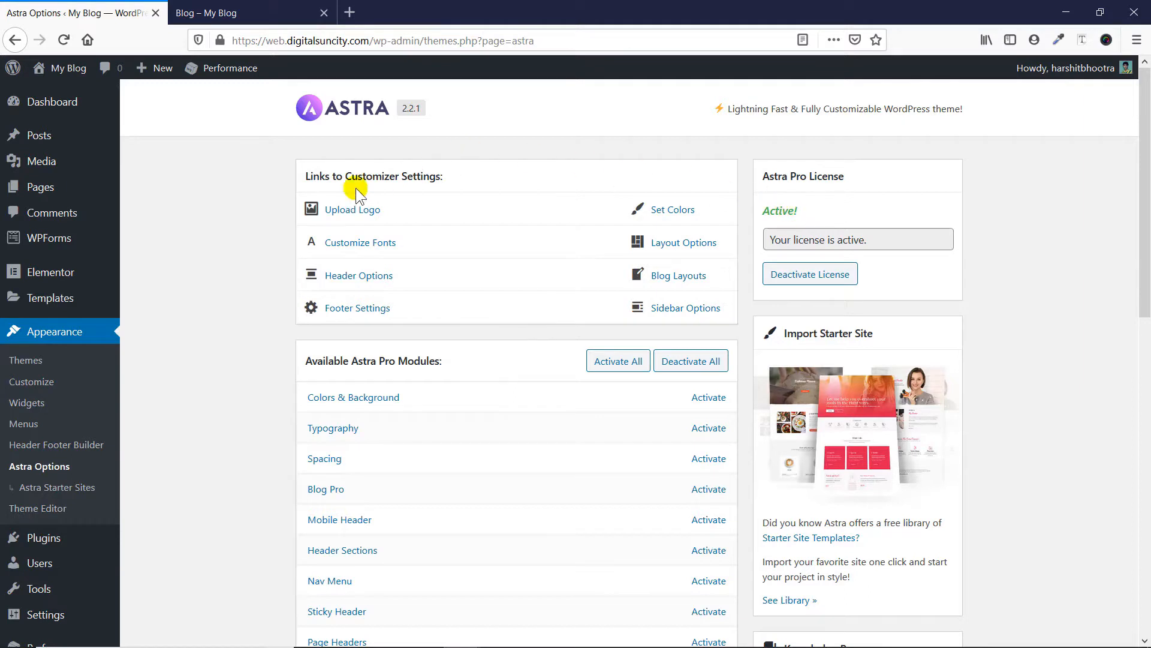
{"action": "mouse_move", "coordinate": [266, 208]}
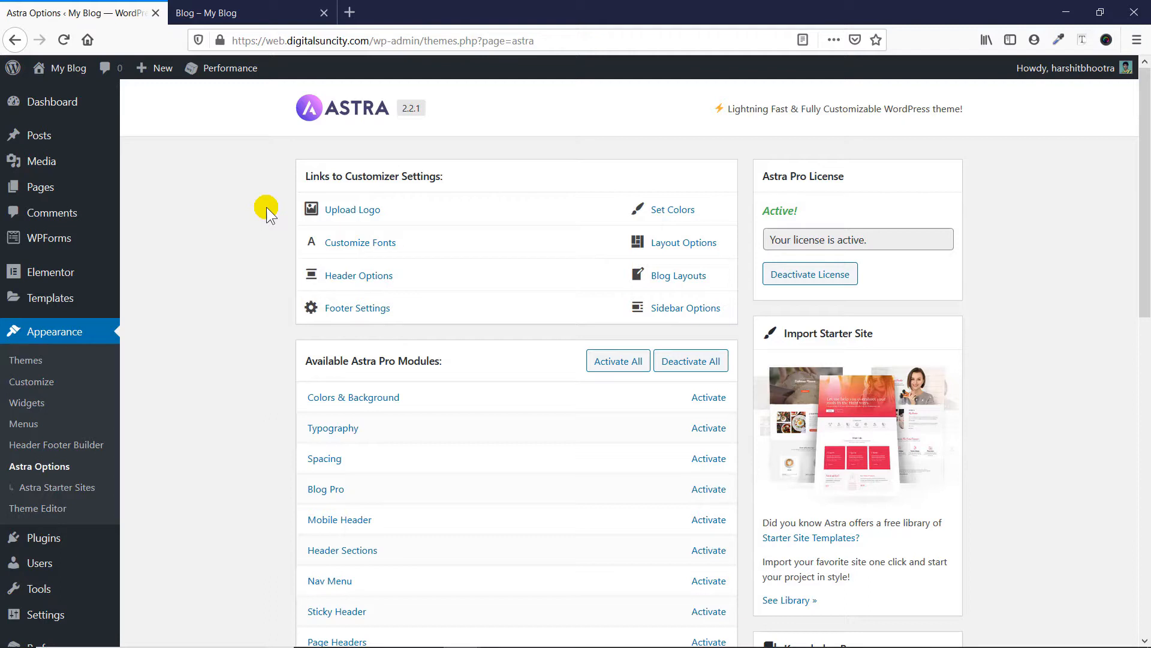
{"action": "scroll", "scroll_direction": "down", "scroll_amount": 3}
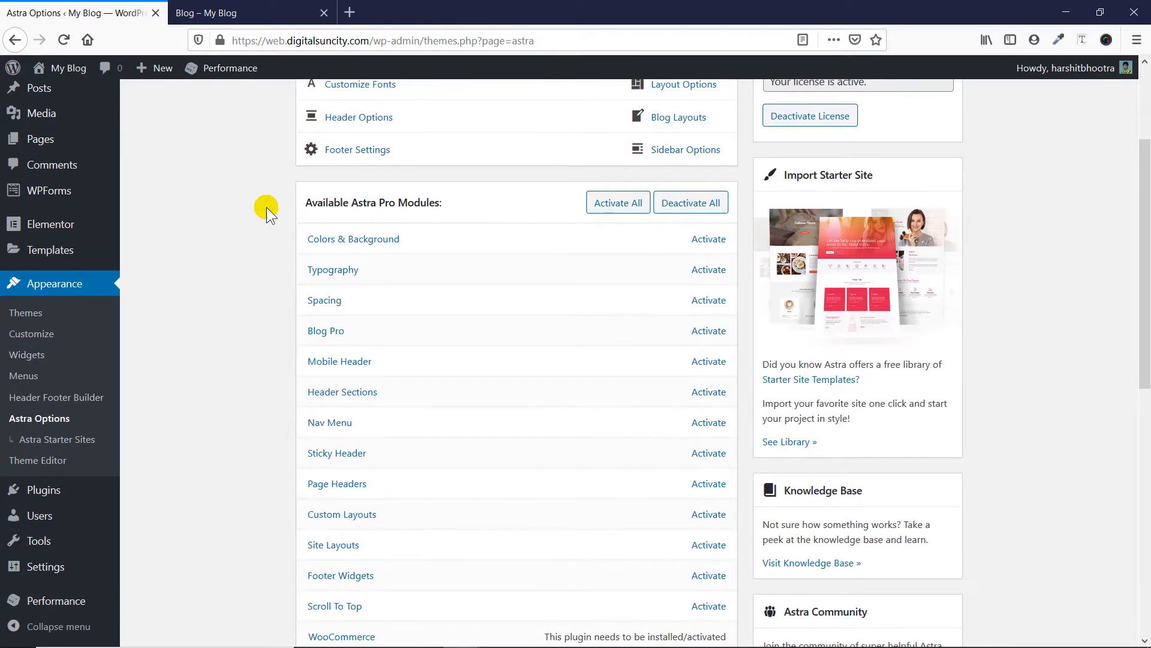
{"action": "mouse_move", "coordinate": [709, 330]}
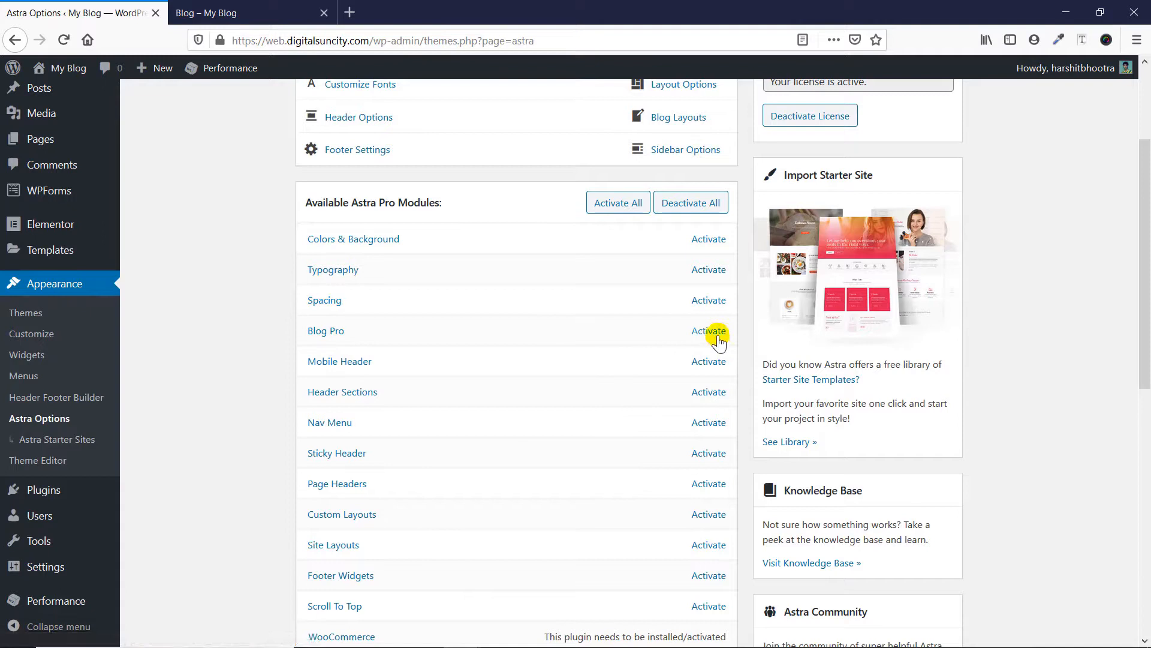
{"action": "mouse_move", "coordinate": [709, 331]}
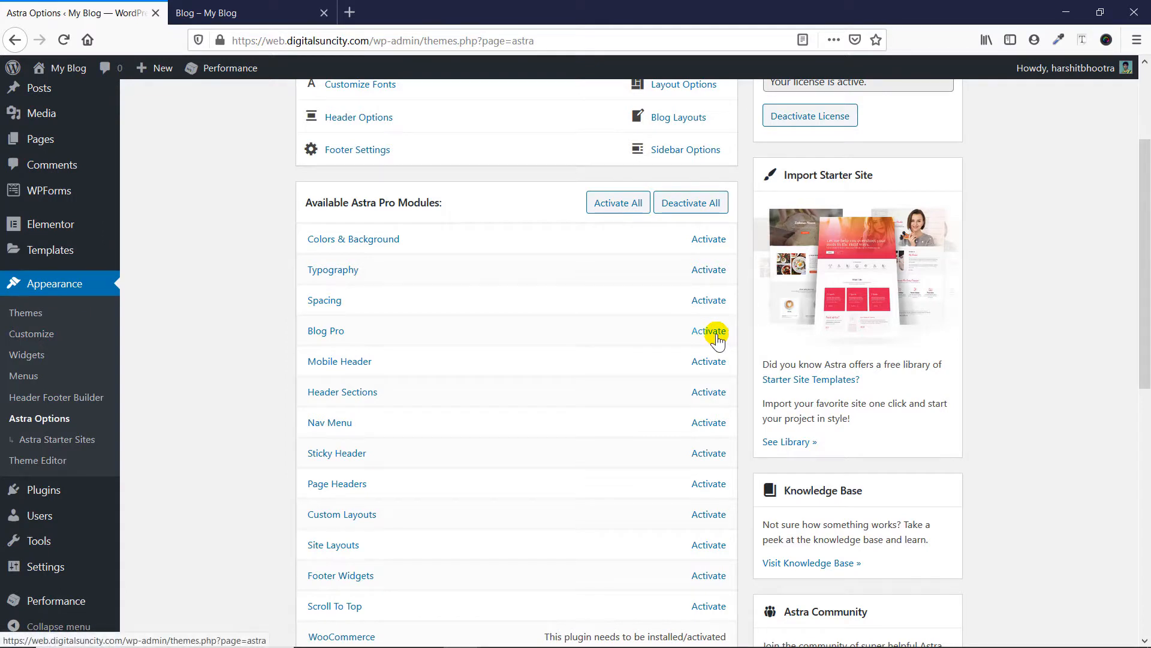
{"action": "mouse_move", "coordinate": [31, 334]}
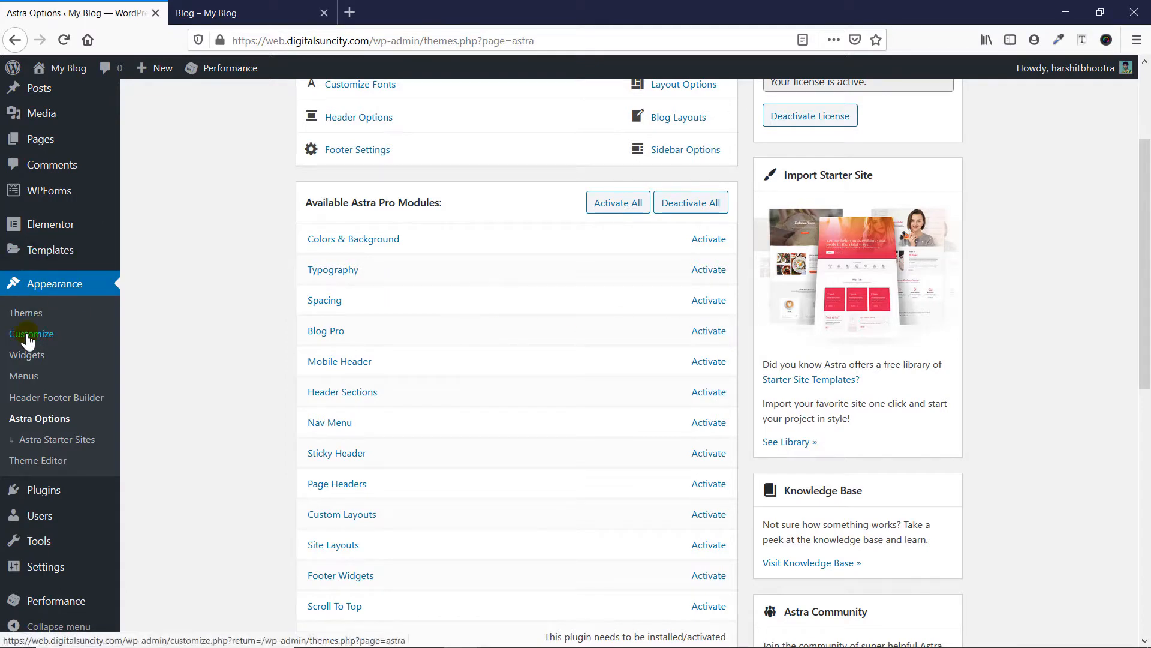
- Open the Customizer's Blog / Archive panel and review post structure, meta and content options
{"action": "left_click", "coordinate": [31, 334]}
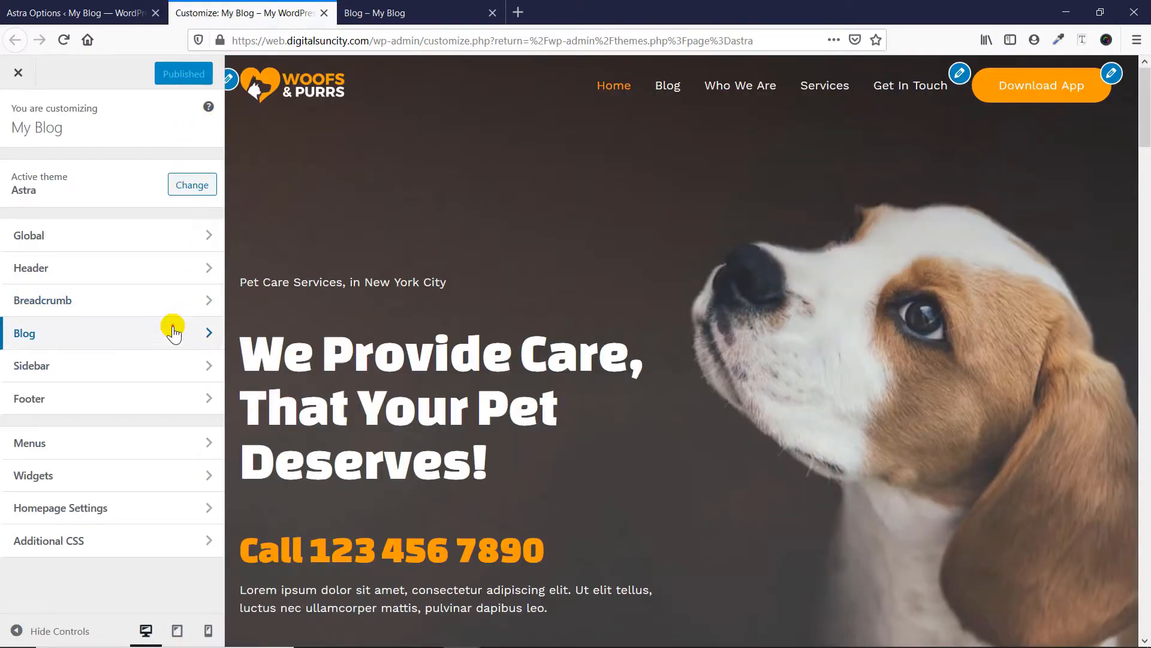
{"action": "left_click", "coordinate": [110, 333]}
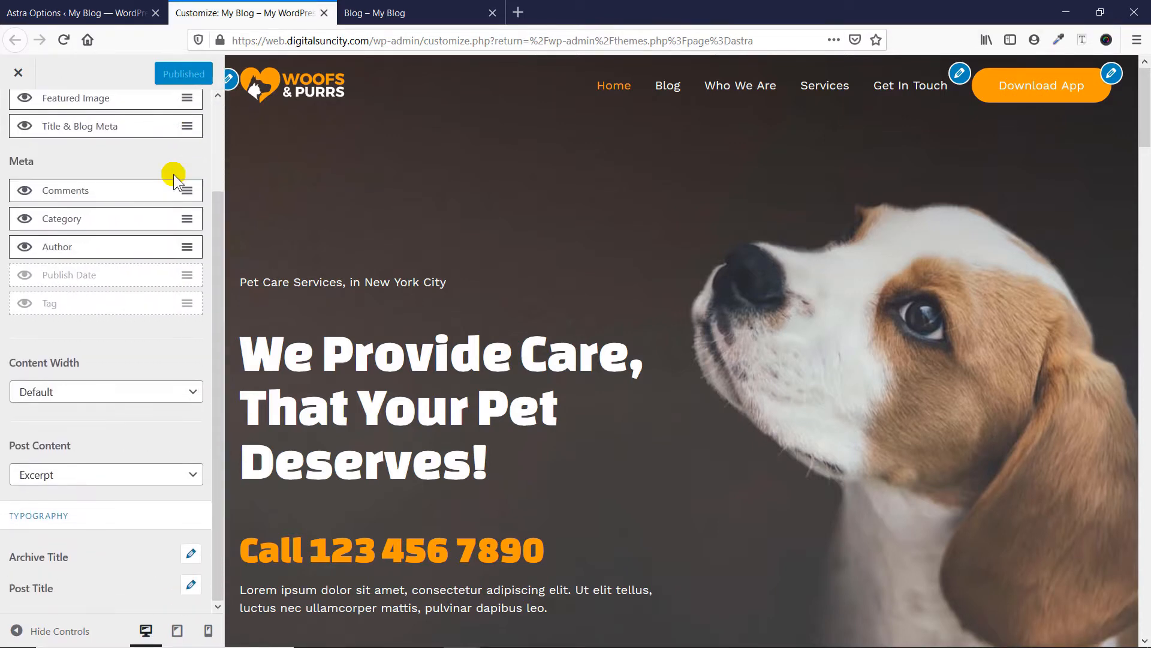
{"action": "scroll", "scroll_direction": "up", "scroll_amount": 3}
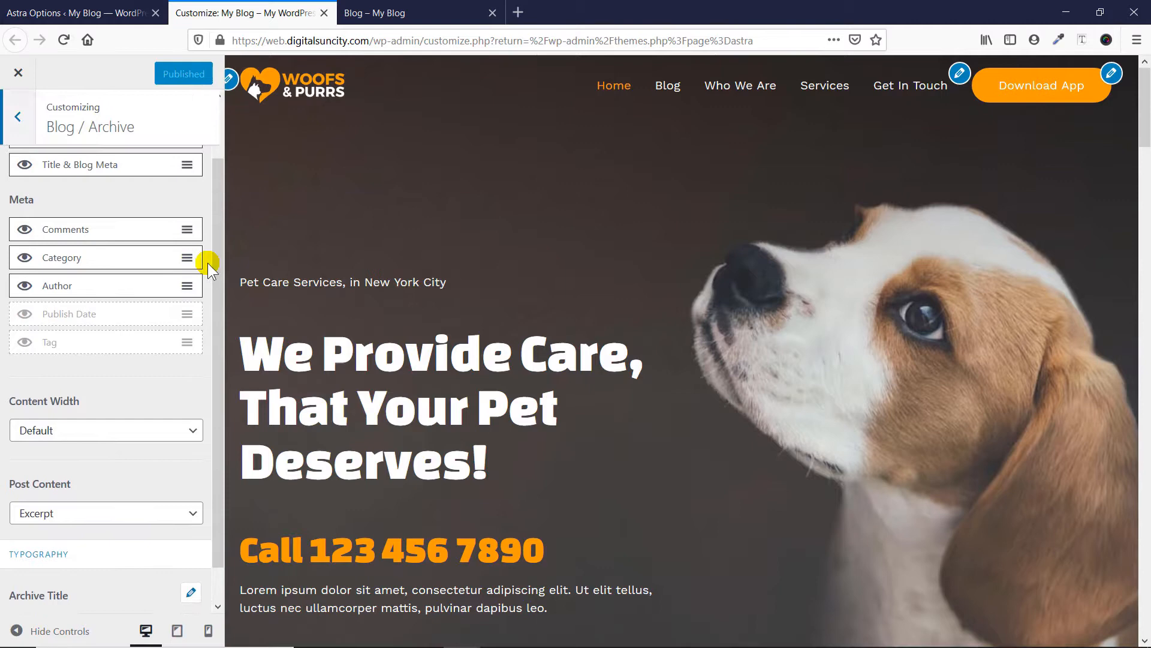
{"action": "scroll", "scroll_direction": "up", "scroll_amount": 3}
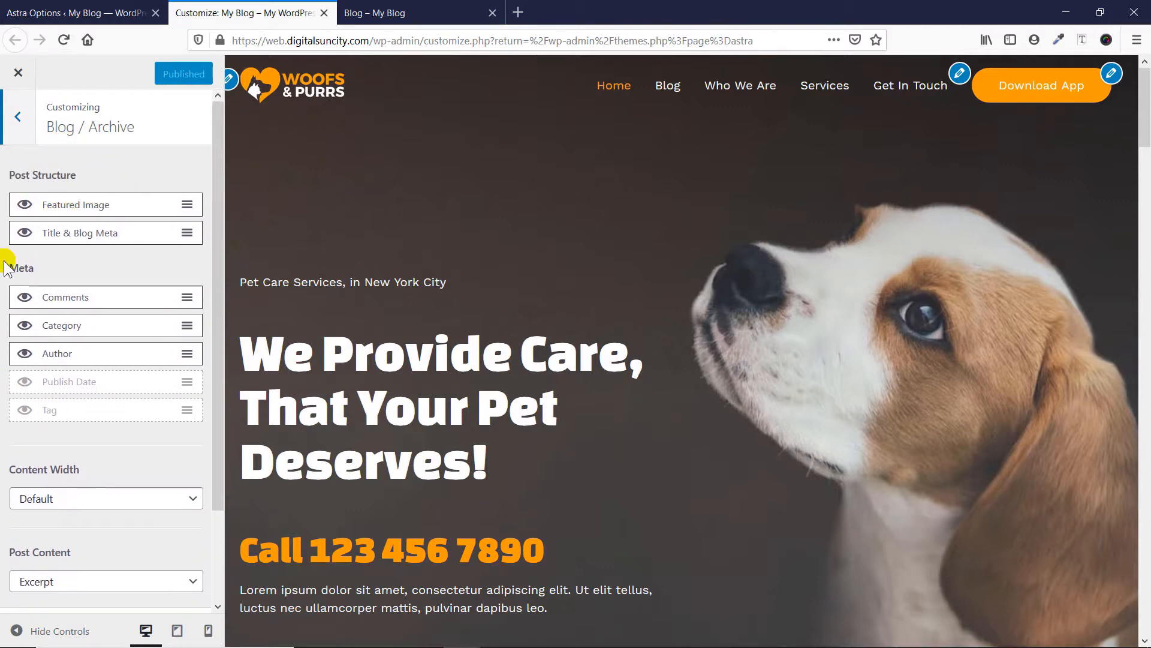
{"action": "mouse_move", "coordinate": [145, 325]}
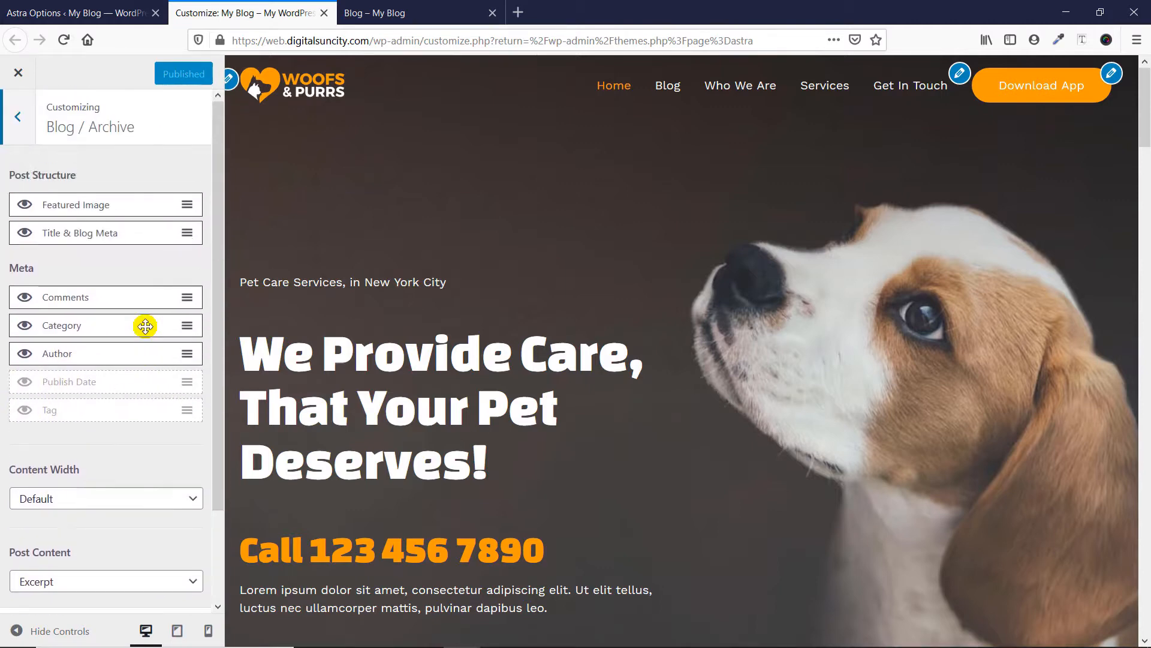
{"action": "mouse_move", "coordinate": [6, 444]}
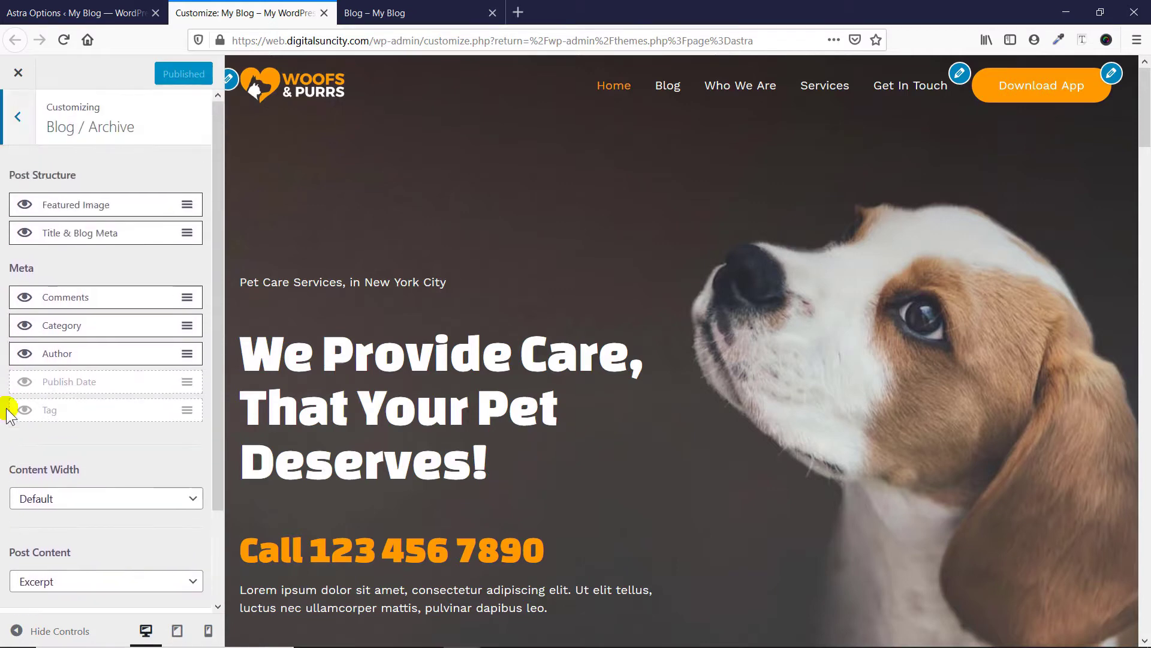
{"action": "mouse_move", "coordinate": [107, 195]}
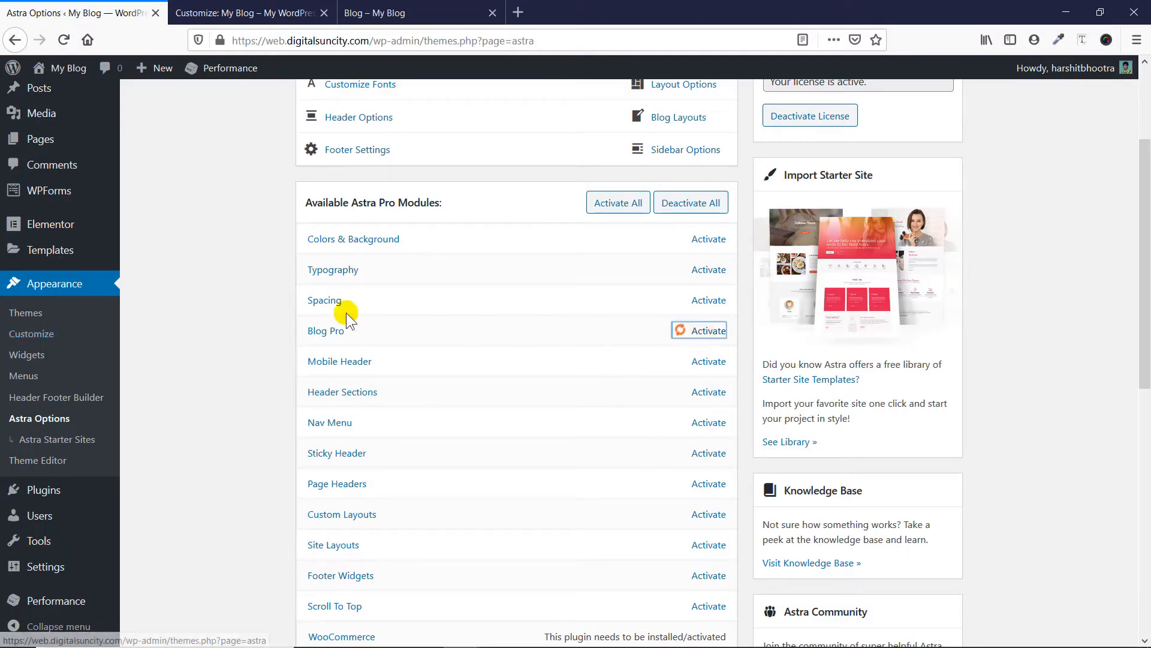
- Activate the Astra Blog Pro module and return to the Customizer tab to reload it
{"action": "left_click", "coordinate": [707, 330]}
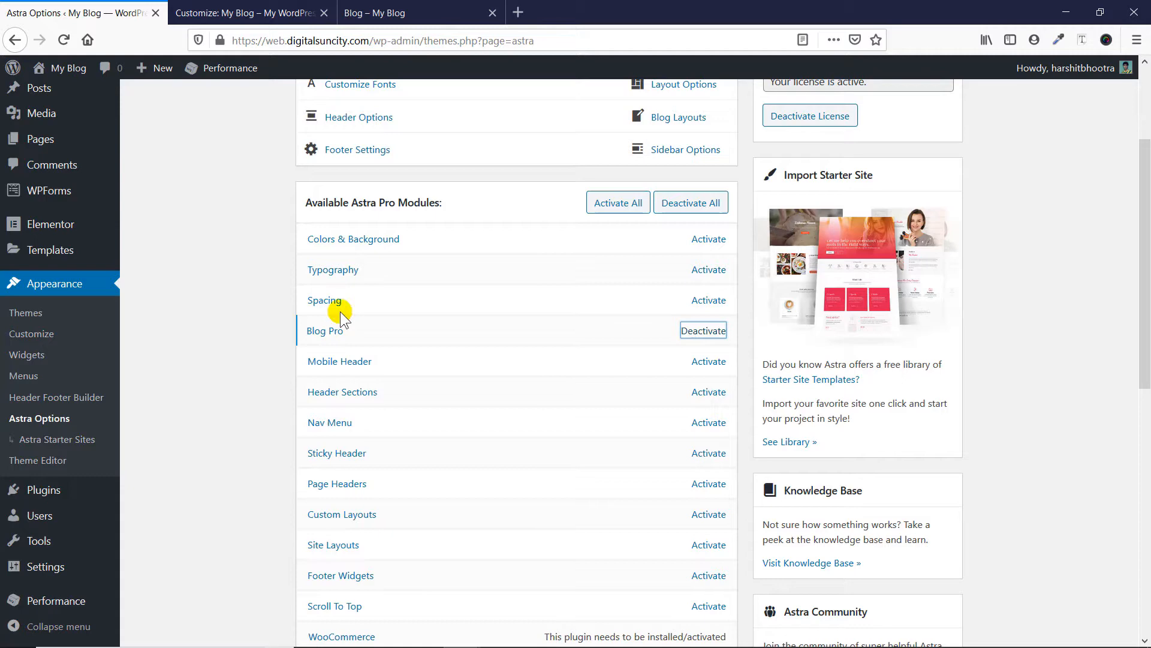
{"action": "left_click", "coordinate": [246, 13]}
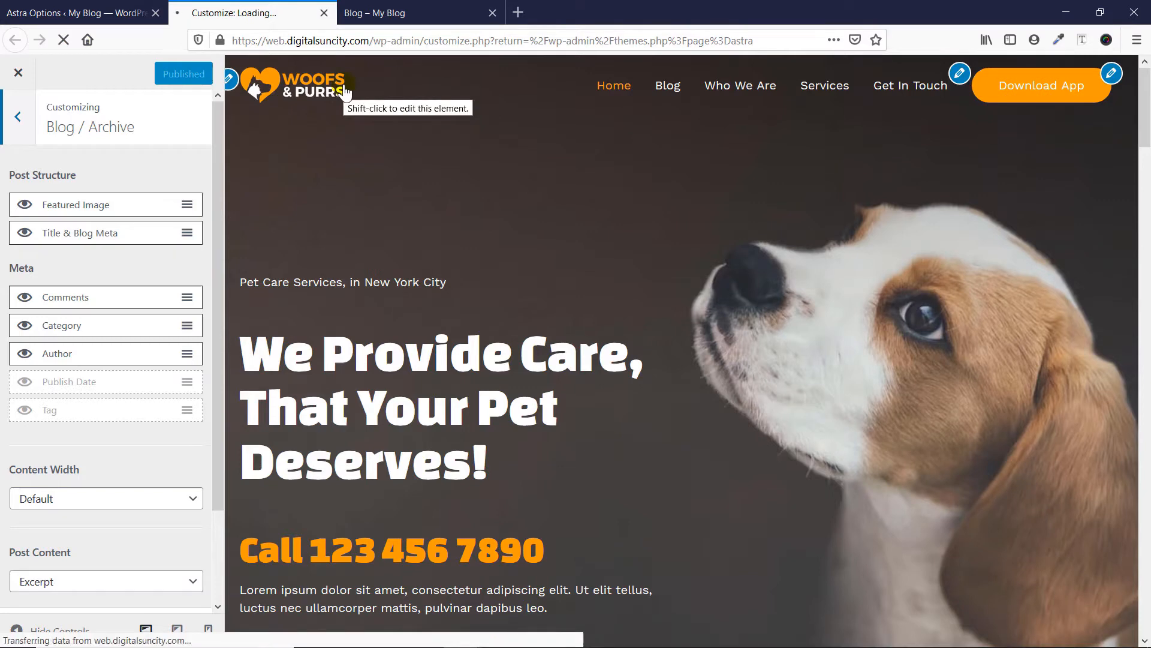
- Reopen Blog / Archive and scroll through the new layout, grid, date box and read-time options
{"action": "left_click", "coordinate": [17, 117]}
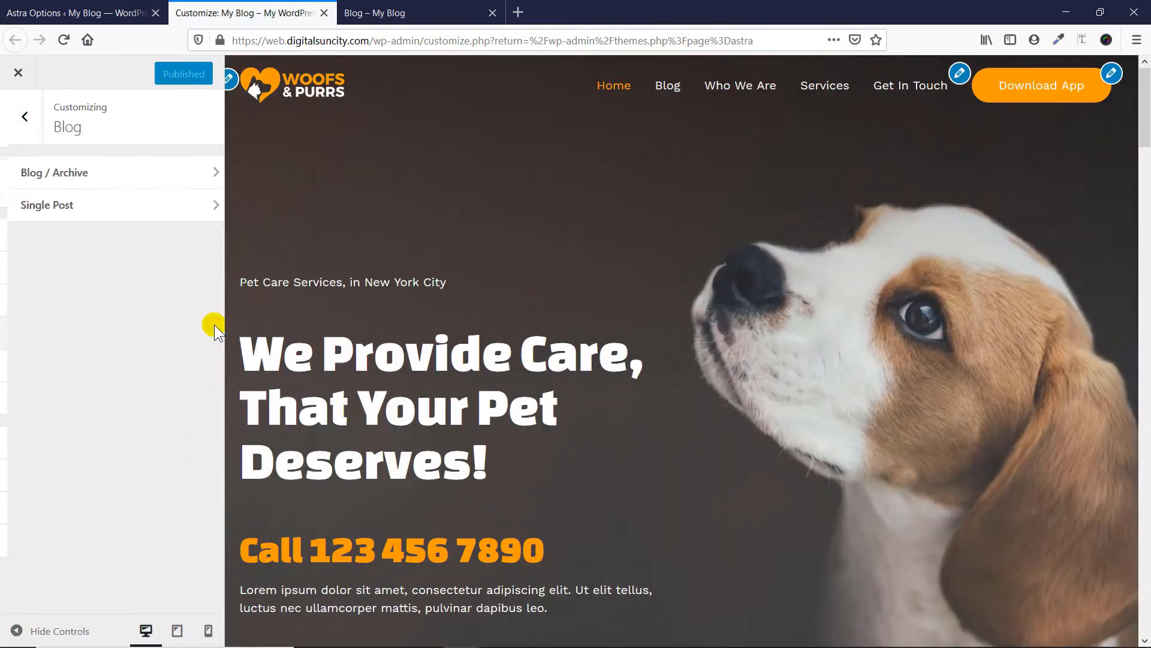
{"action": "left_click", "coordinate": [56, 172]}
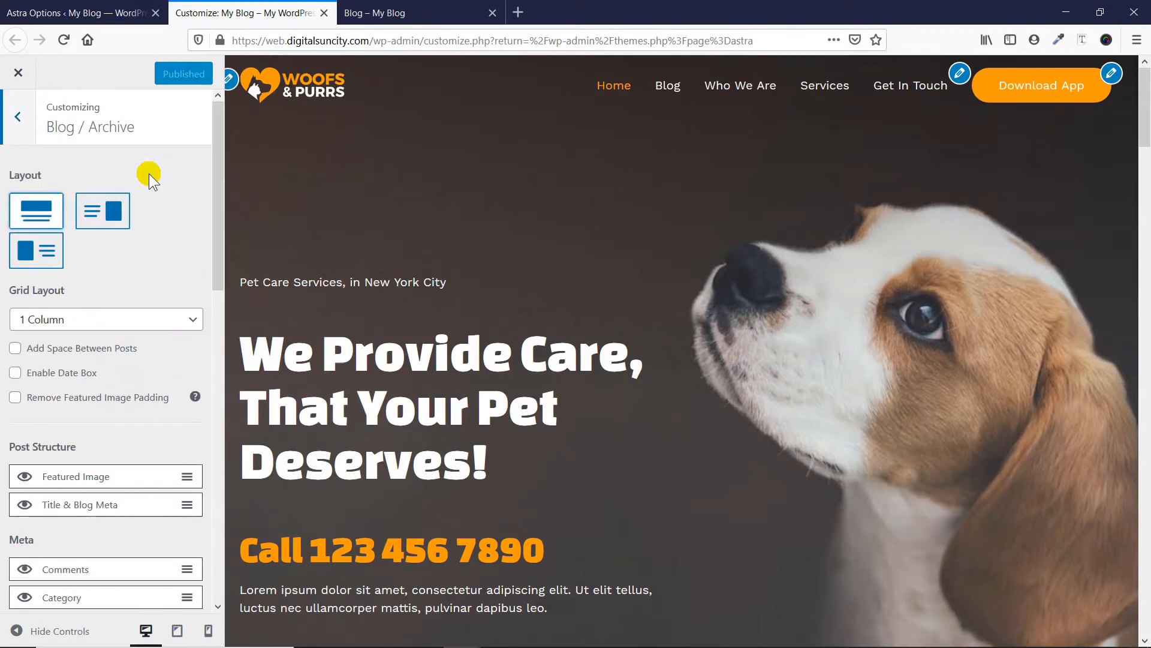
{"action": "scroll", "scroll_direction": "down", "scroll_amount": 3}
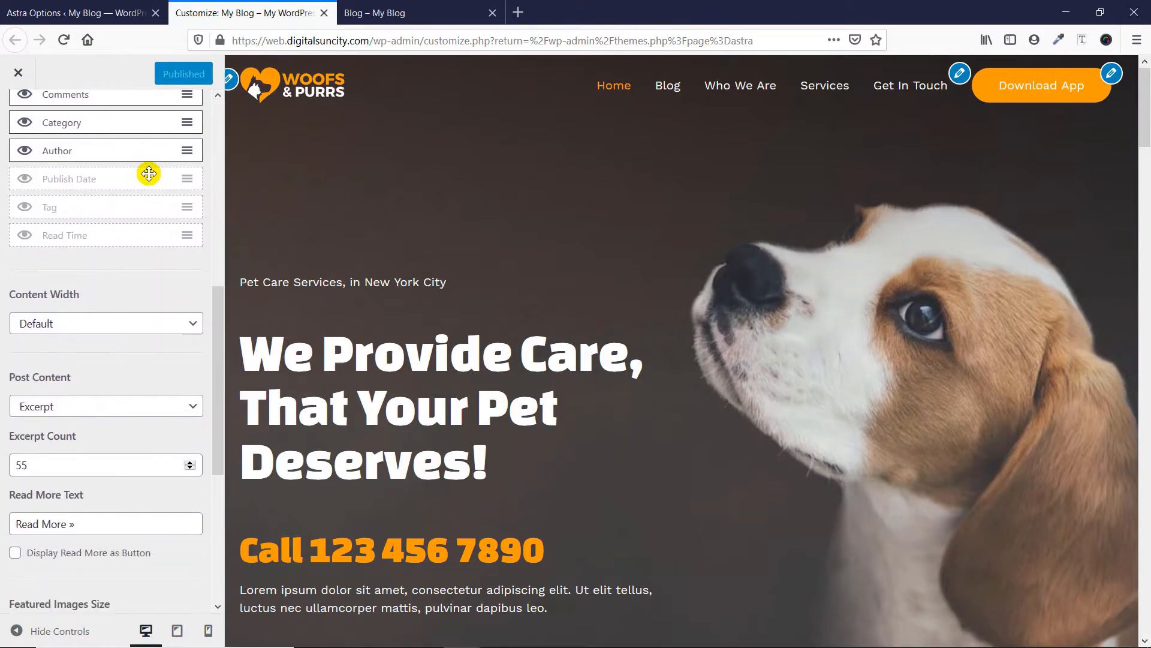
{"action": "scroll", "scroll_direction": "down", "scroll_amount": 3}
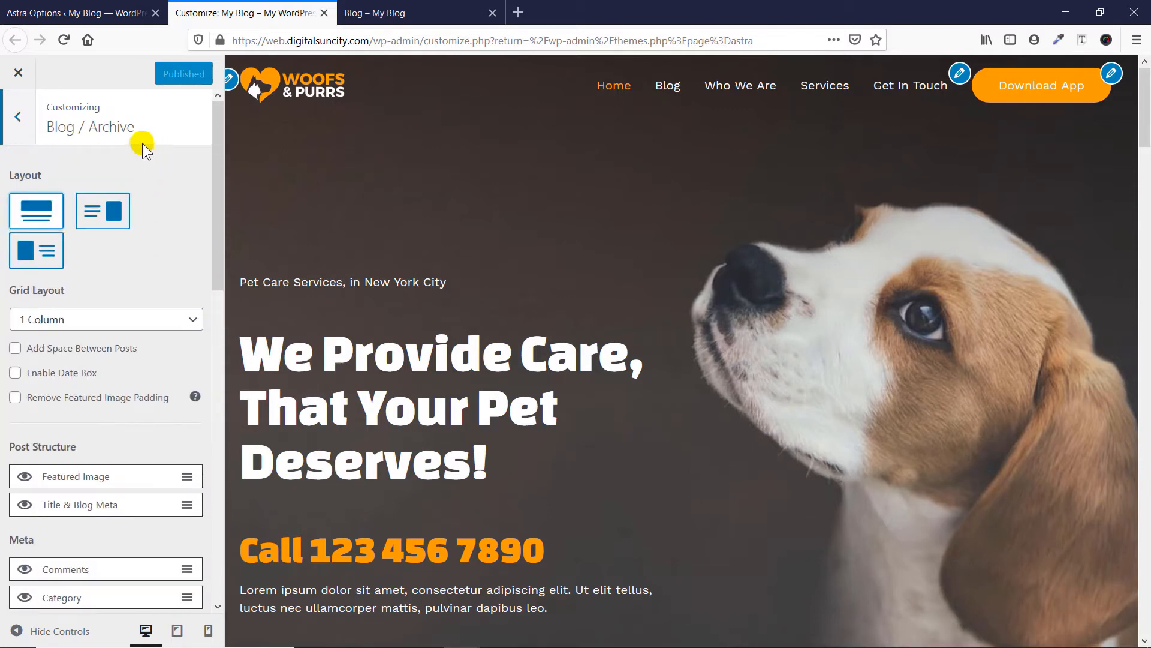
{"action": "scroll", "scroll_direction": "down", "scroll_amount": 3}
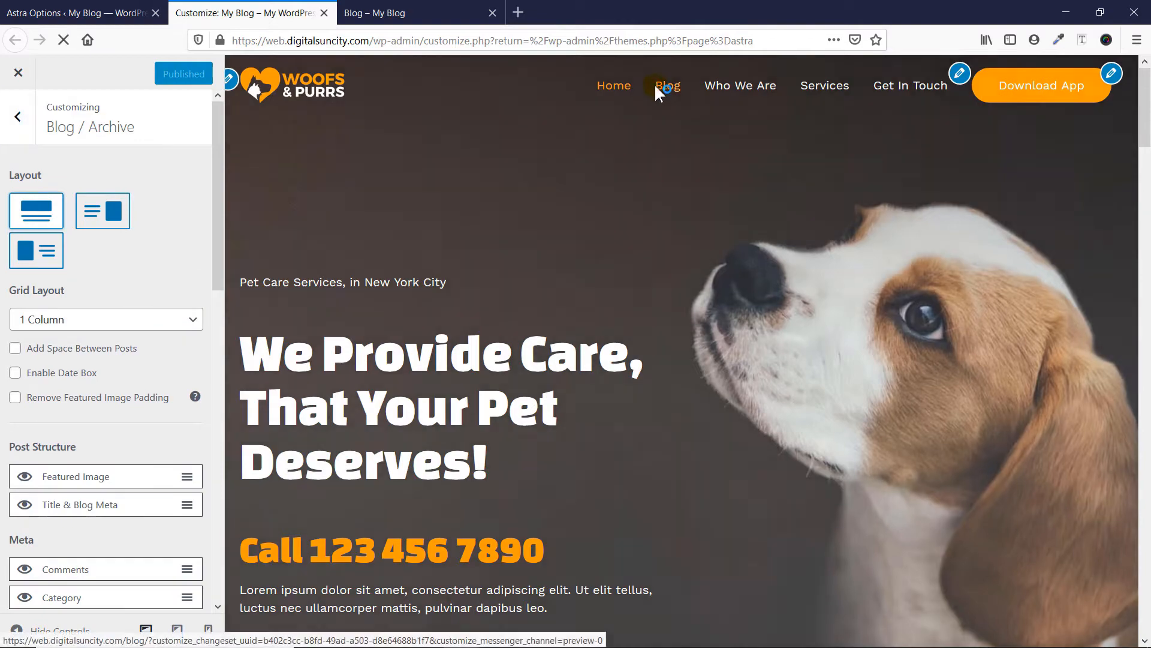
- Preview the Blog page and switch the archive layout from image-right to image-left
{"action": "left_click", "coordinate": [667, 85]}
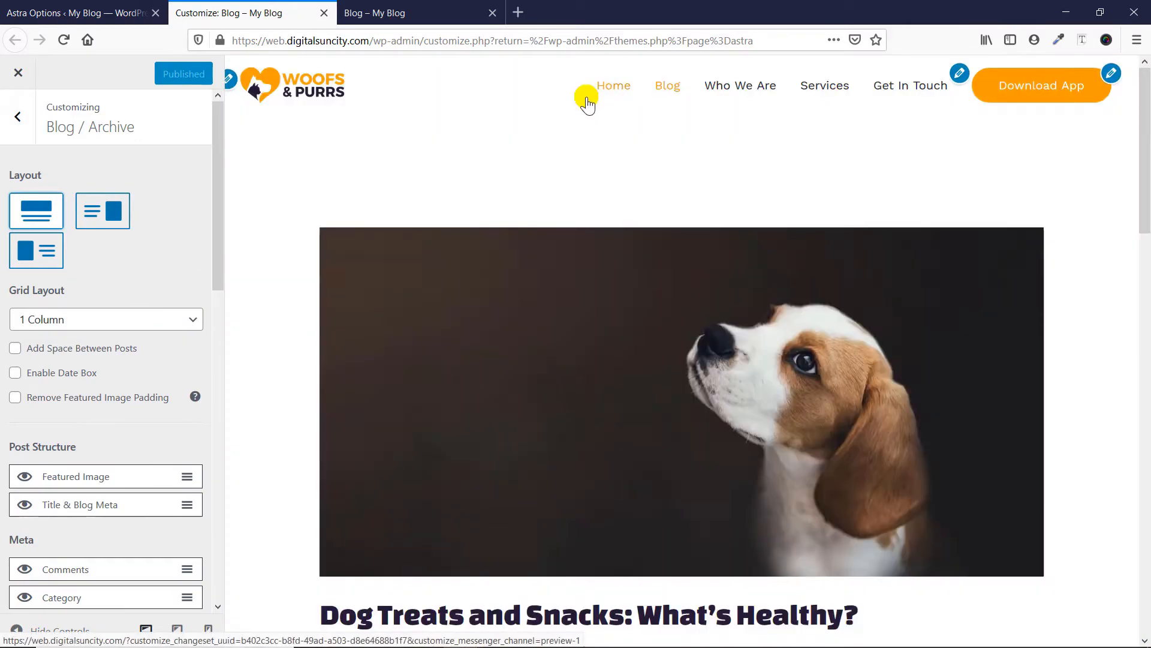
{"action": "scroll", "scroll_direction": "down", "scroll_amount": 3}
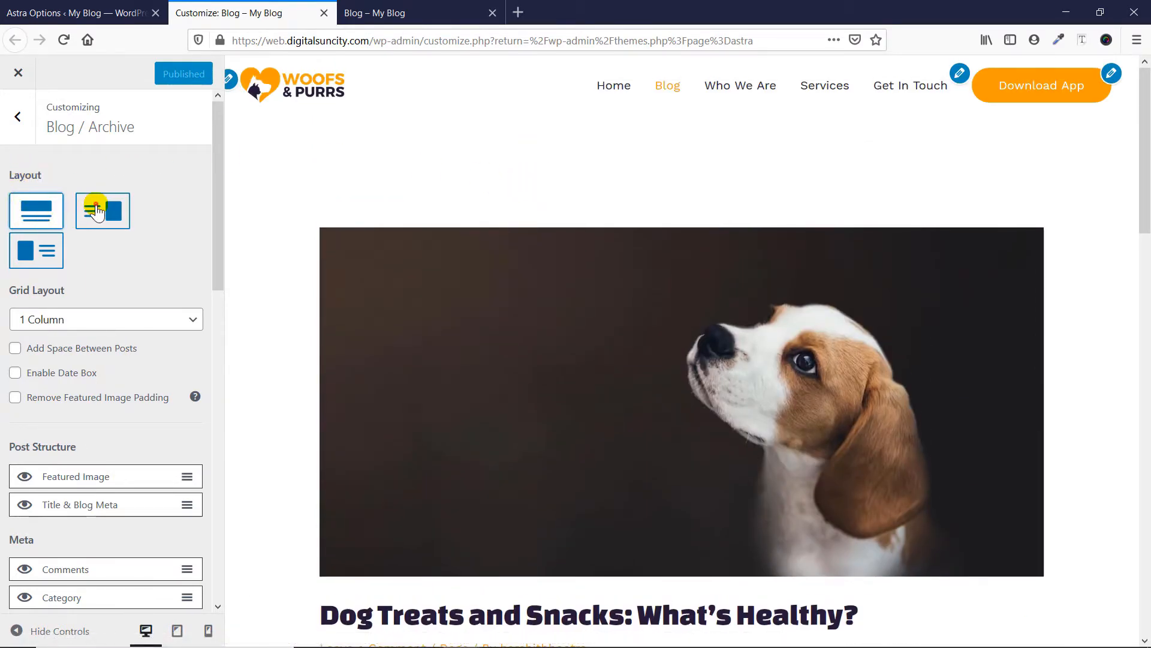
{"action": "left_click", "coordinate": [102, 211]}
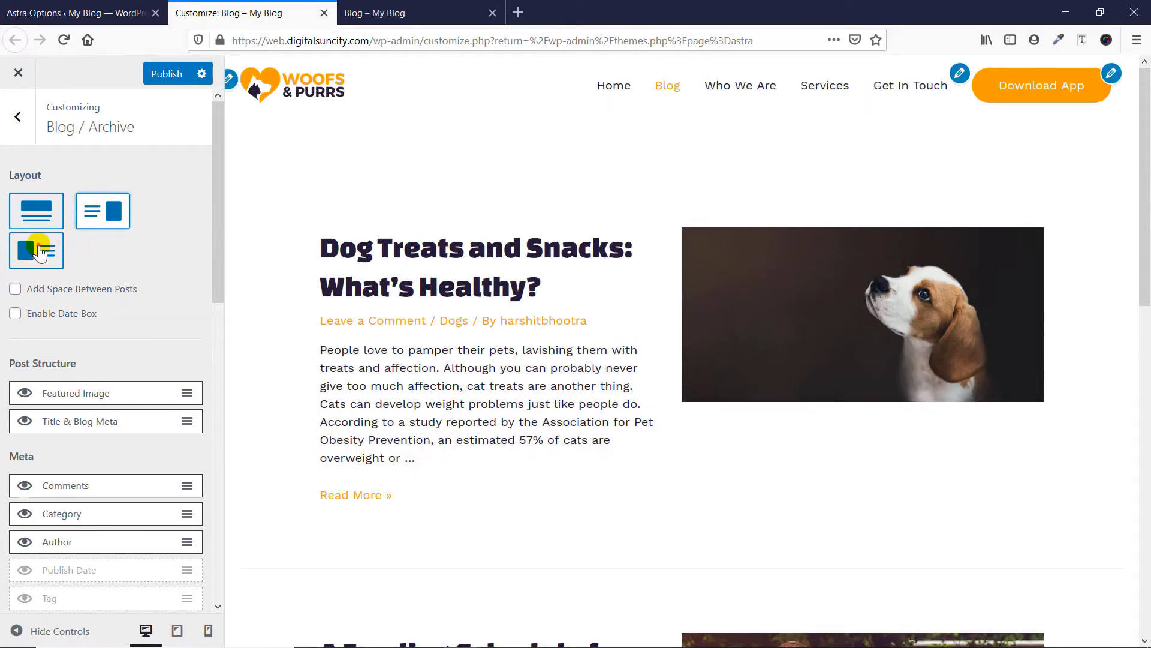
{"action": "left_click", "coordinate": [36, 250]}
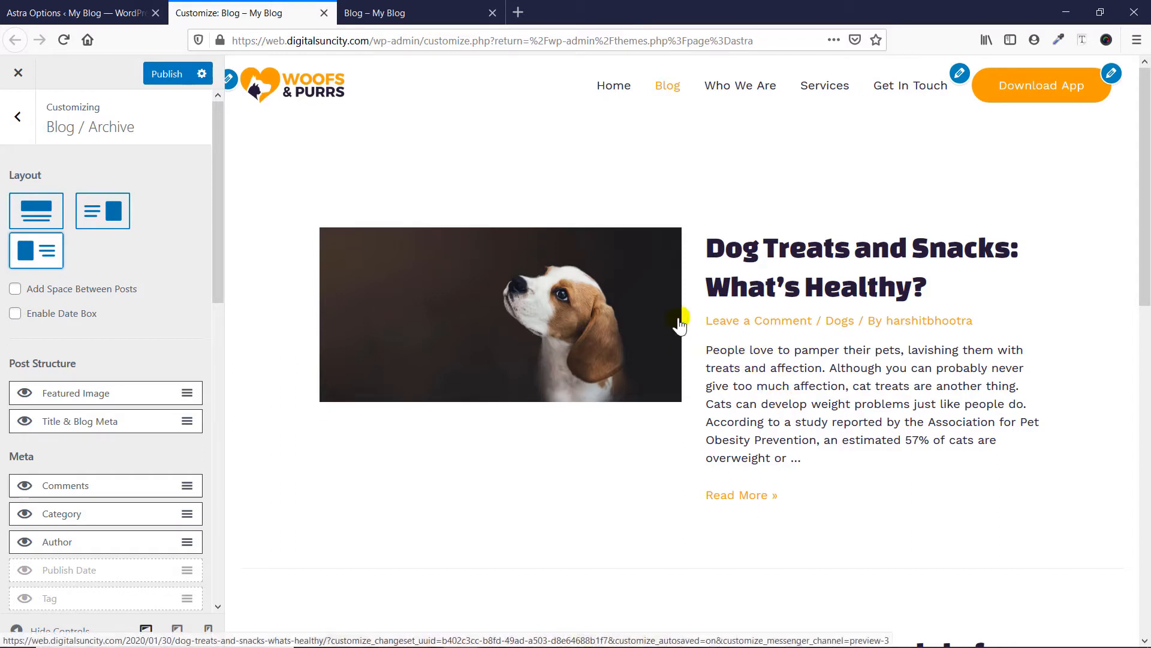
{"action": "mouse_move", "coordinate": [631, 282]}
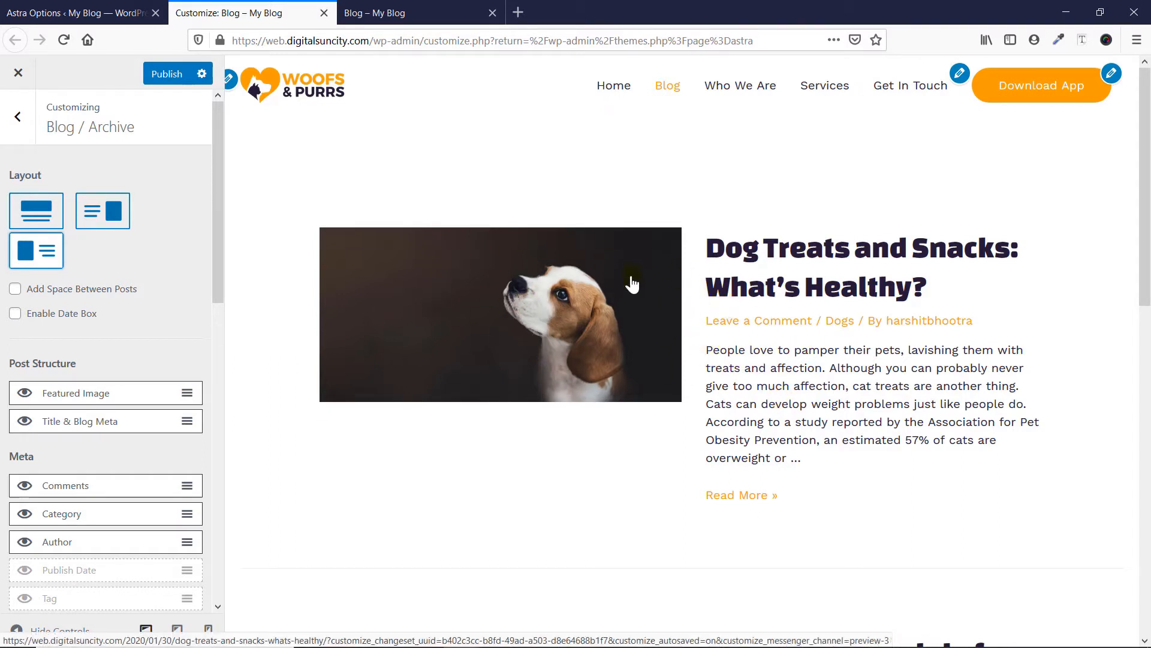
{"action": "mouse_move", "coordinate": [374, 312]}
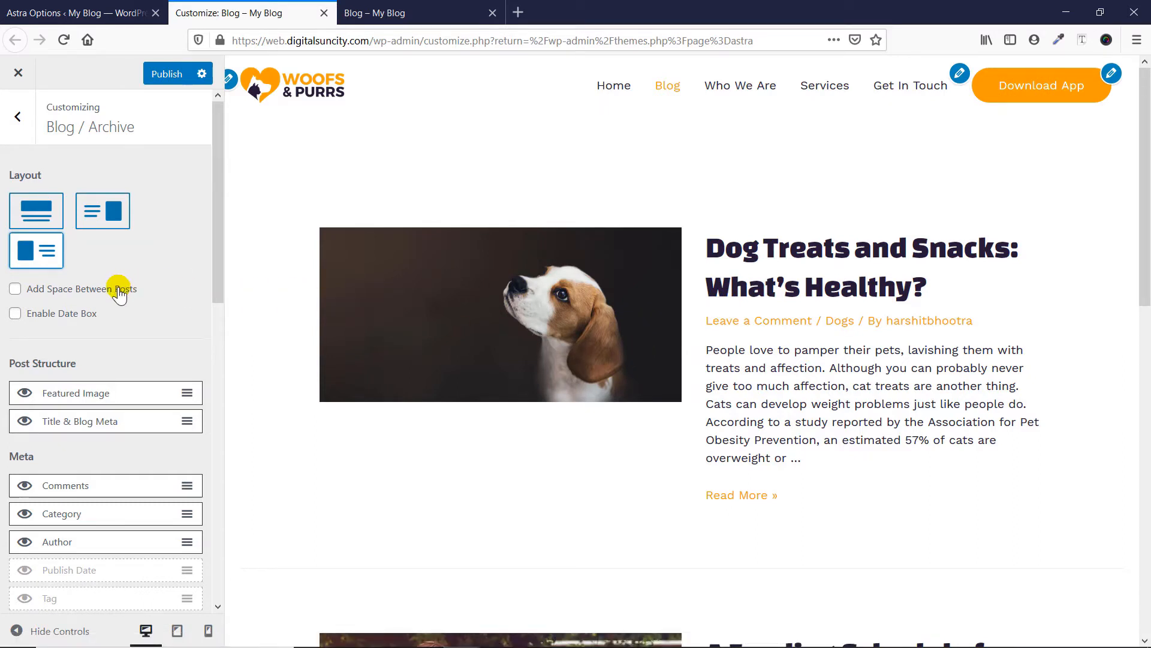
{"action": "left_click", "coordinate": [14, 288]}
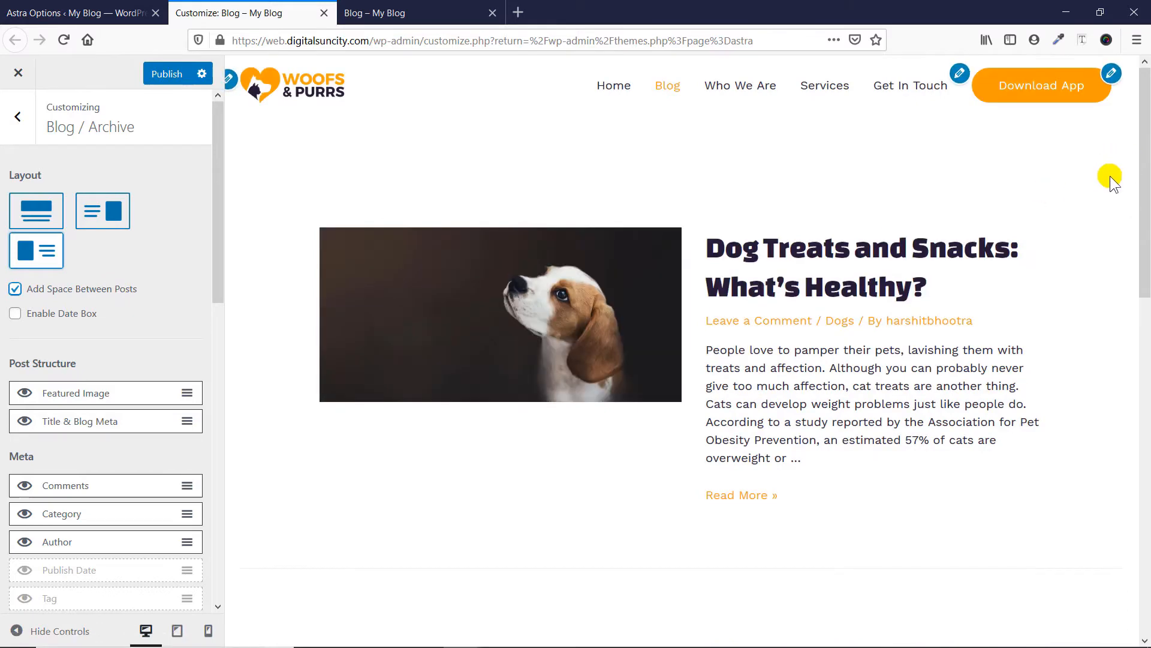
{"action": "scroll", "scroll_direction": "down", "scroll_amount": 3}
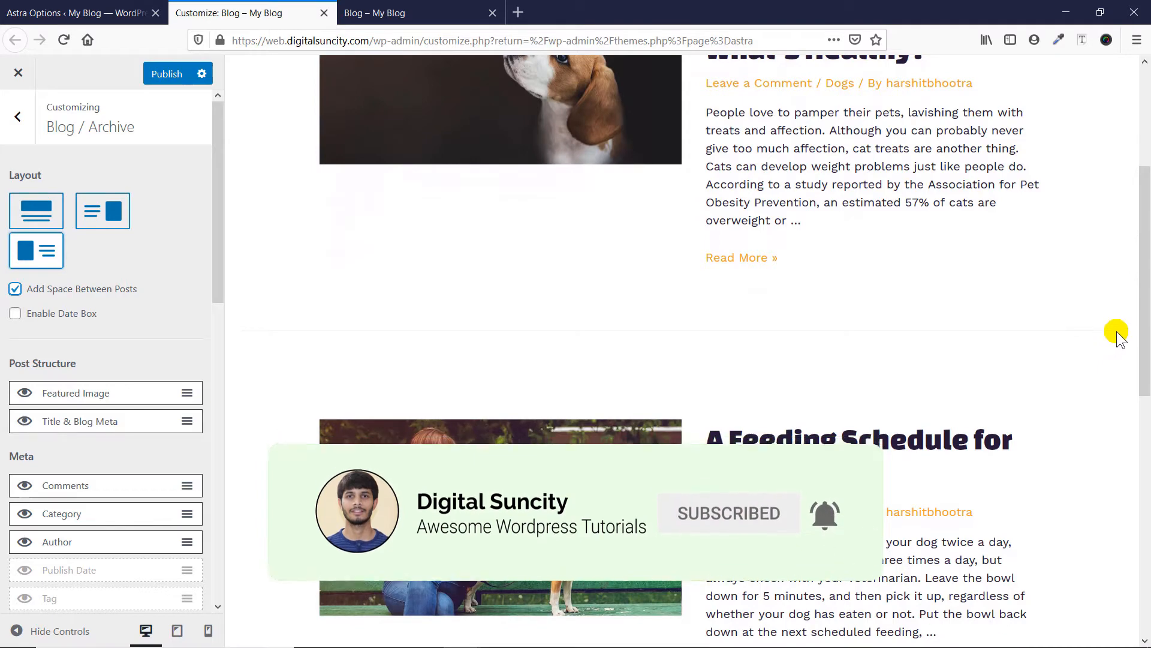
{"action": "mouse_move", "coordinate": [478, 321]}
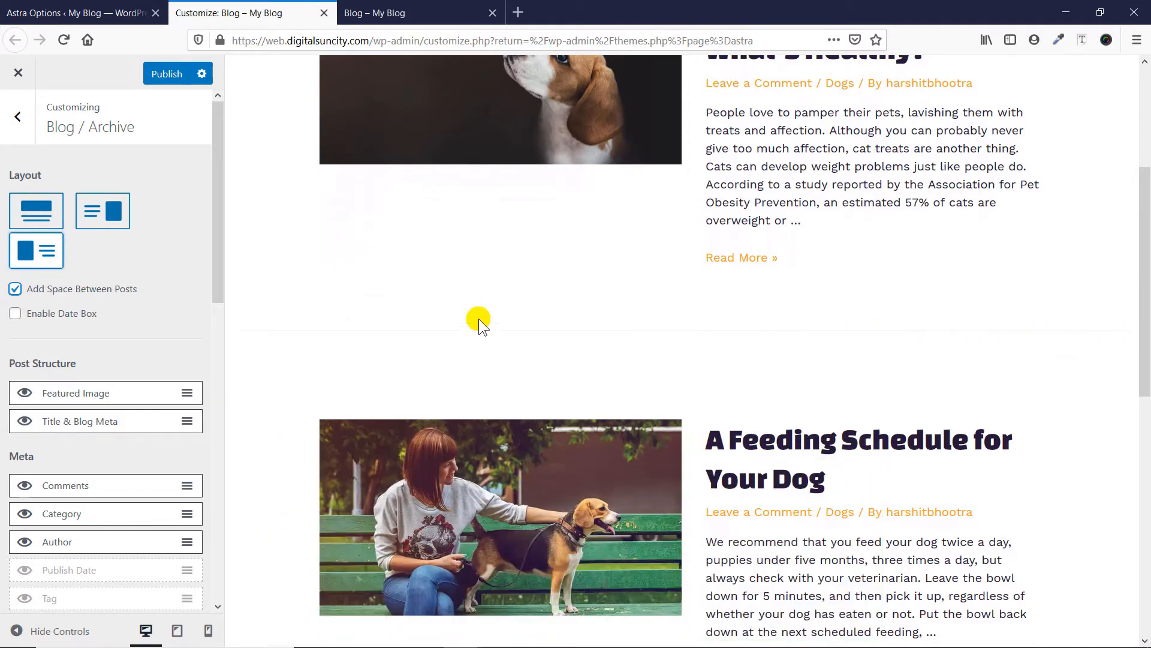
{"action": "mouse_move", "coordinate": [282, 332]}
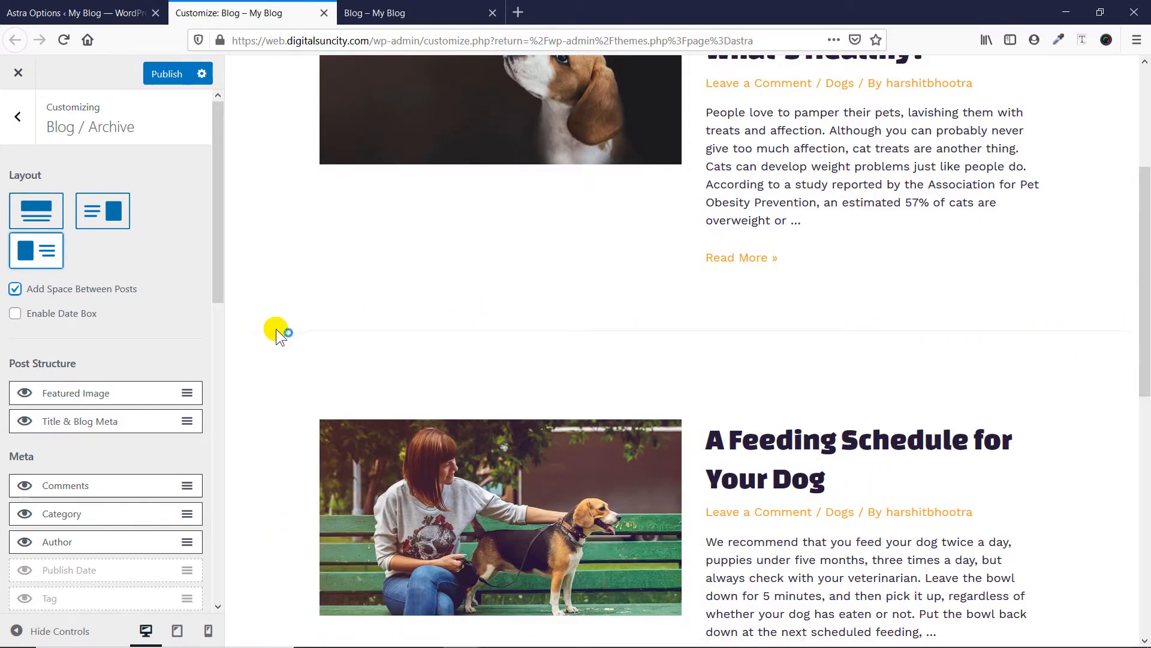
{"action": "left_click", "coordinate": [14, 288]}
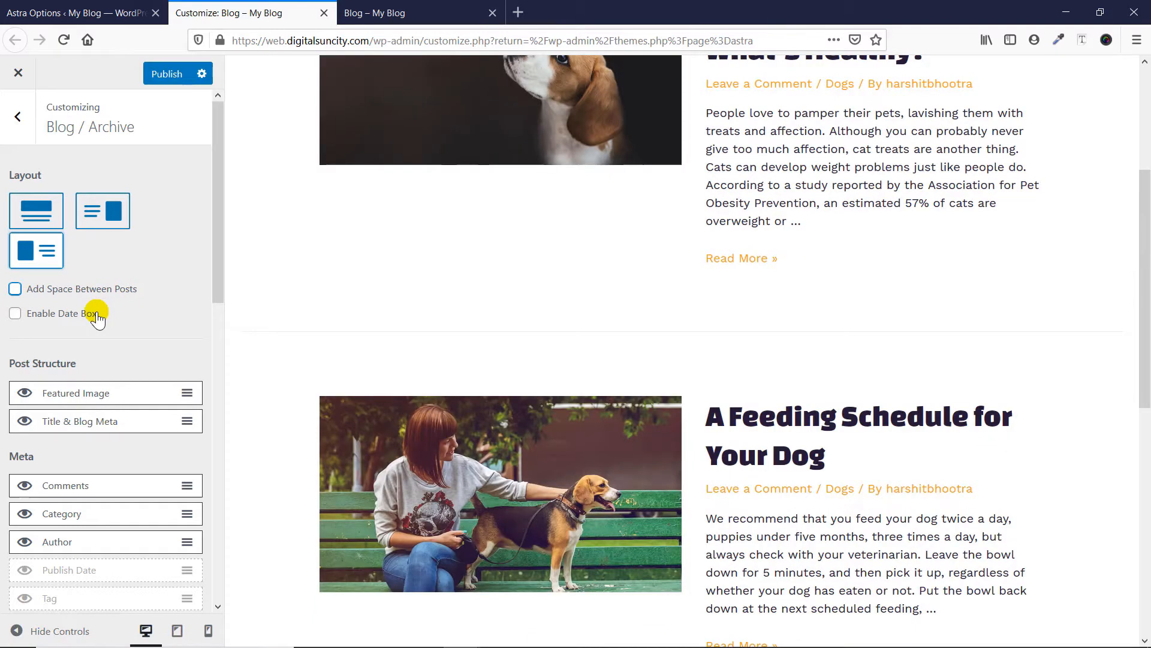
- Enable the date box, try the Circle style, and revert it to Square
{"action": "left_click", "coordinate": [15, 313]}
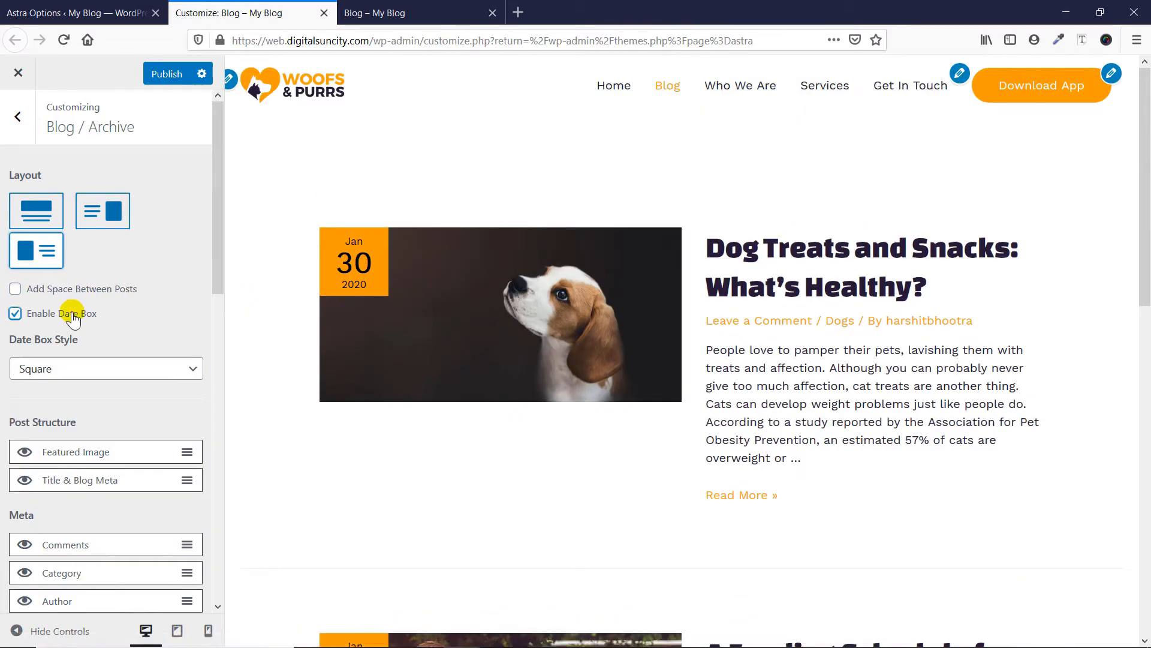
{"action": "mouse_move", "coordinate": [121, 367]}
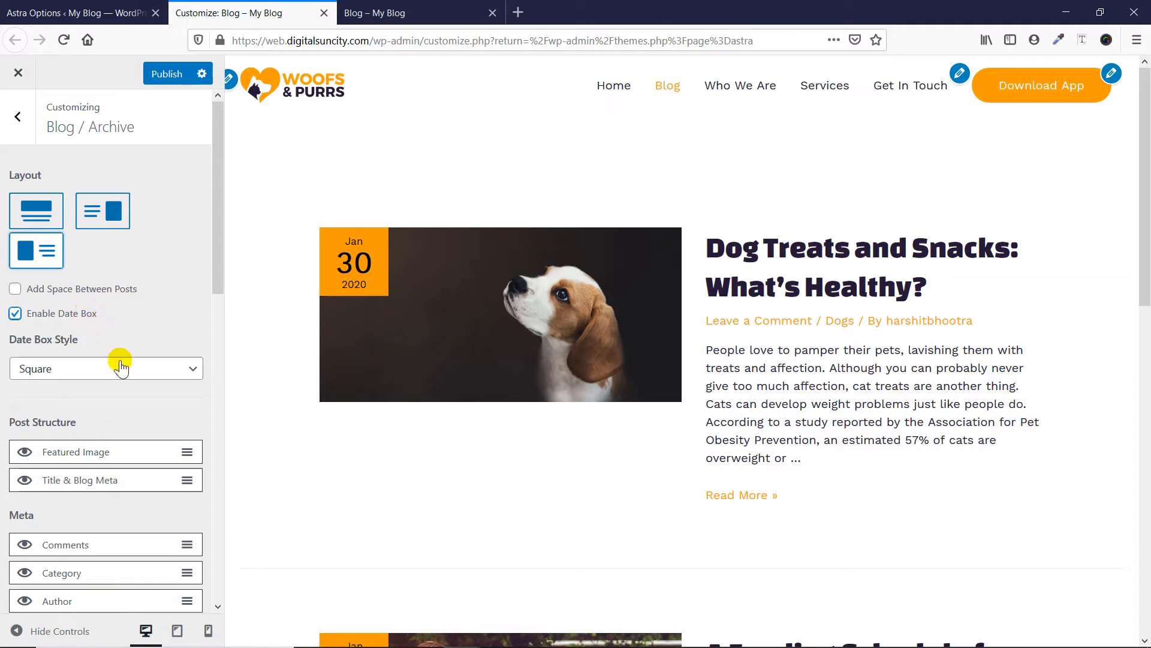
{"action": "left_click", "coordinate": [106, 367]}
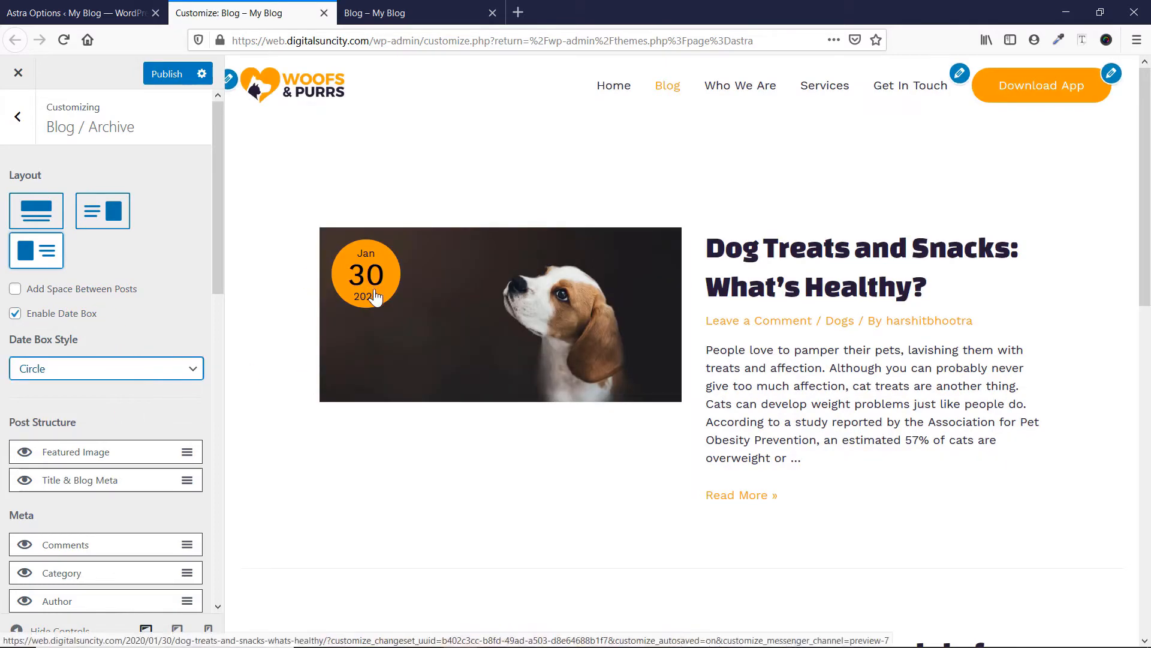
{"action": "left_click", "coordinate": [105, 367]}
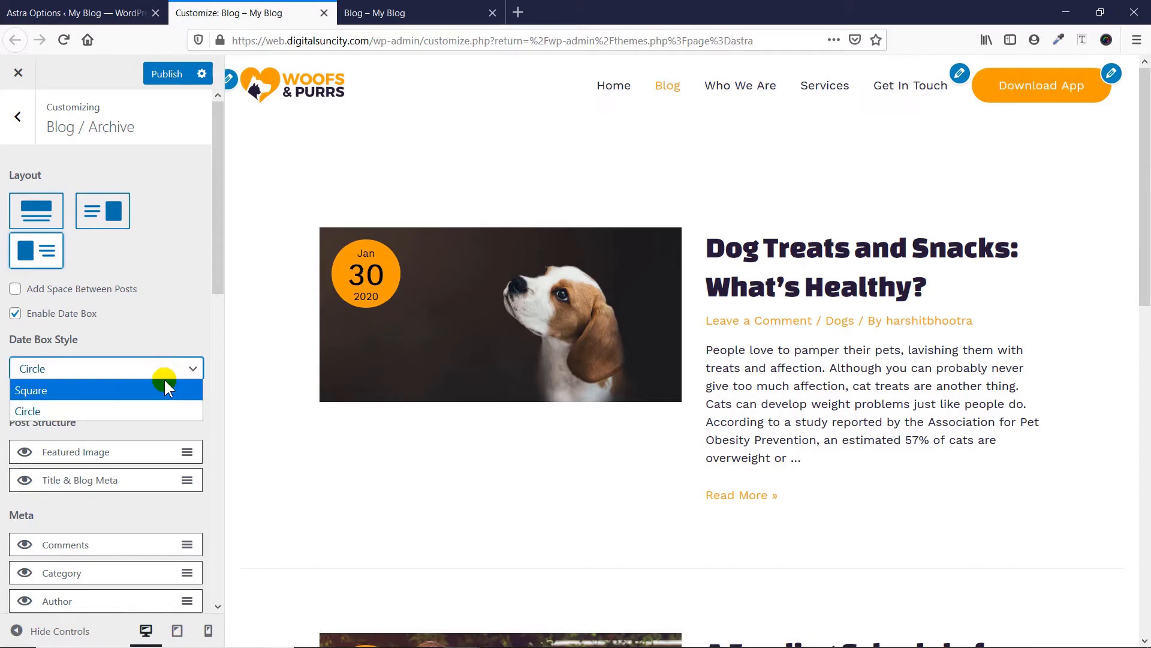
{"action": "mouse_move", "coordinate": [309, 300]}
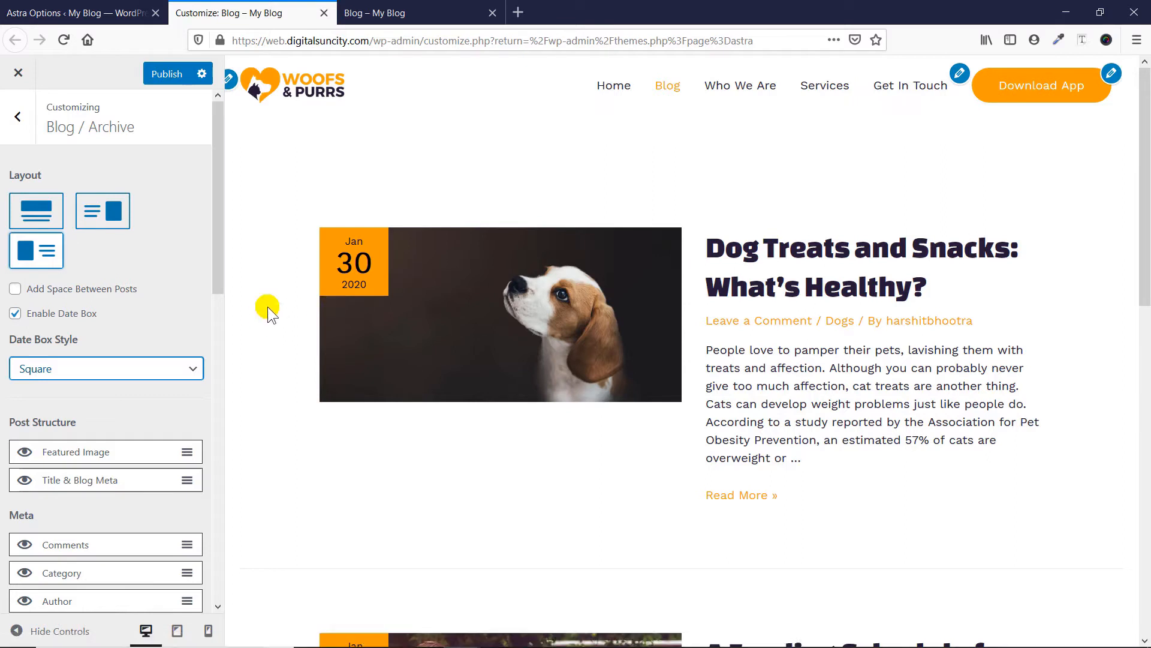
{"action": "scroll", "scroll_direction": "down", "scroll_amount": 3}
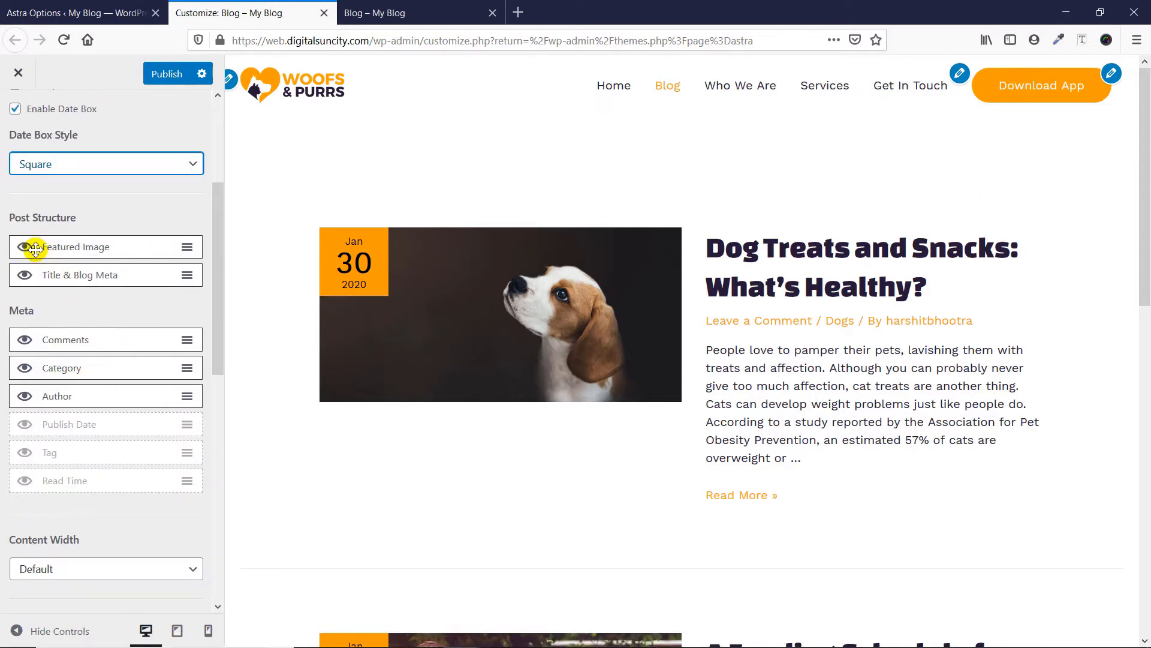
- Toggle featured images off and back on, then add Publish Date to the post meta
{"action": "left_click", "coordinate": [27, 246]}
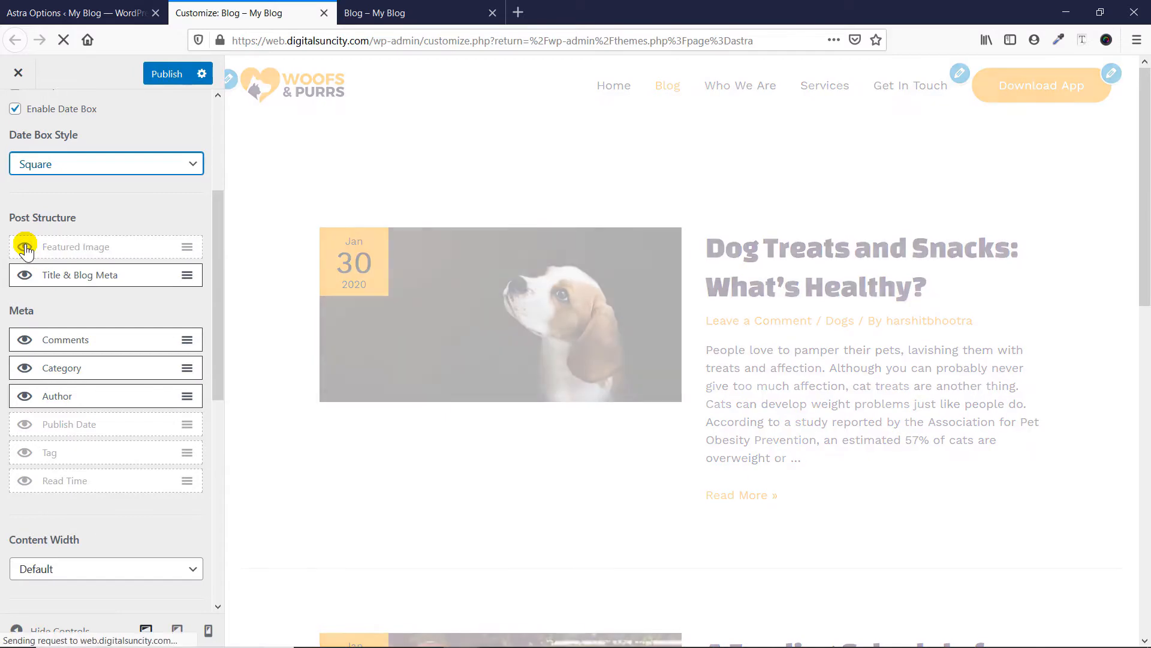
{"action": "left_click", "coordinate": [24, 247]}
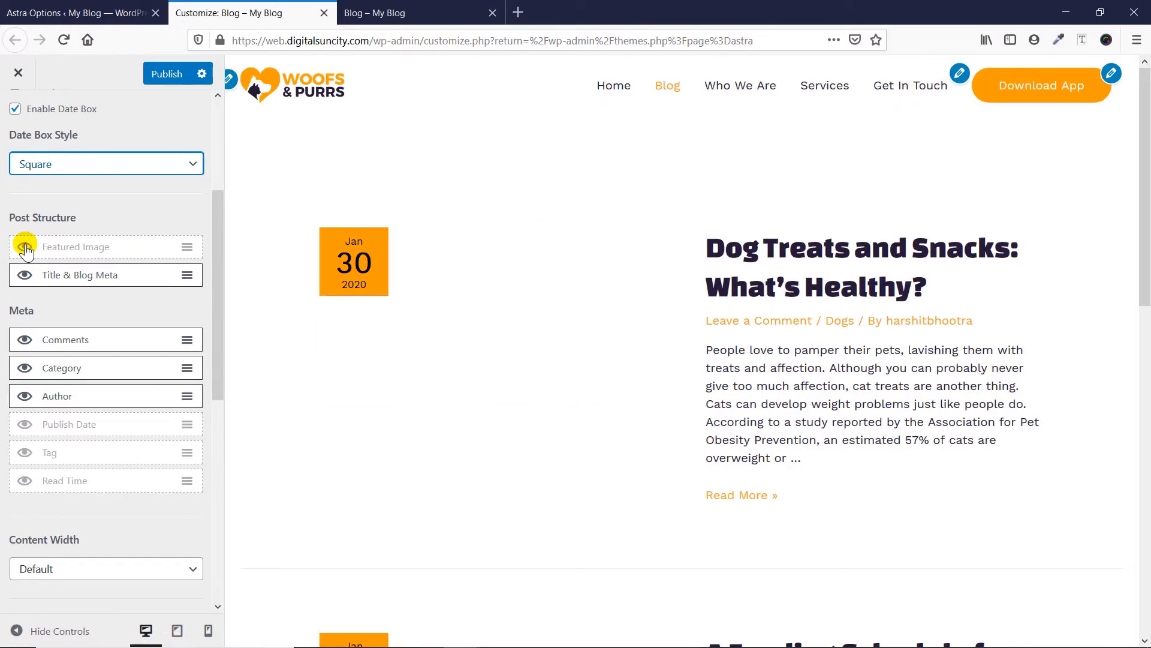
{"action": "left_click", "coordinate": [26, 246]}
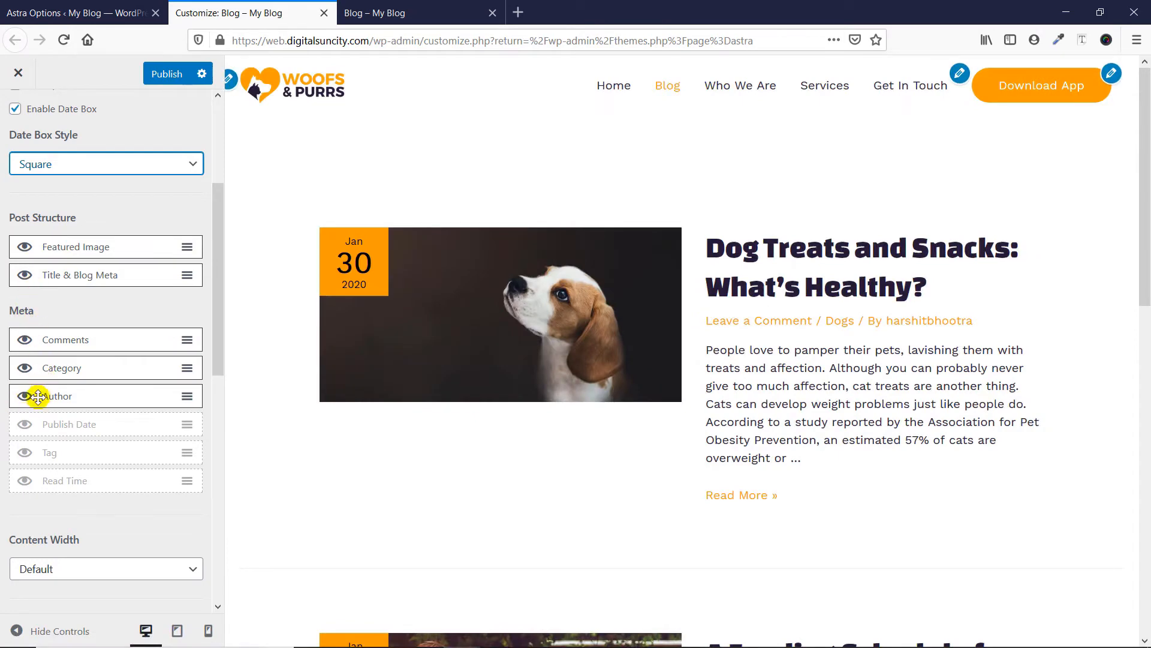
{"action": "mouse_move", "coordinate": [88, 385]}
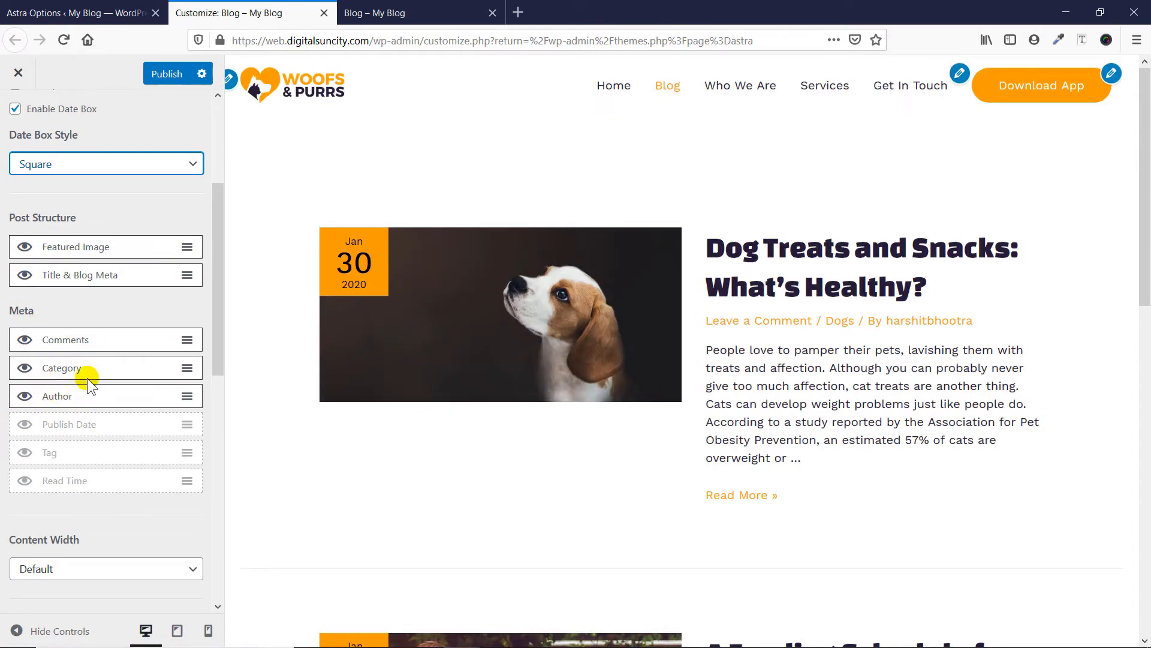
{"action": "left_click", "coordinate": [24, 424]}
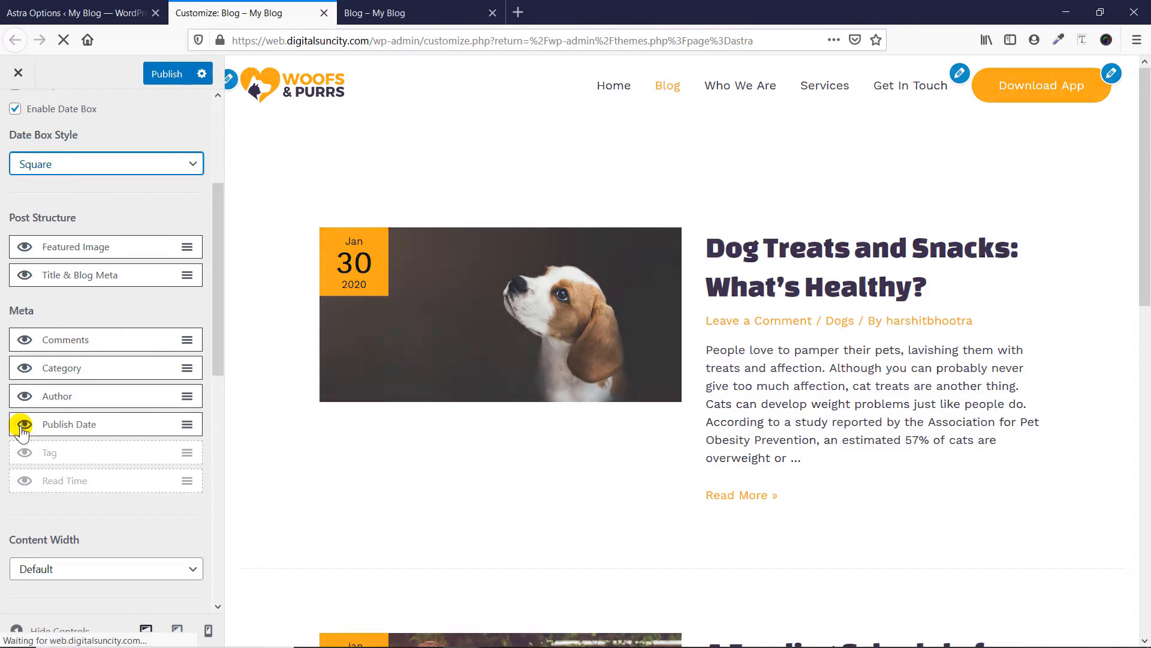
{"action": "left_click", "coordinate": [24, 424]}
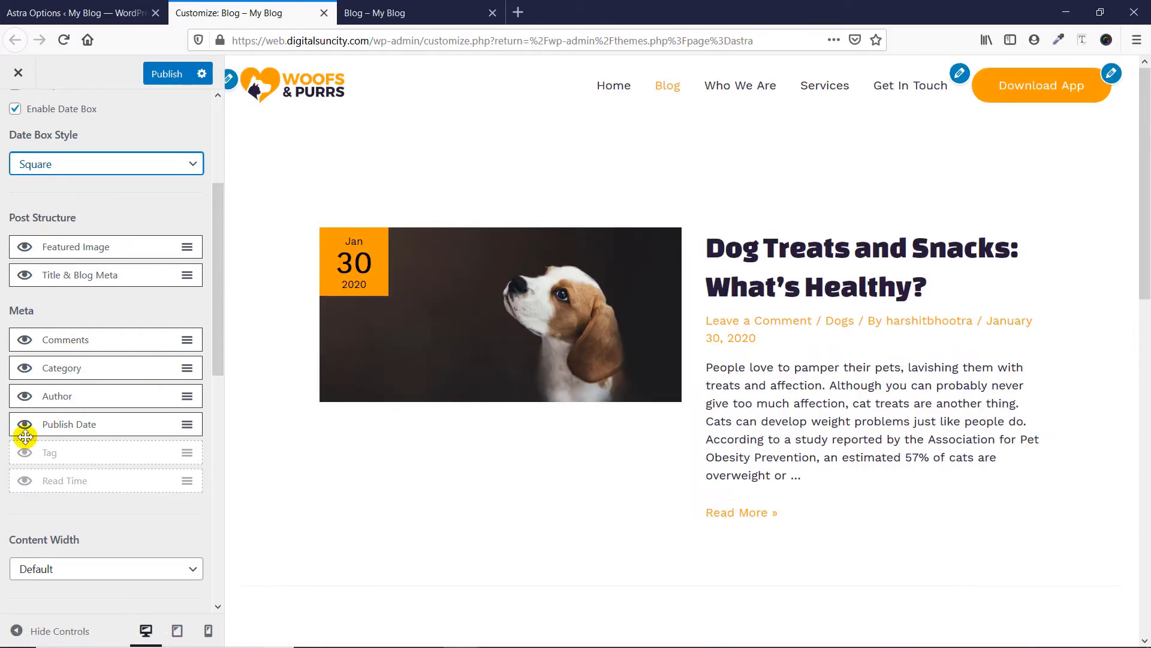
{"action": "mouse_move", "coordinate": [115, 328]}
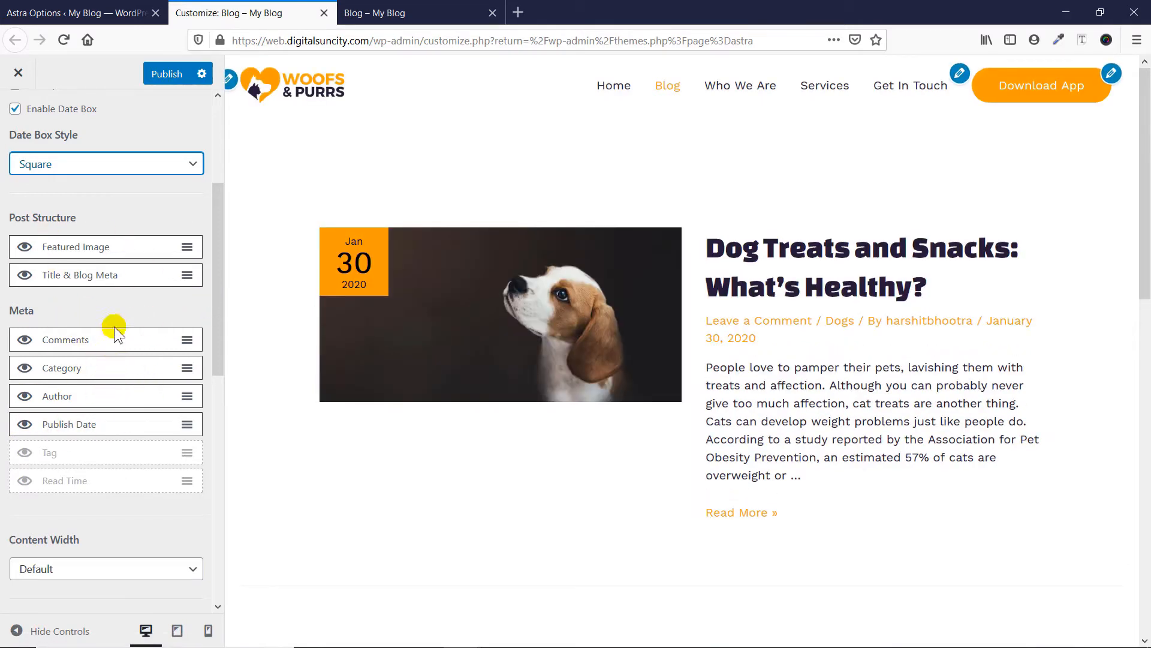
{"action": "mouse_move", "coordinate": [187, 372]}
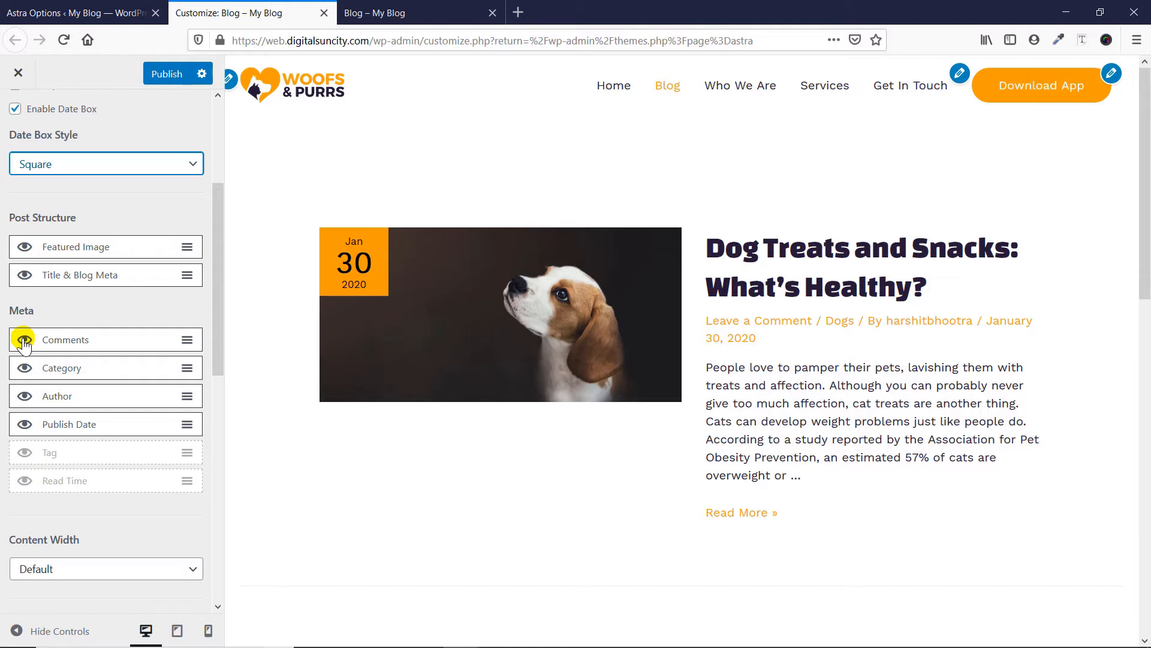
{"action": "mouse_move", "coordinate": [24, 368]}
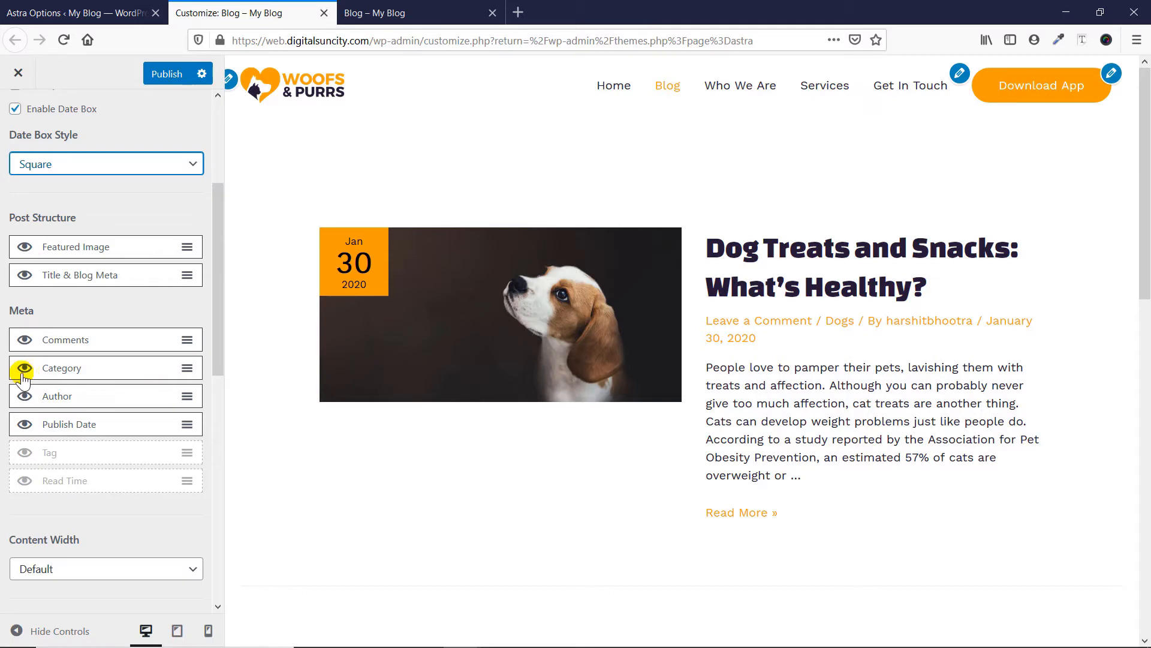
{"action": "scroll", "scroll_direction": "down", "scroll_amount": 3}
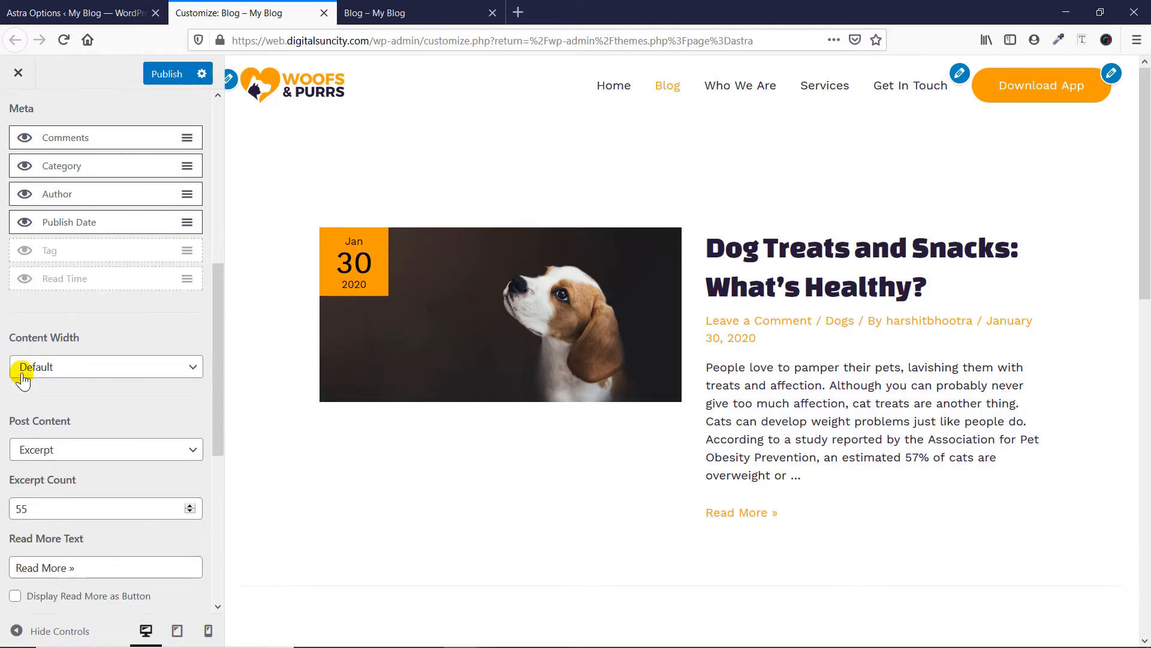
{"action": "scroll", "scroll_direction": "down", "scroll_amount": 3}
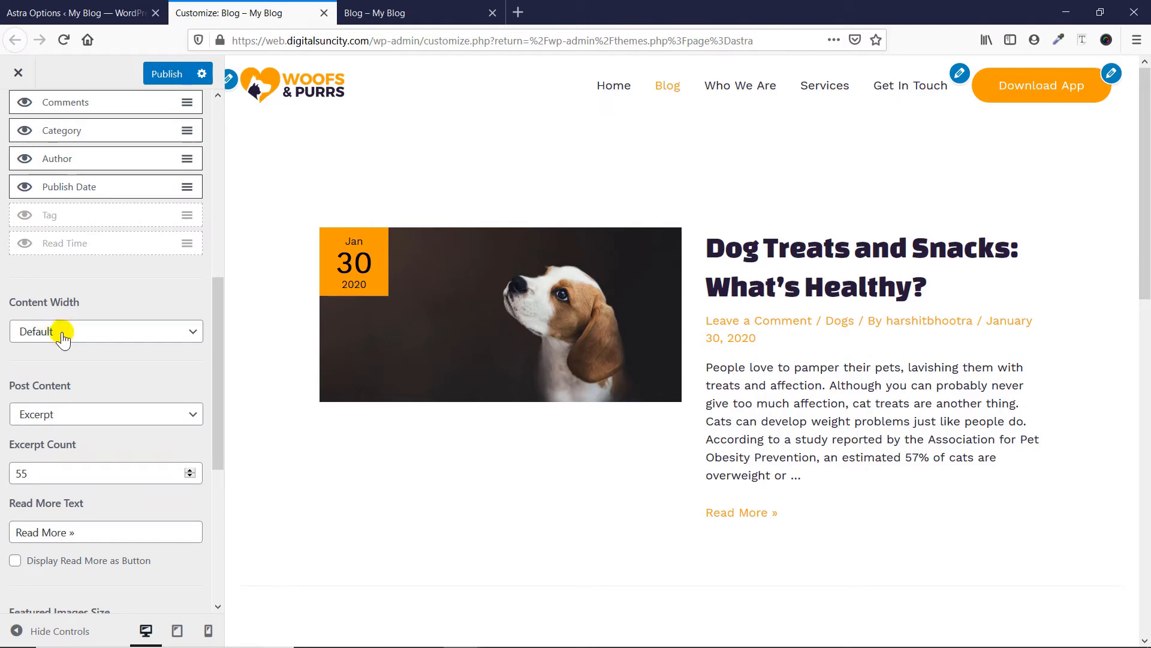
{"action": "left_click", "coordinate": [105, 331]}
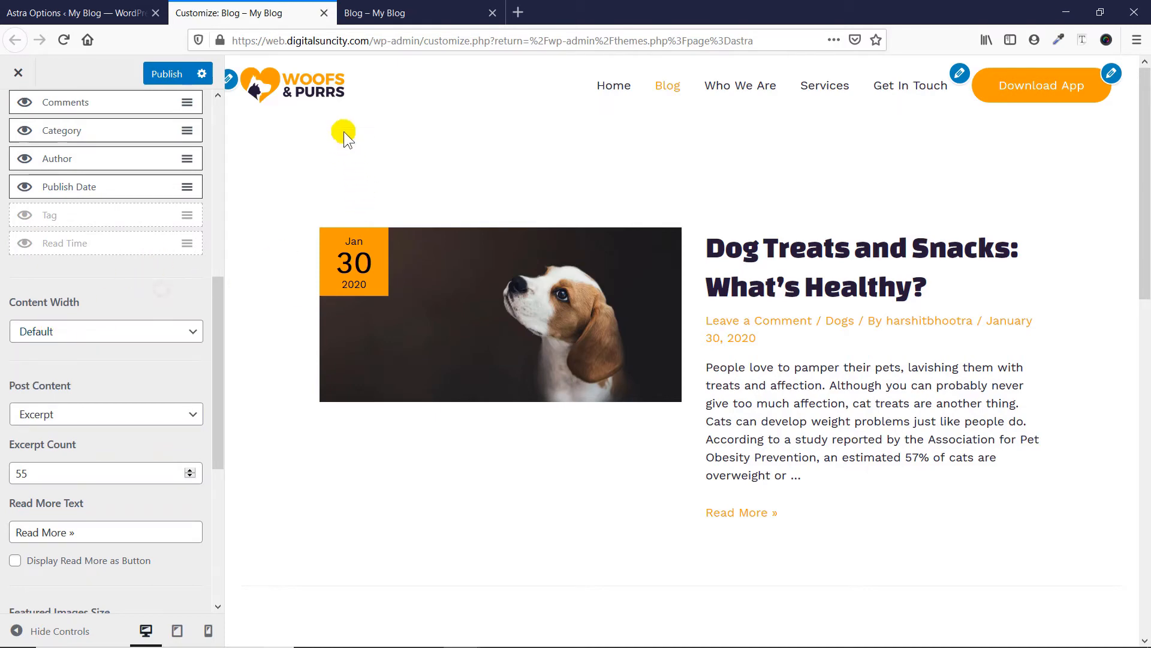
{"action": "scroll", "scroll_direction": "down", "scroll_amount": 3}
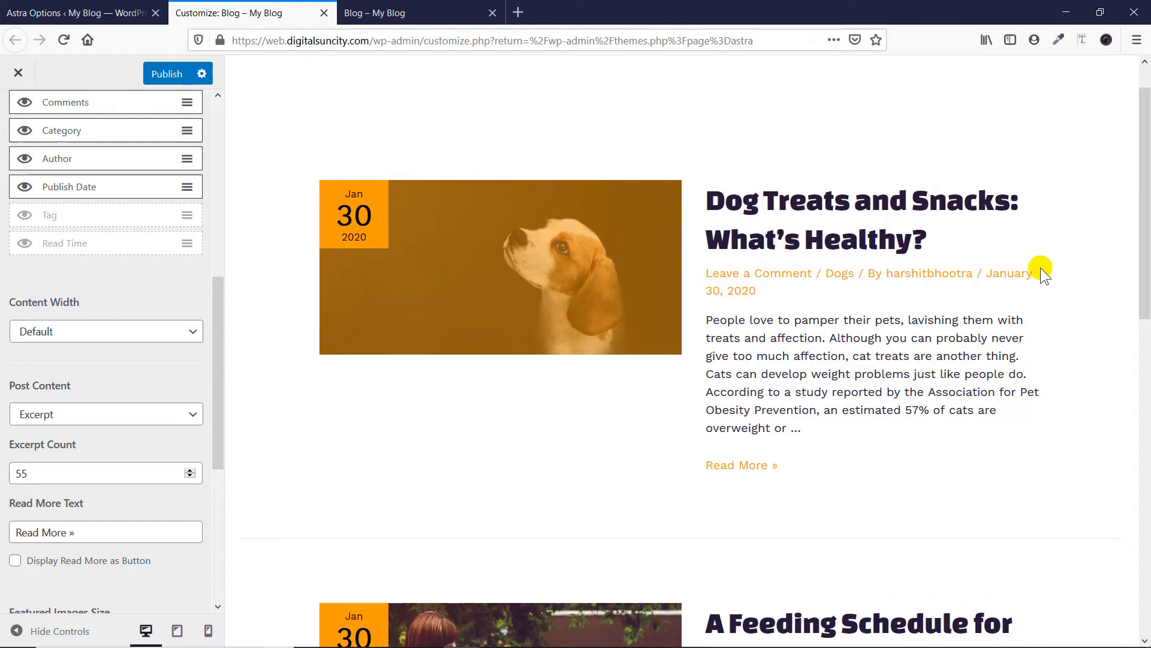
{"action": "left_click", "coordinate": [105, 331]}
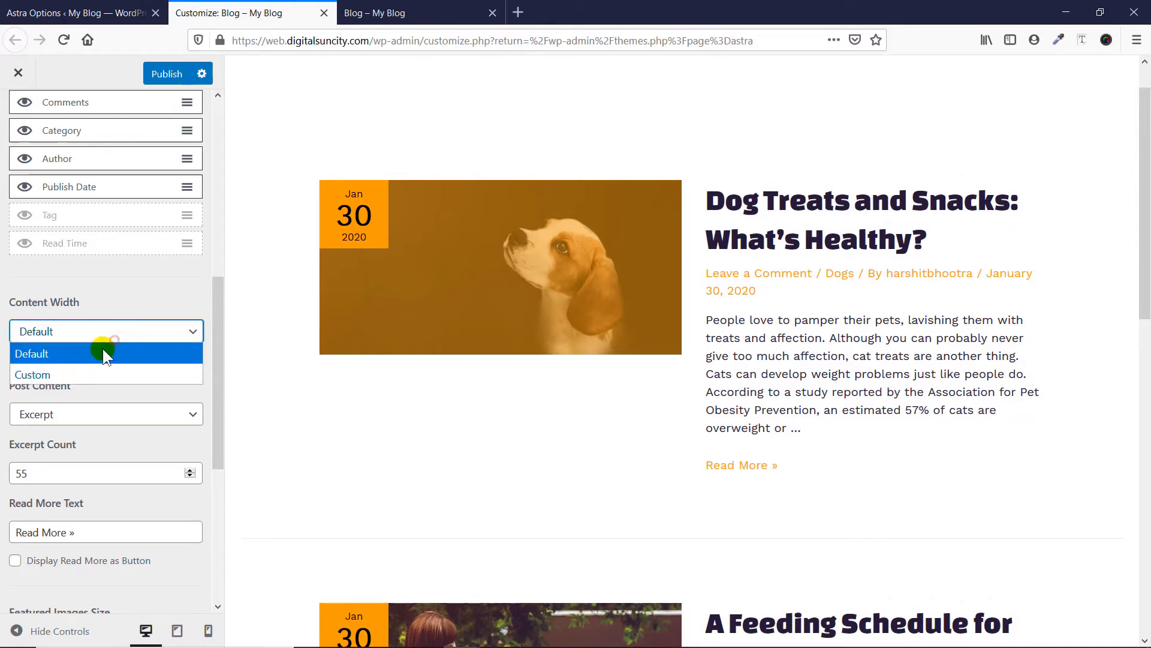
{"action": "left_click", "coordinate": [32, 375]}
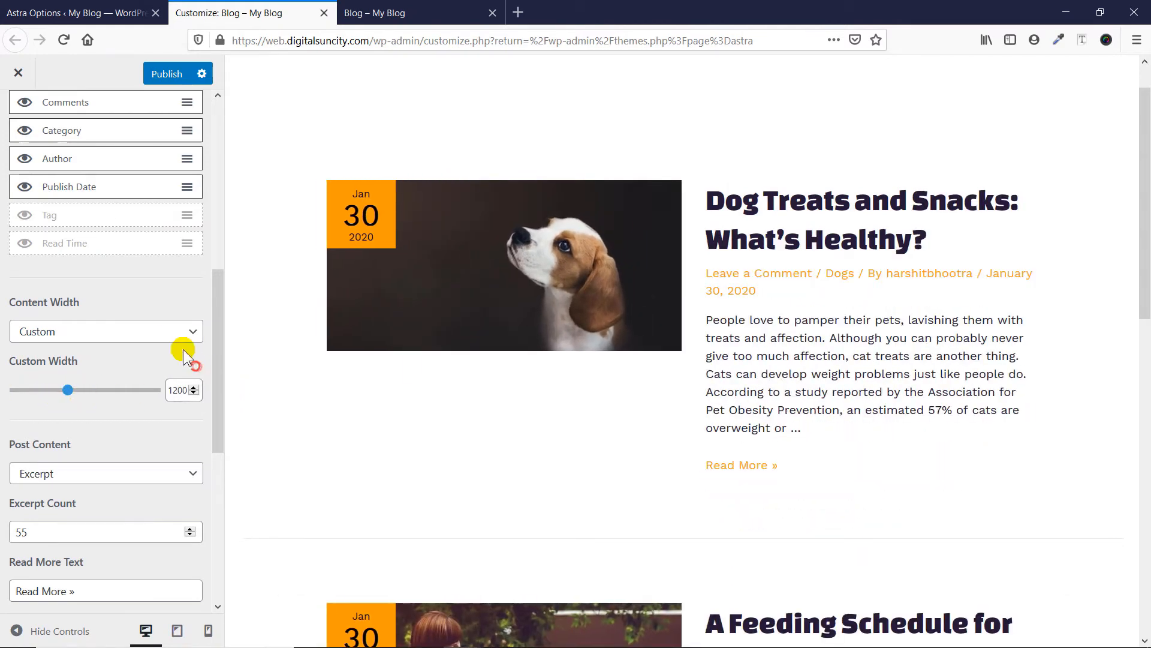
{"action": "left_click", "coordinate": [106, 331]}
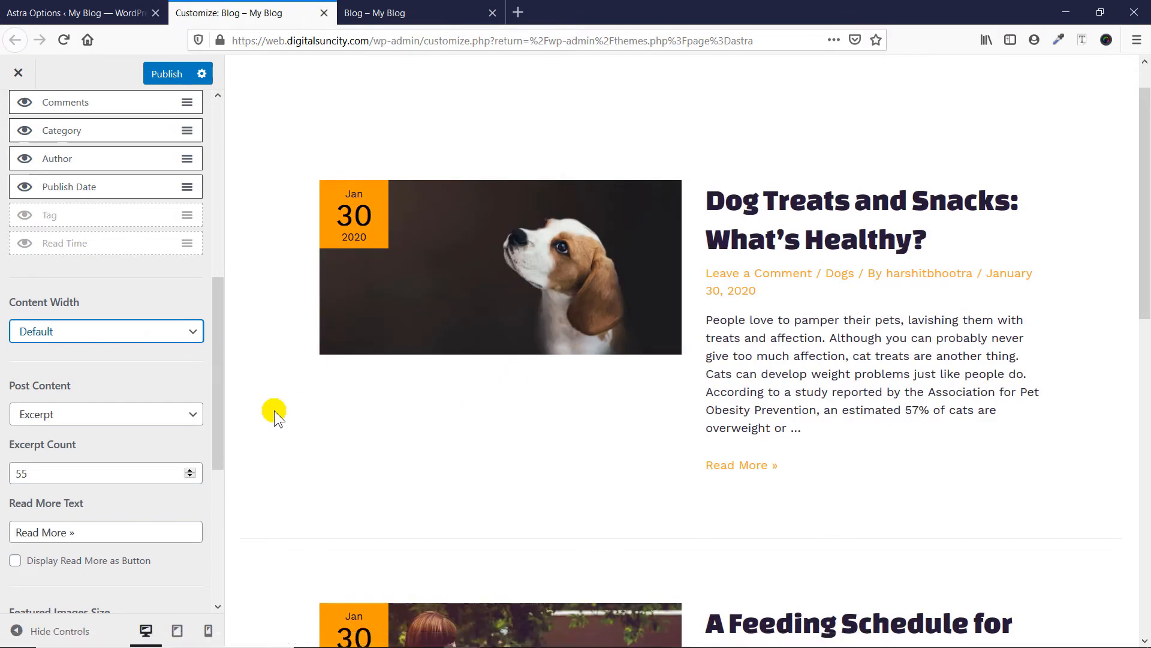
{"action": "scroll", "scroll_direction": "down", "scroll_amount": 3}
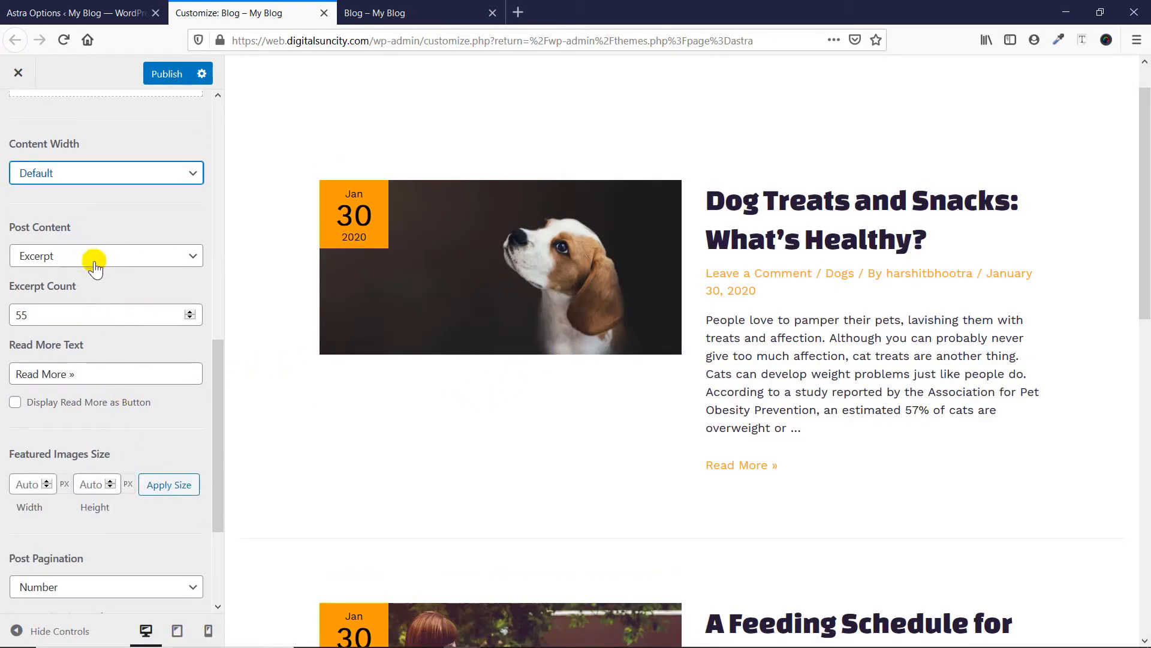
{"action": "scroll", "scroll_direction": "up", "scroll_amount": 3}
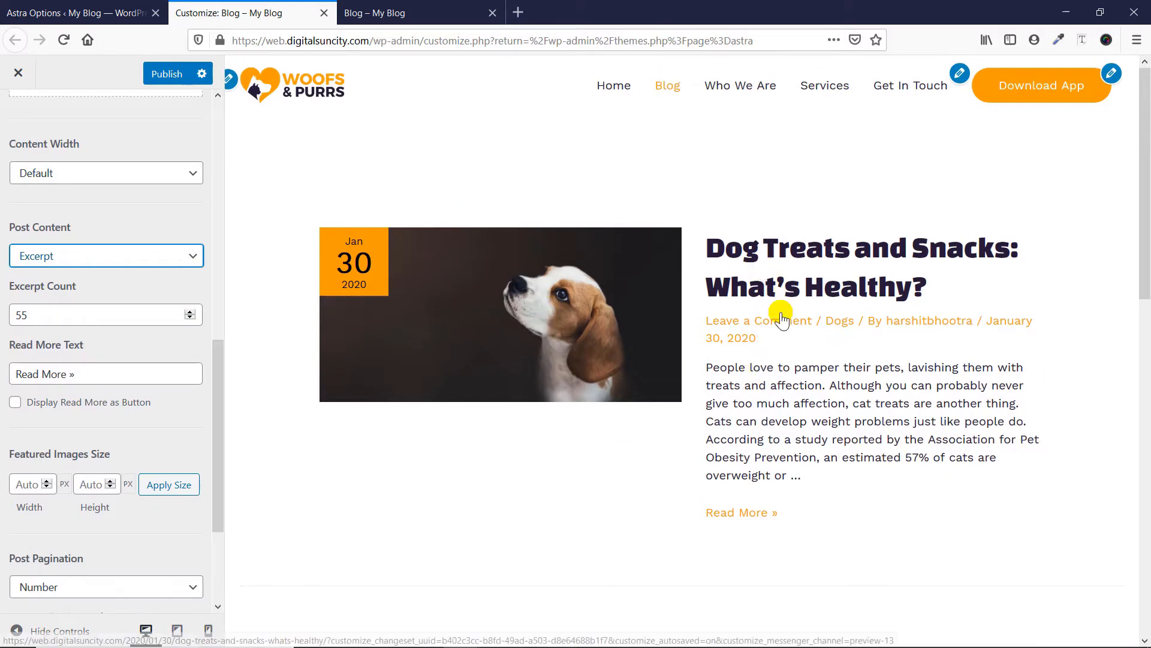
{"action": "scroll", "scroll_direction": "down", "scroll_amount": 3}
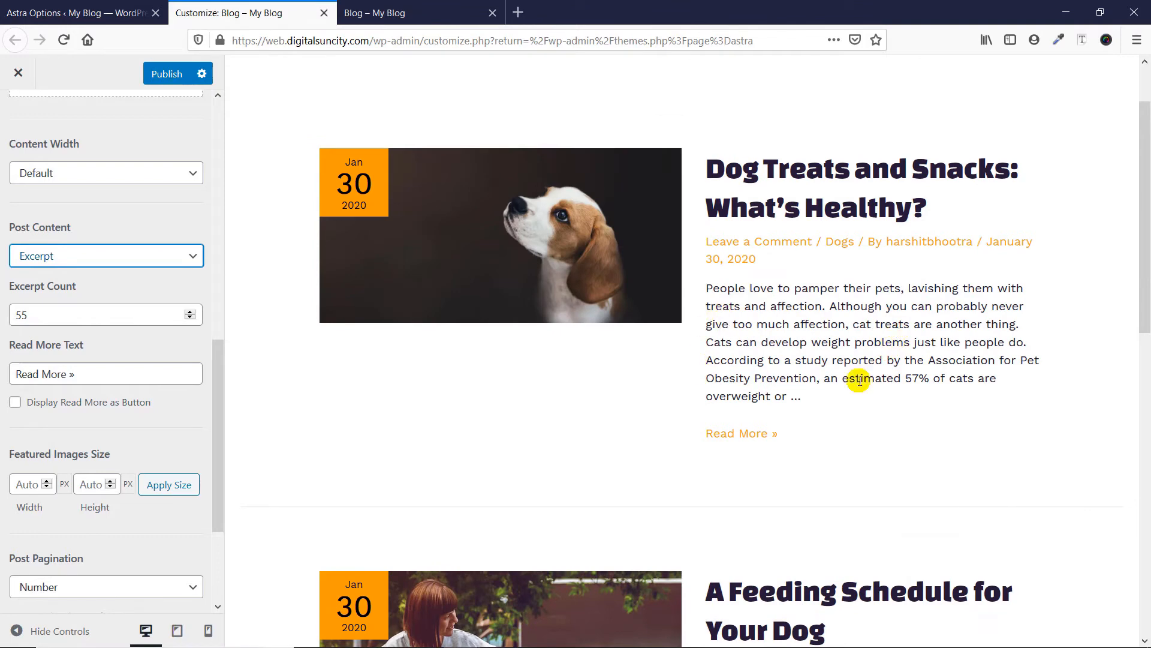
{"action": "mouse_move", "coordinate": [742, 433]}
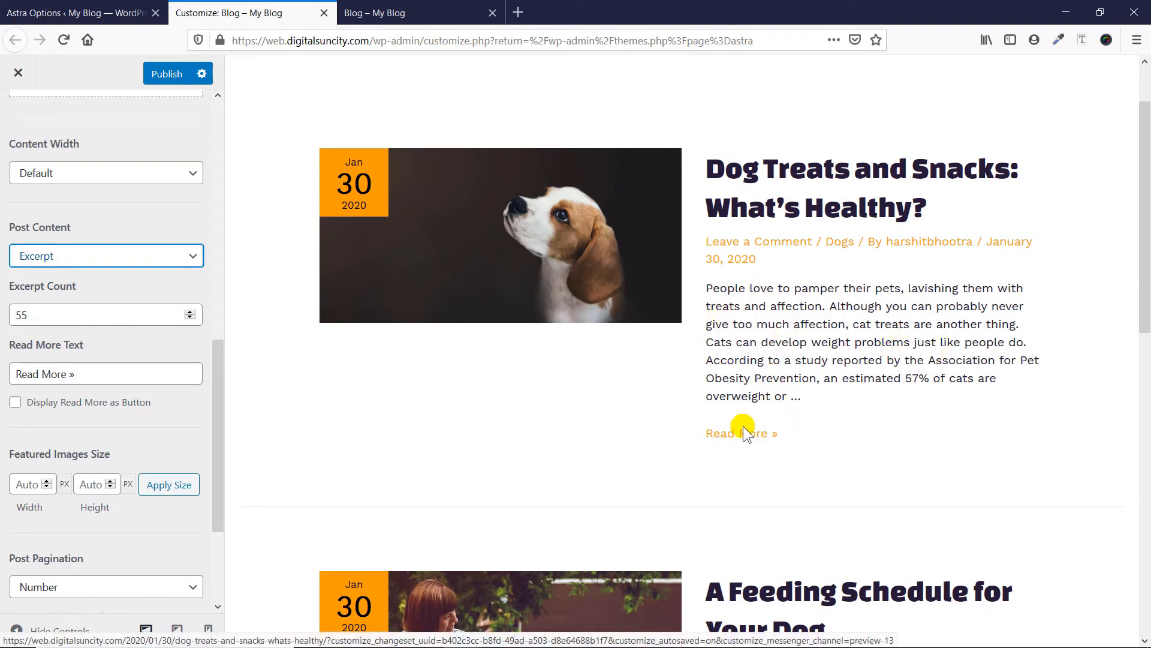
{"action": "left_click", "coordinate": [106, 256]}
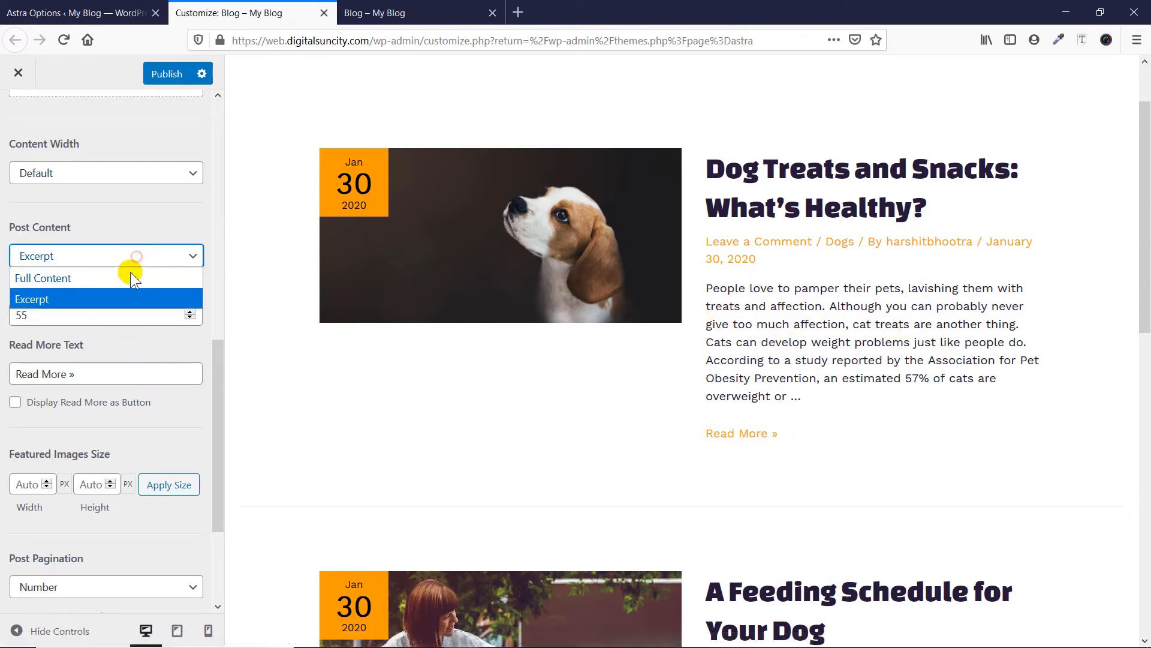
{"action": "left_click", "coordinate": [42, 278]}
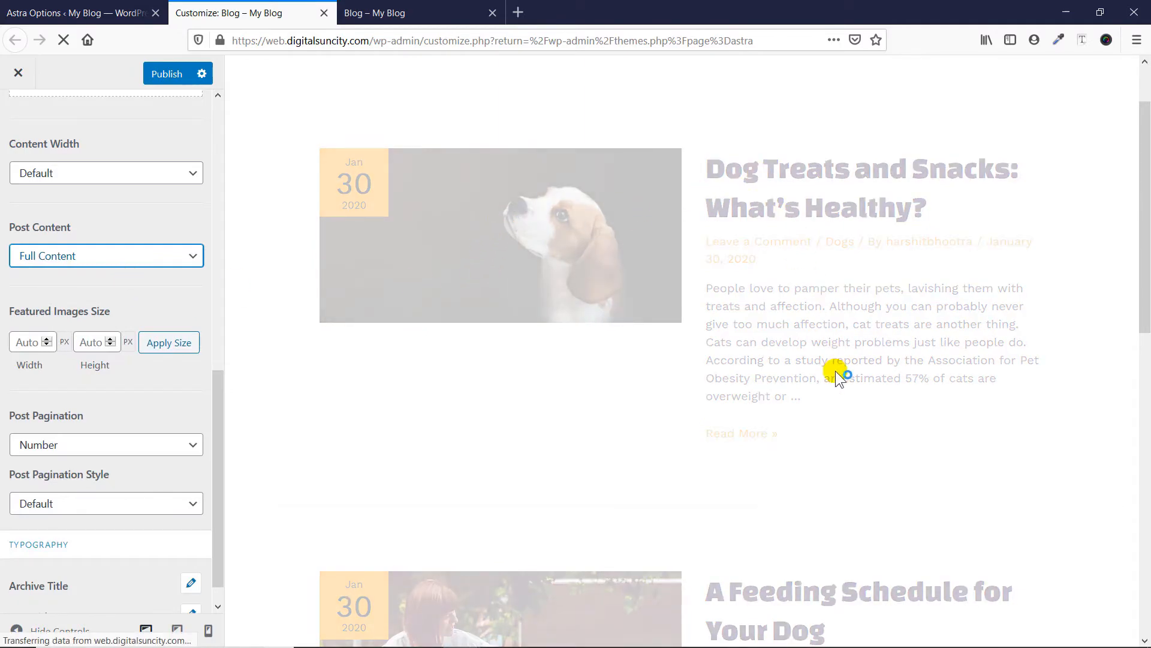
{"action": "scroll", "scroll_direction": "down", "scroll_amount": 3}
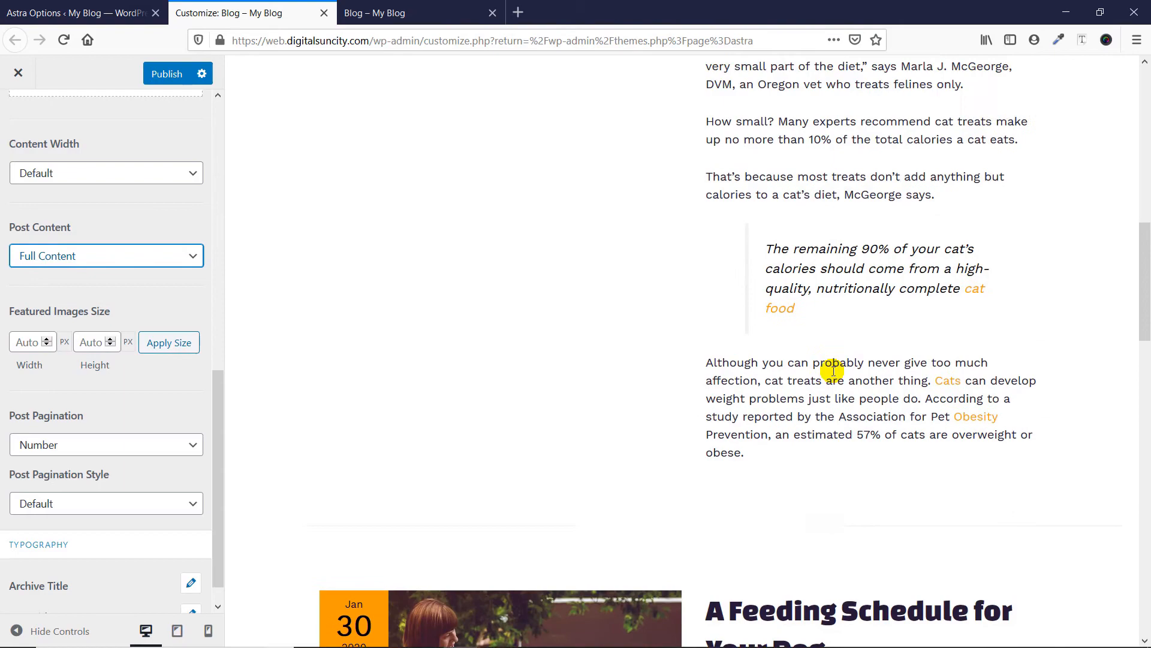
{"action": "left_click", "coordinate": [105, 255]}
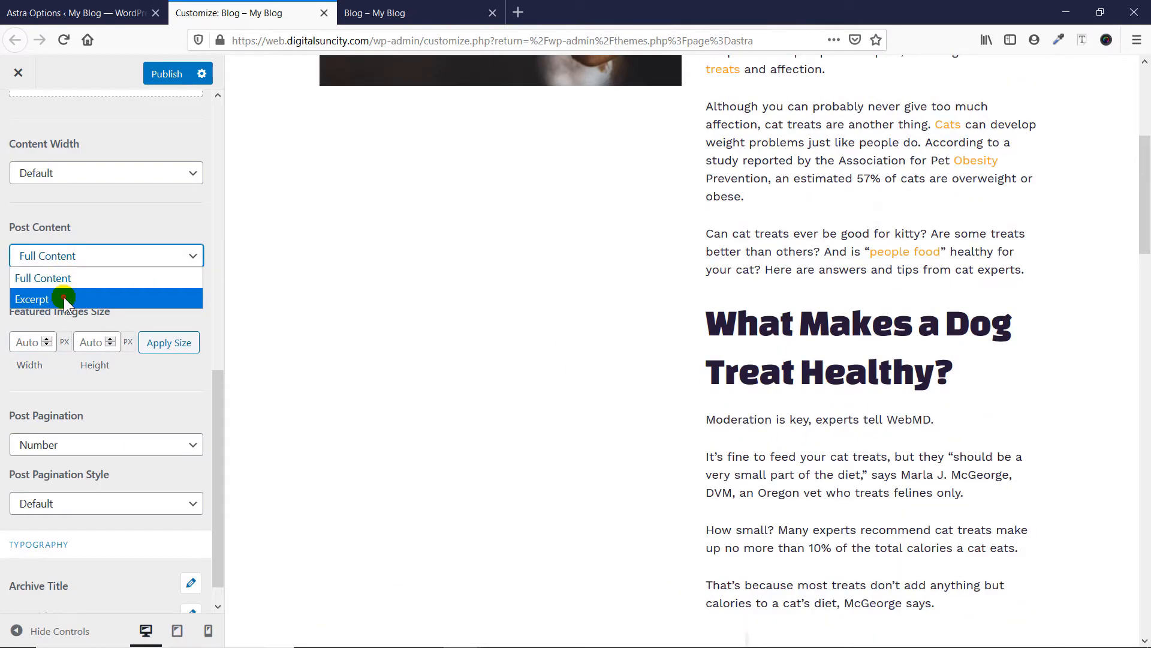
{"action": "left_click", "coordinate": [30, 299]}
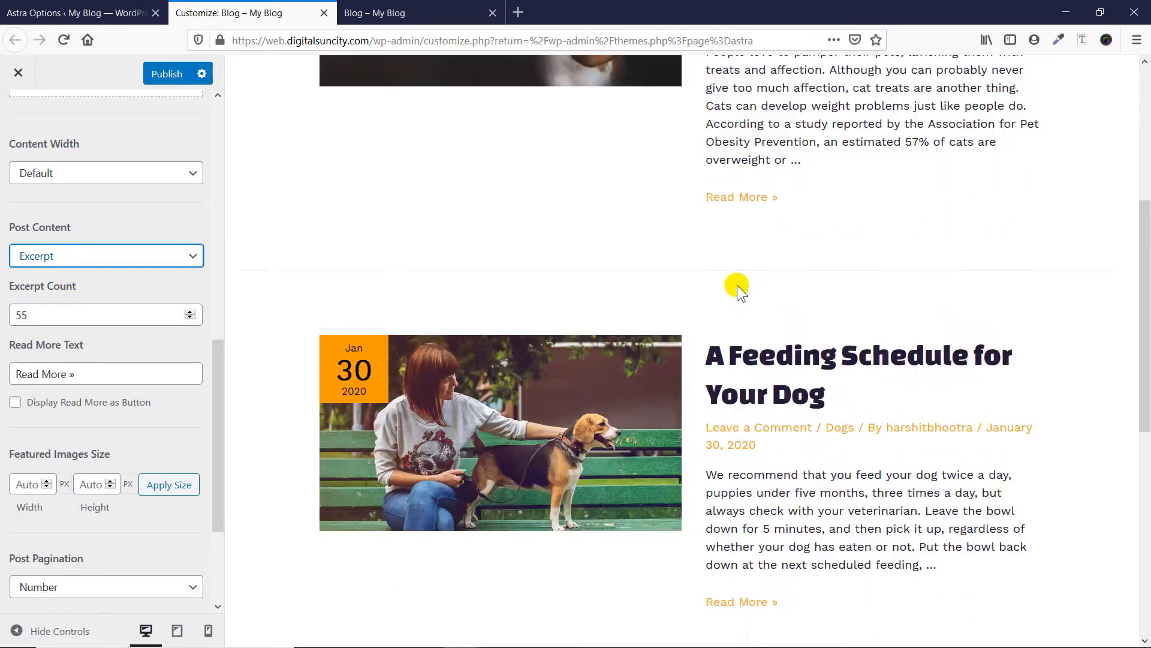
{"action": "scroll", "scroll_direction": "up", "scroll_amount": 3}
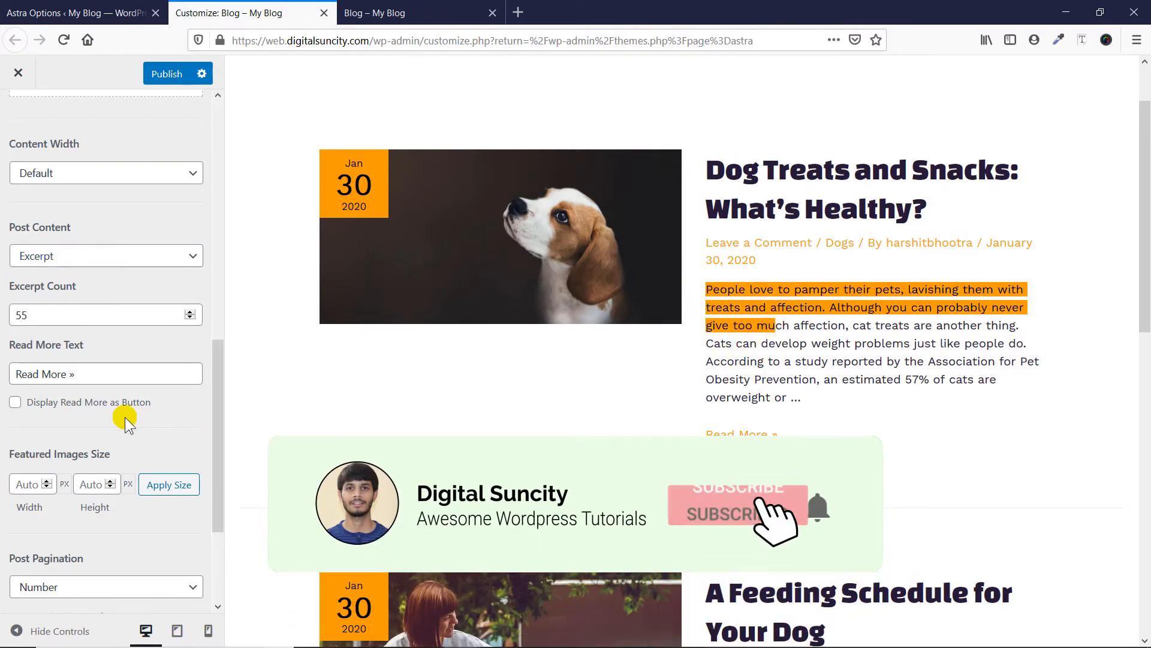
- Set Excerpt Count to 30 words and select the Read More text for replacement
{"action": "triple_click", "coordinate": [96, 314]}
{"action": "type", "text": "30"}
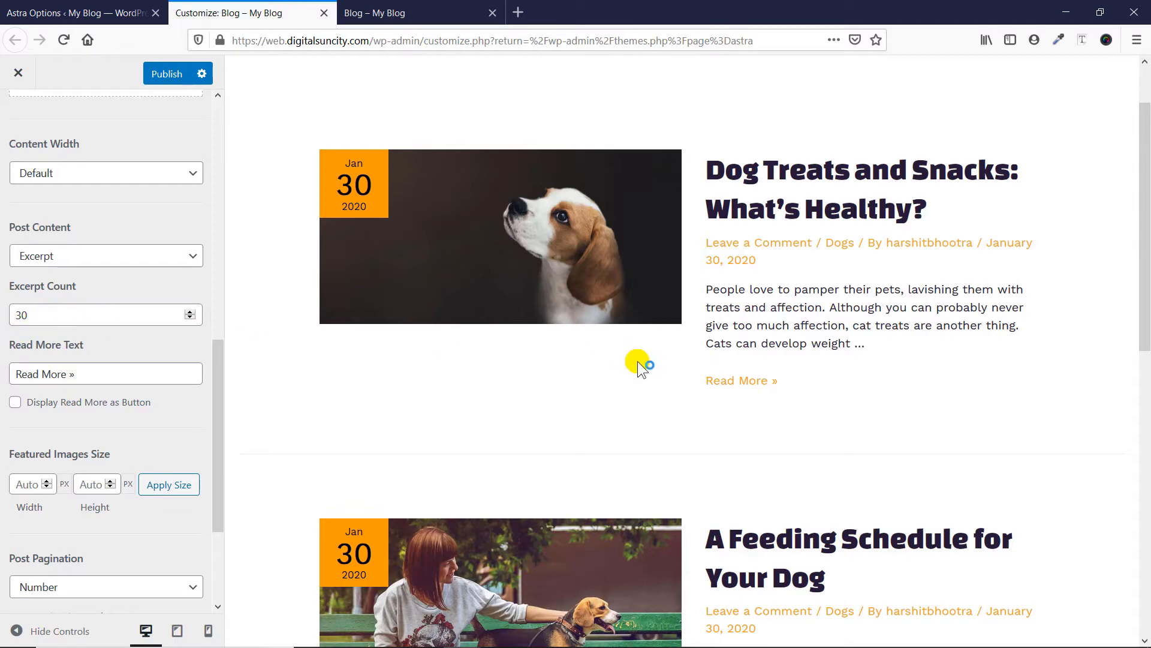
{"action": "mouse_move", "coordinate": [782, 301]}
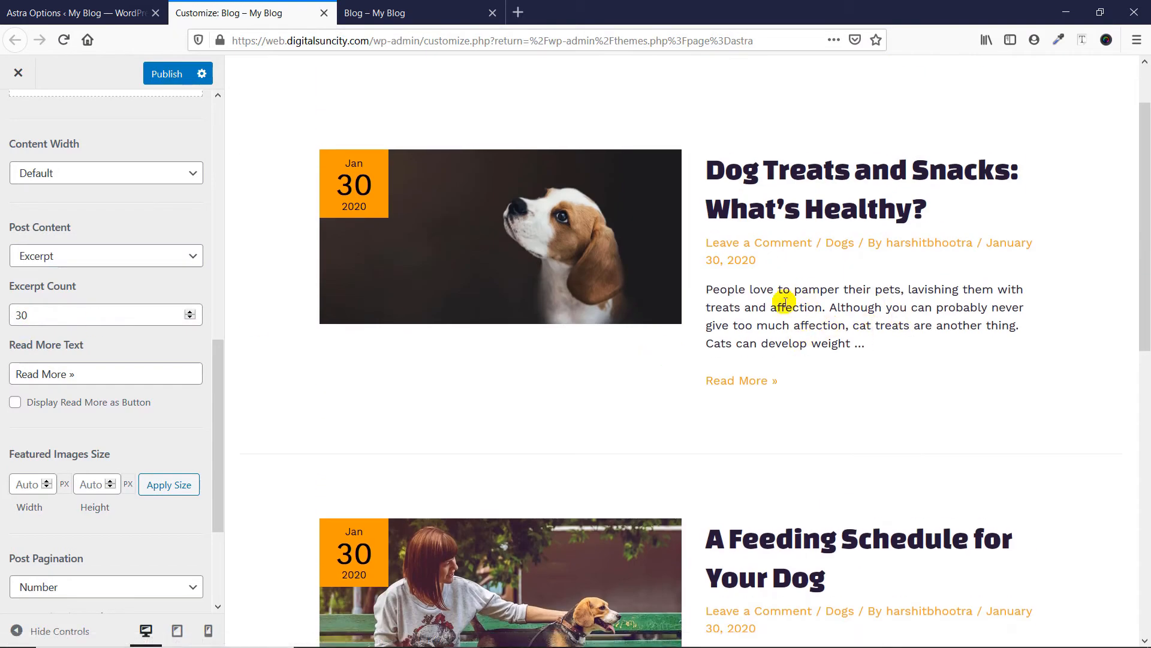
{"action": "mouse_move", "coordinate": [140, 363]}
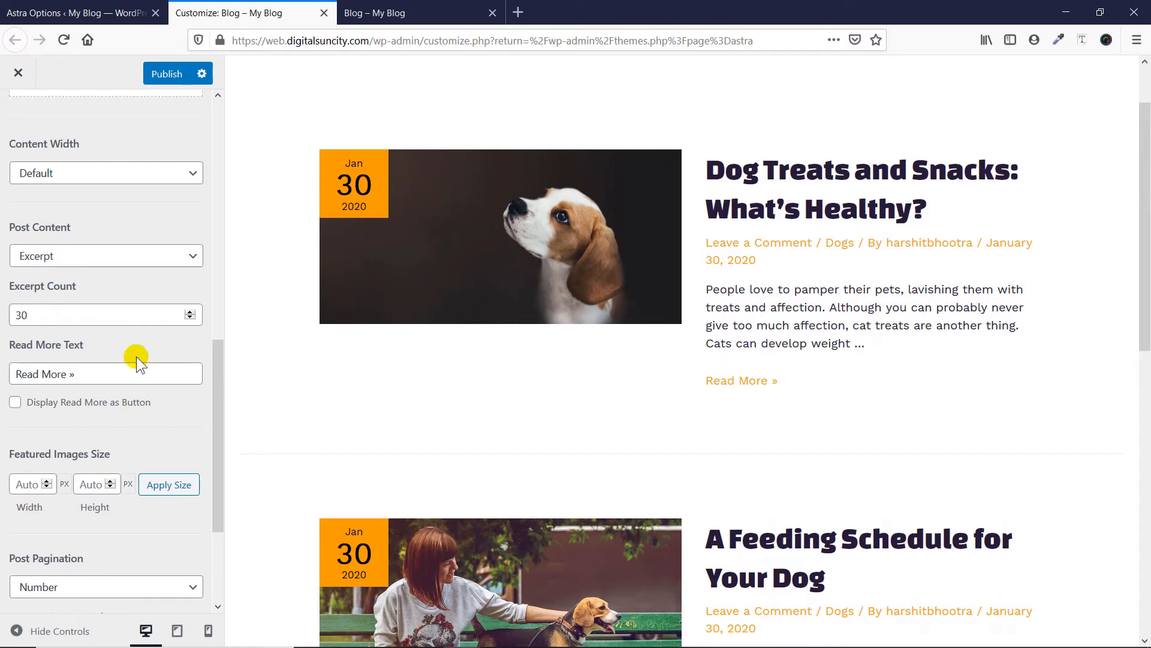
{"action": "triple_click", "coordinate": [105, 373]}
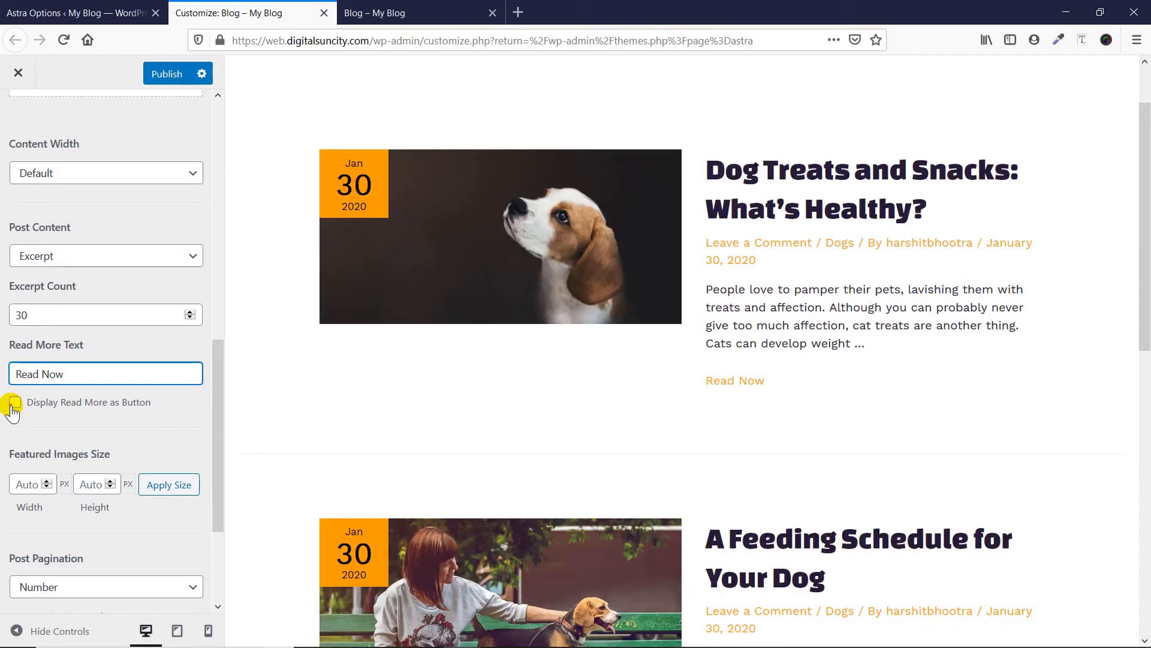
- Display the 'Read Now' link as a button beneath each post excerpt
{"action": "left_click", "coordinate": [13, 403]}
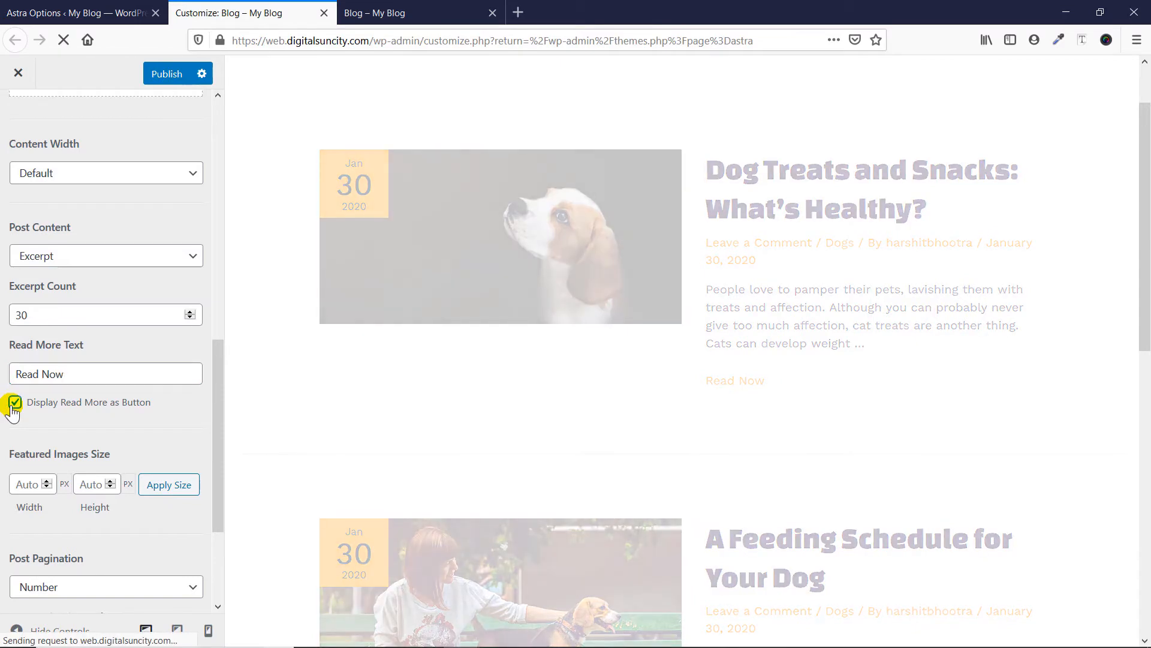
{"action": "left_click", "coordinate": [13, 402]}
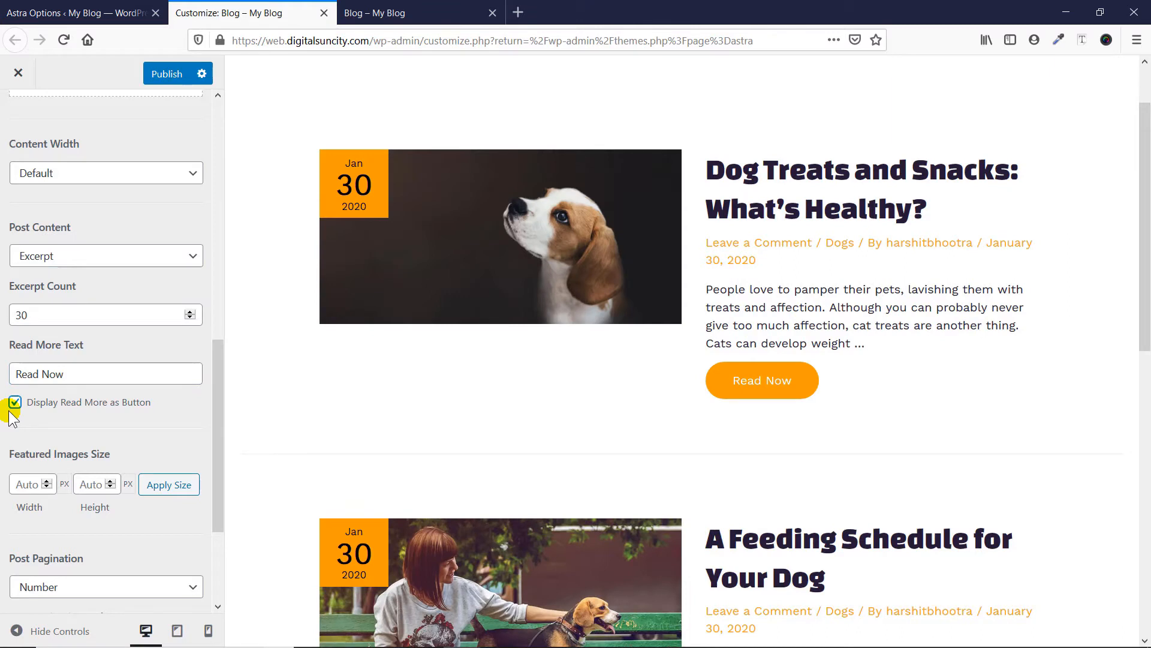
{"action": "scroll", "scroll_direction": "down", "scroll_amount": 3}
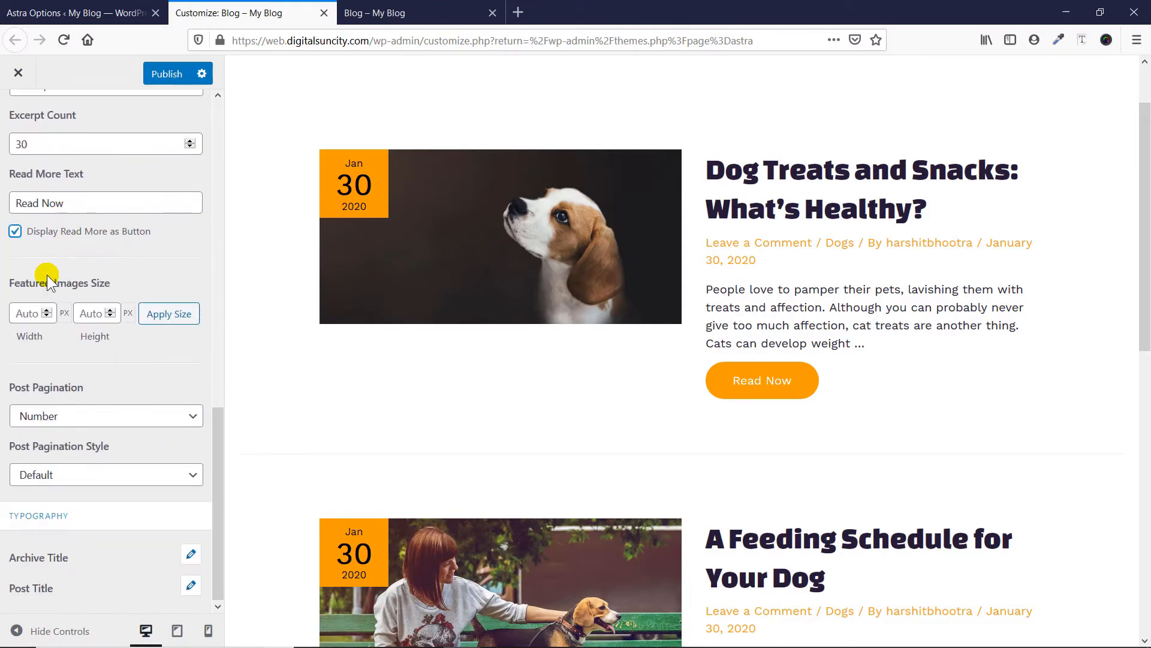
{"action": "scroll", "scroll_direction": "up", "scroll_amount": 3}
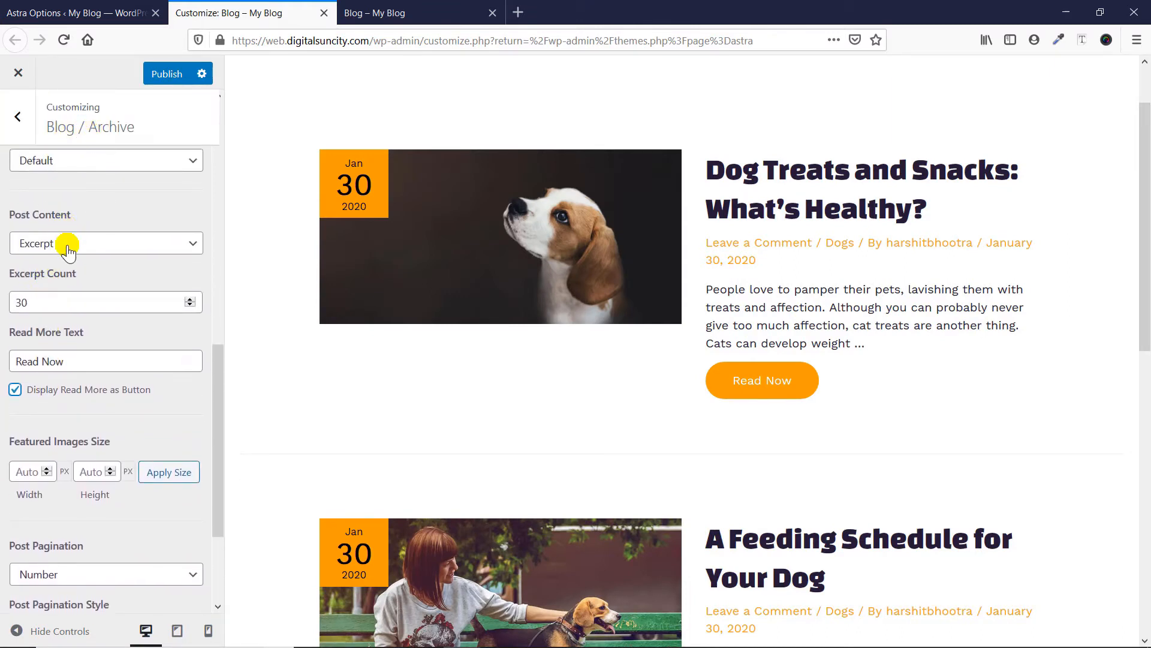
{"action": "mouse_move", "coordinate": [76, 312]}
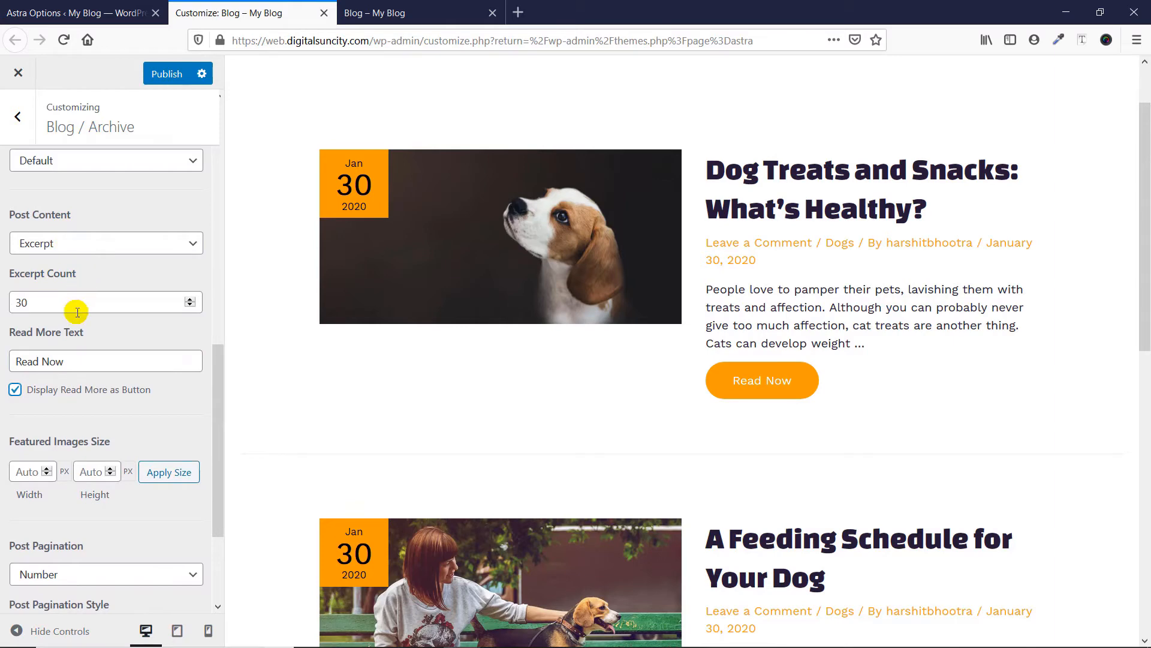
{"action": "scroll", "scroll_direction": "down", "scroll_amount": 3}
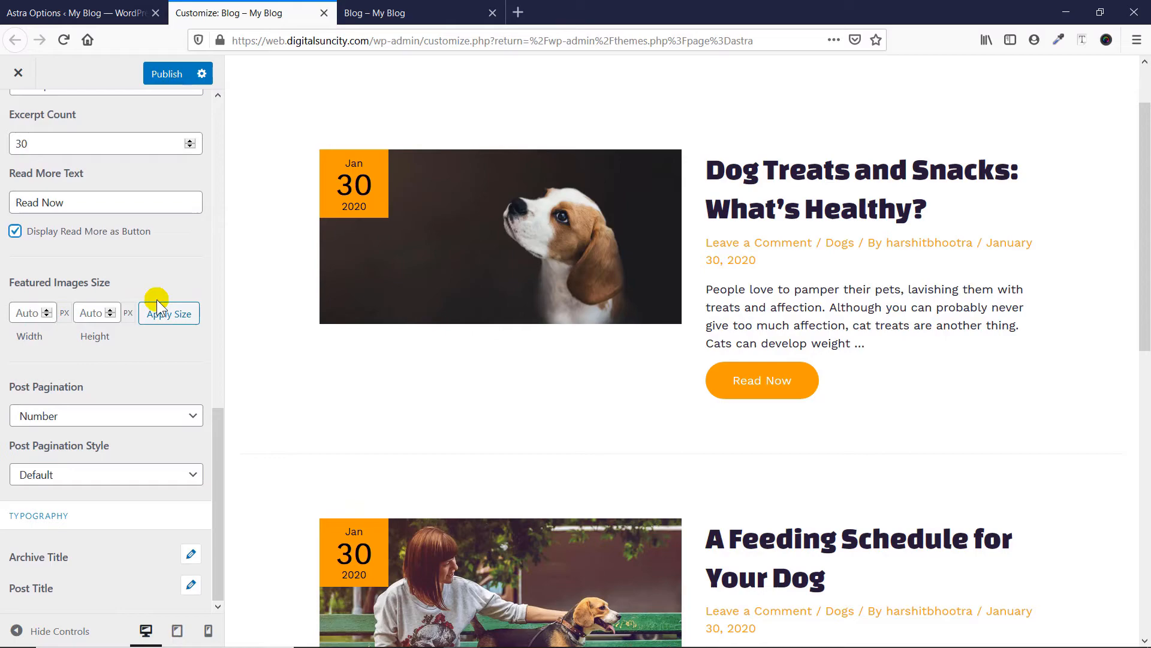
{"action": "scroll", "scroll_direction": "down", "scroll_amount": 3}
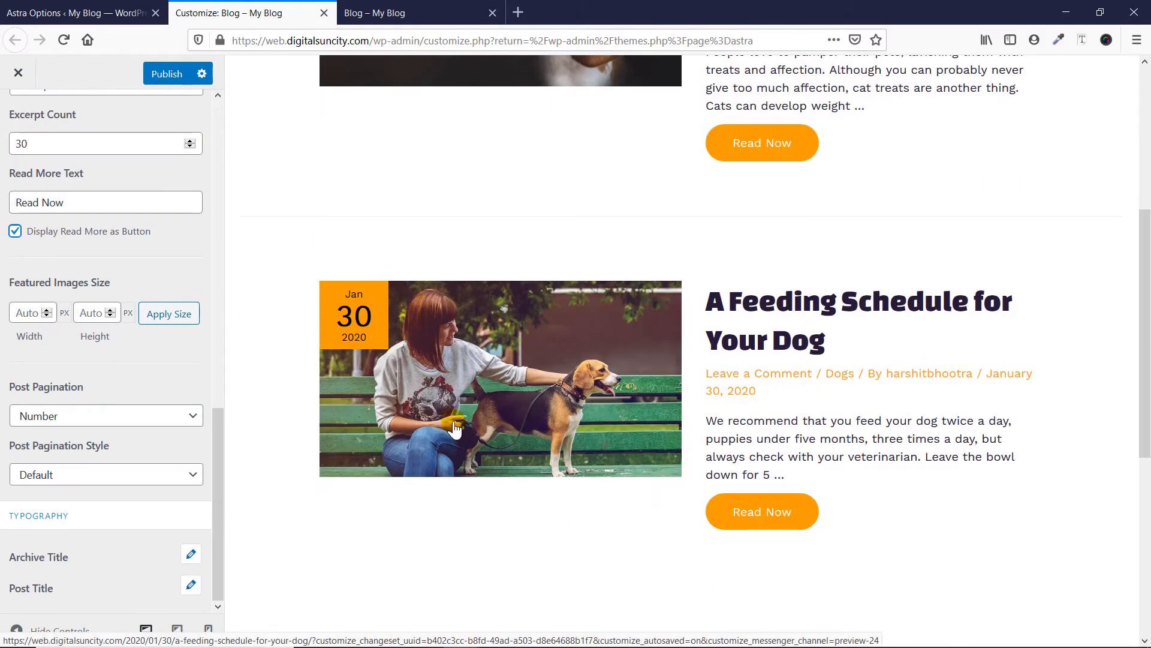
{"action": "scroll", "scroll_direction": "up", "scroll_amount": 3}
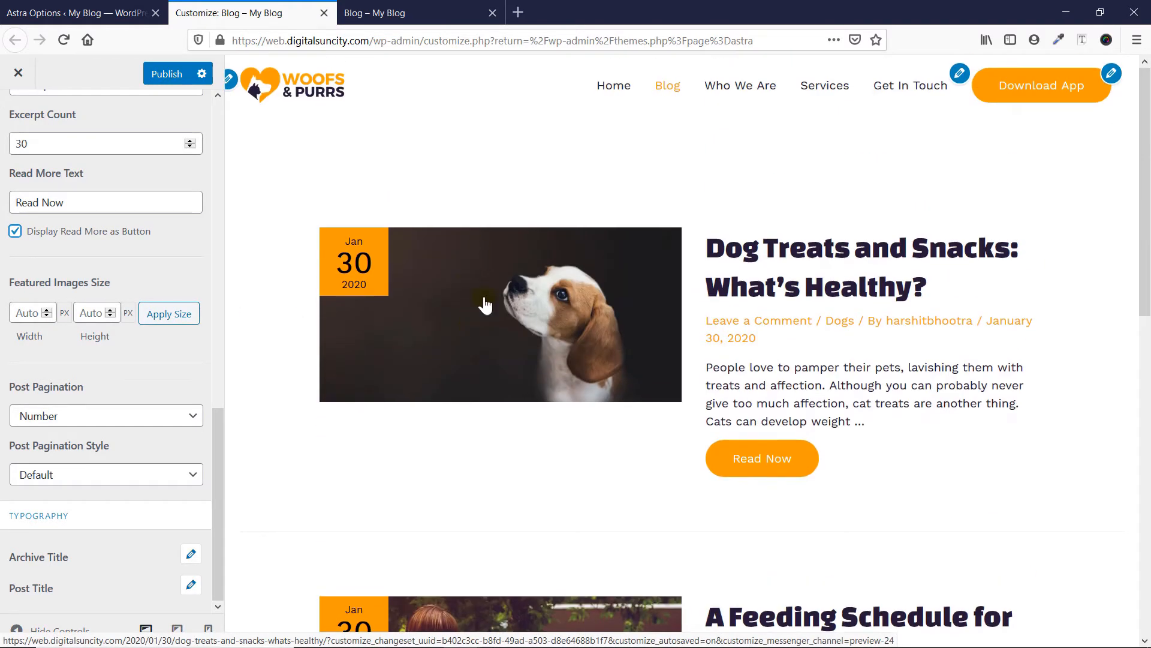
{"action": "scroll", "scroll_direction": "down", "scroll_amount": 3}
{"action": "type", "text": "100"}
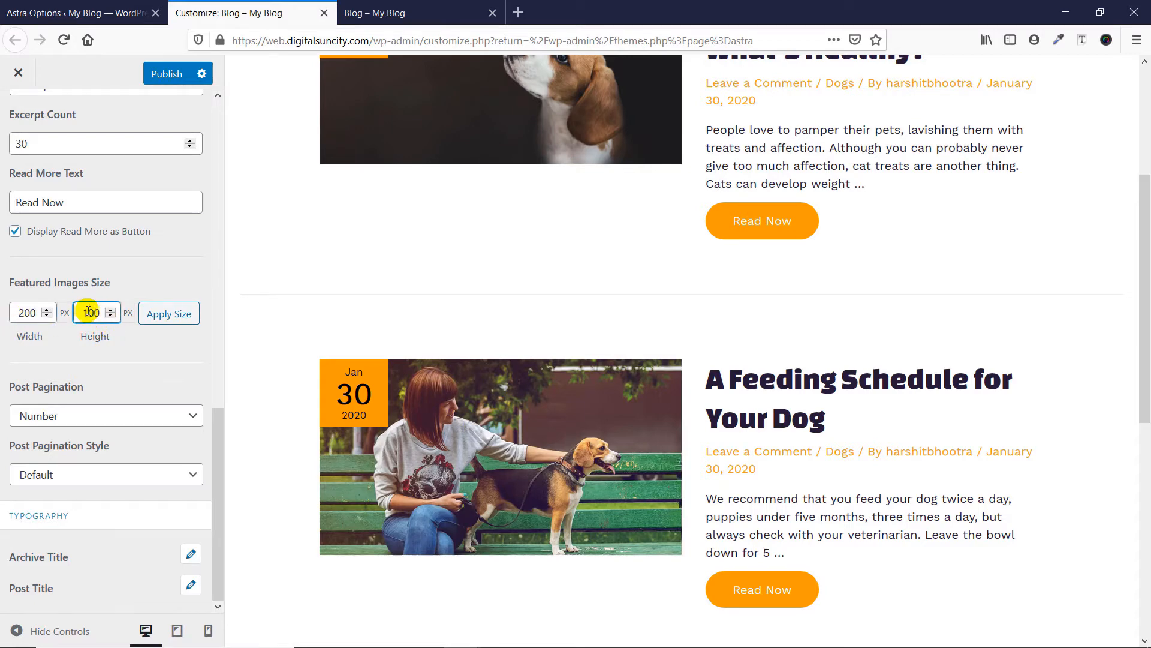
- Edit the featured image height and apply the current featured image size
{"action": "left_click", "coordinate": [168, 313]}
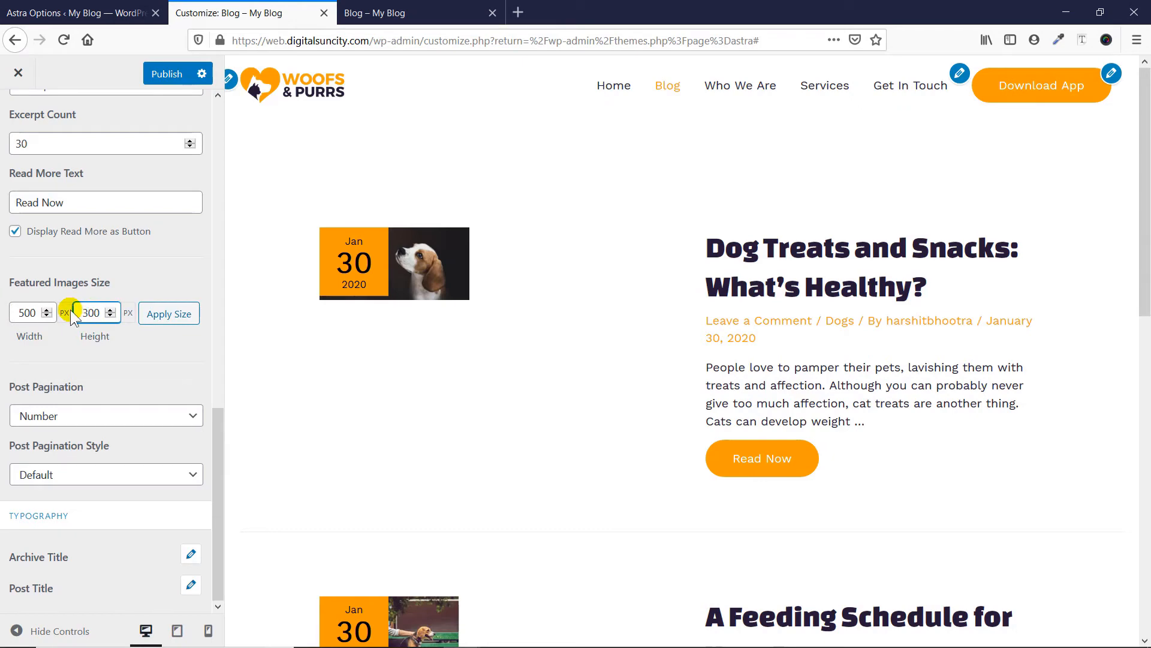
{"action": "left_click", "coordinate": [168, 313]}
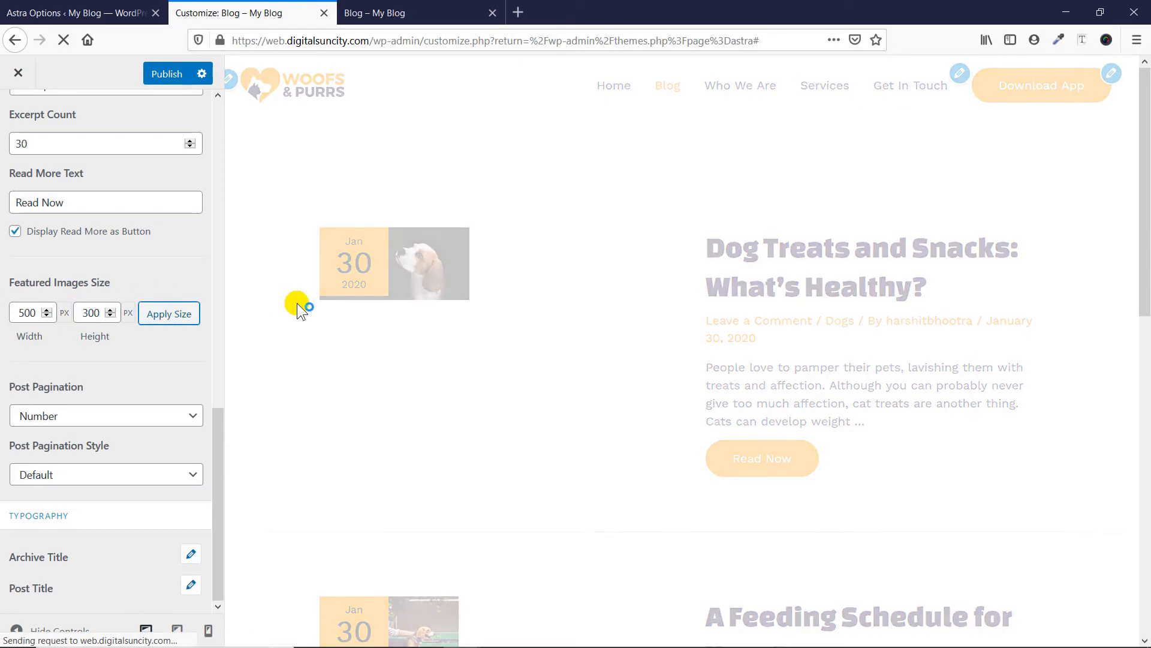
{"action": "mouse_move", "coordinate": [557, 365]}
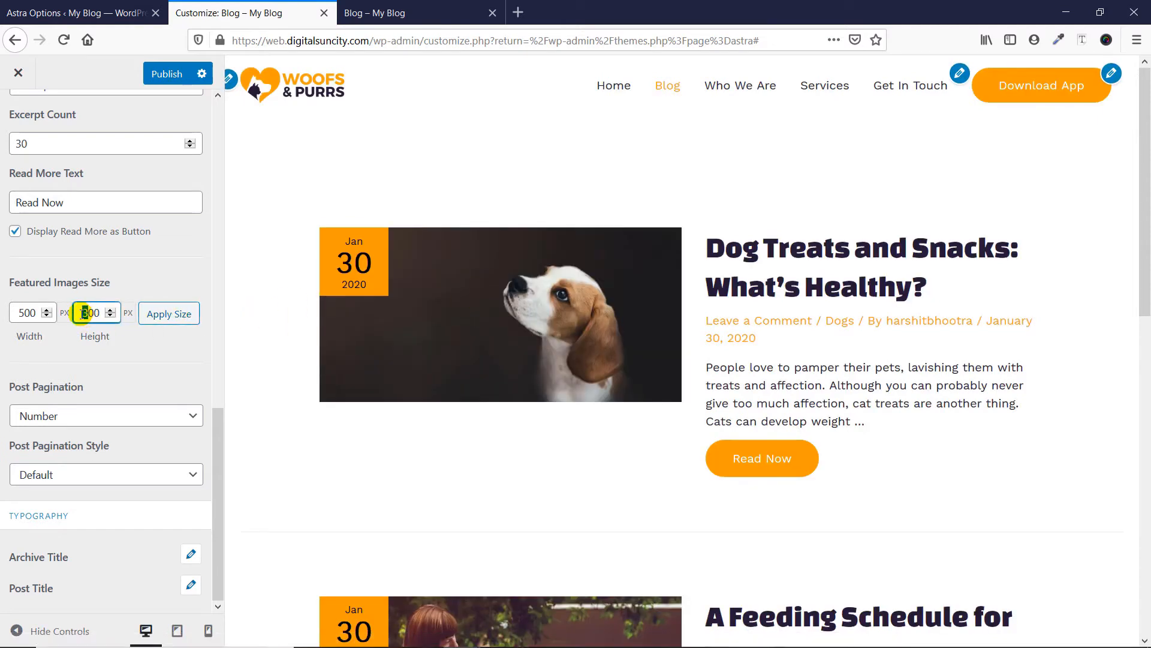
{"action": "left_click", "coordinate": [168, 314]}
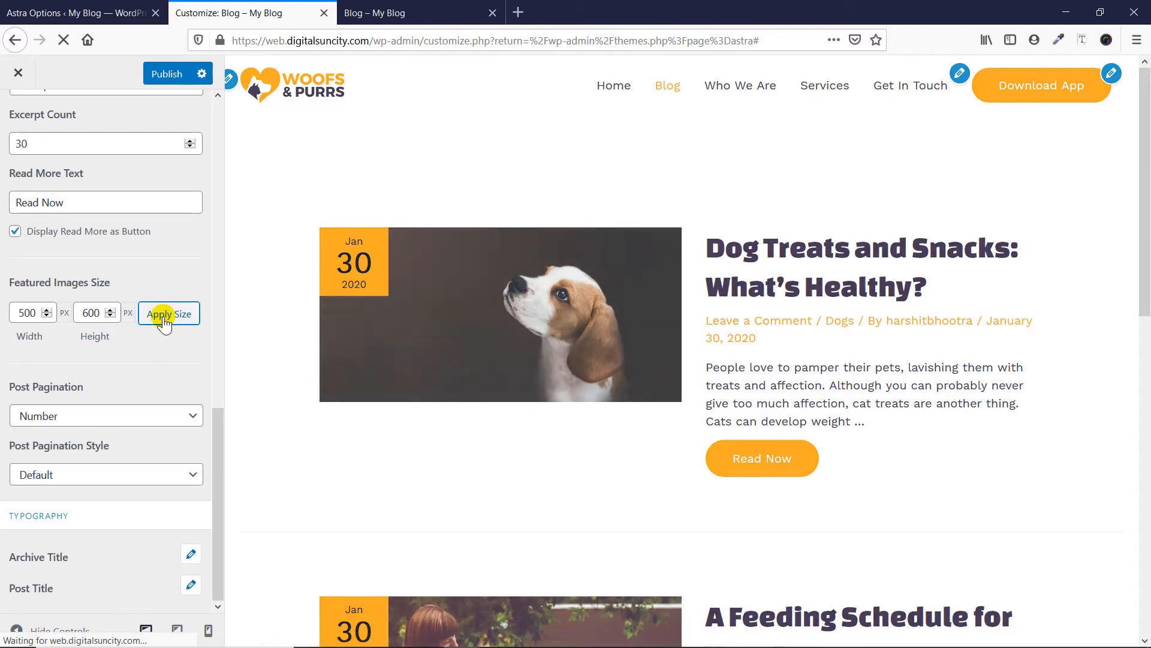
{"action": "left_click", "coordinate": [168, 314]}
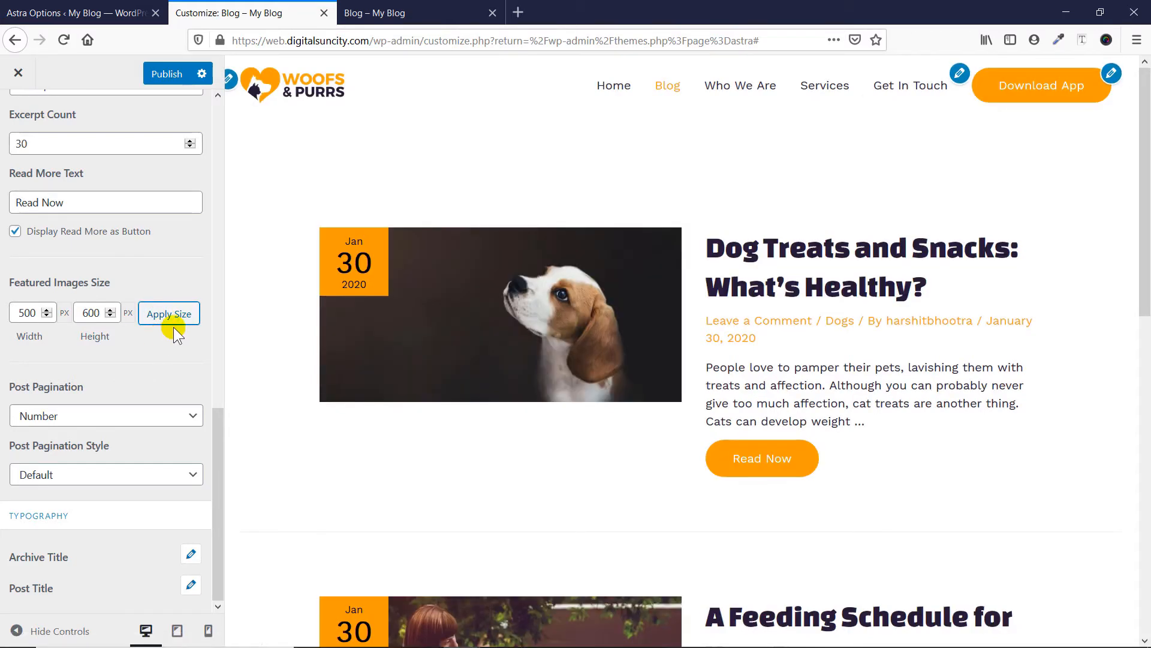
- Change the featured image height to 300 and apply the 500 × 300 size
{"action": "left_click", "coordinate": [111, 317]}
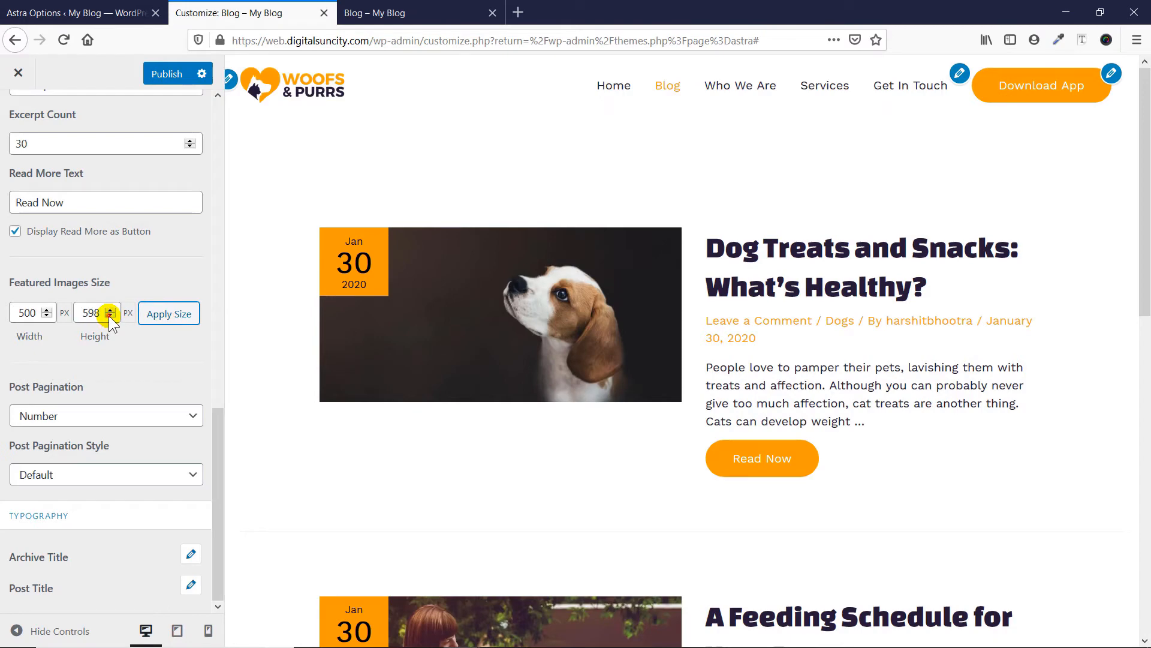
{"action": "left_click", "coordinate": [110, 317]}
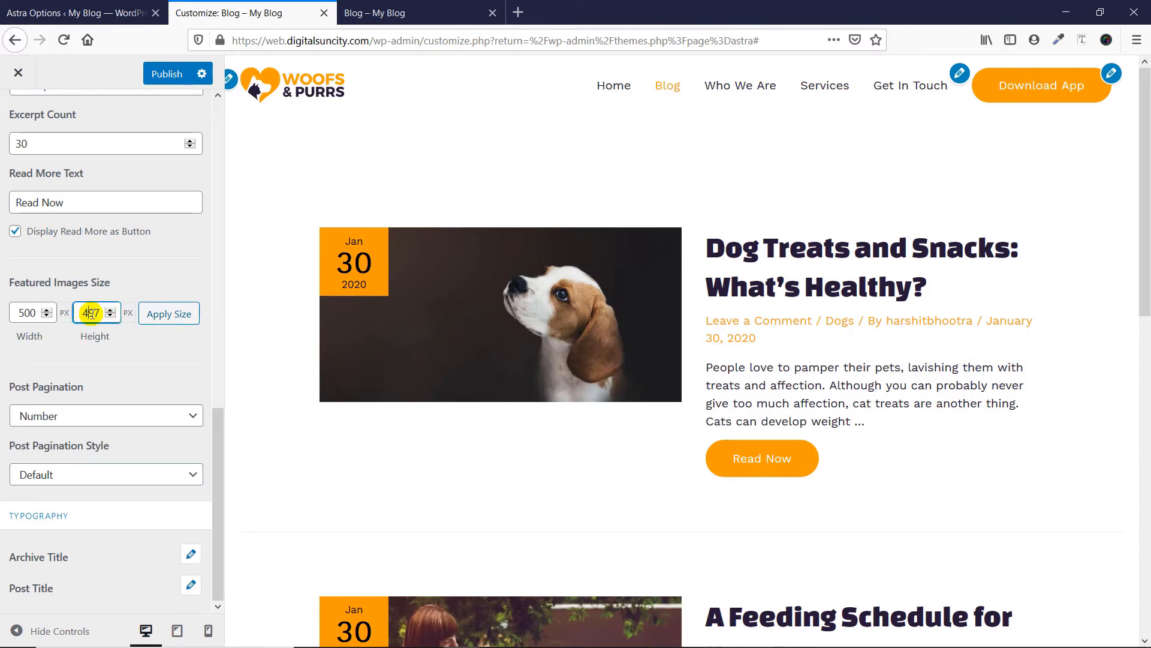
{"action": "left_click", "coordinate": [89, 312]}
{"action": "type", "text": "300"}
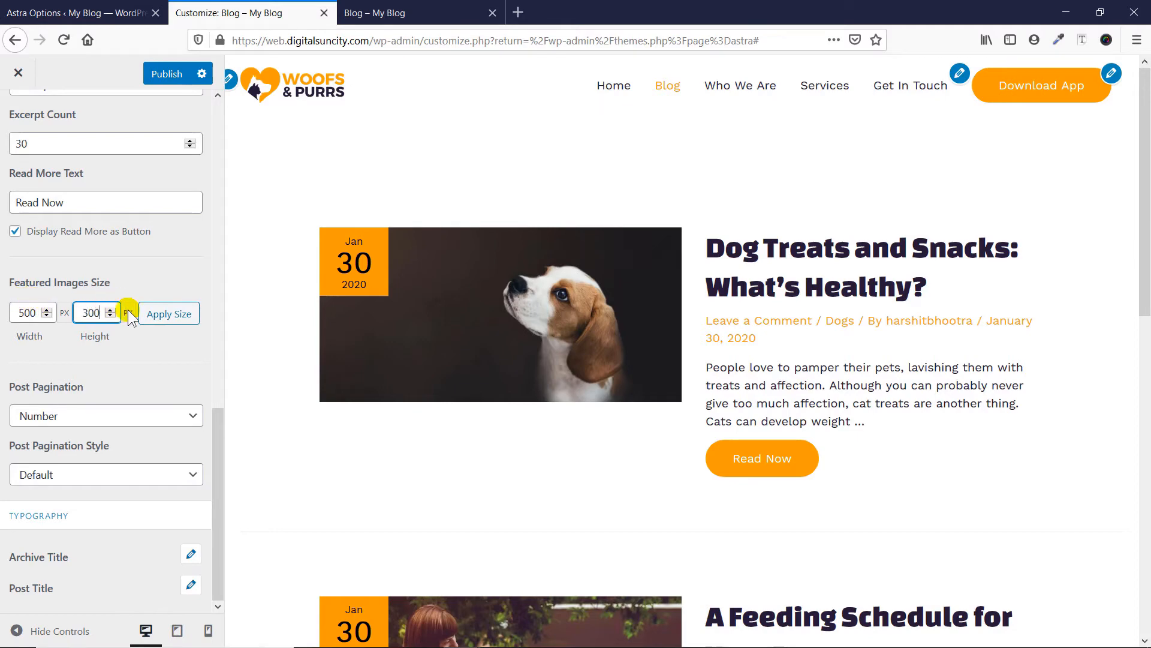
{"action": "left_click", "coordinate": [168, 314]}
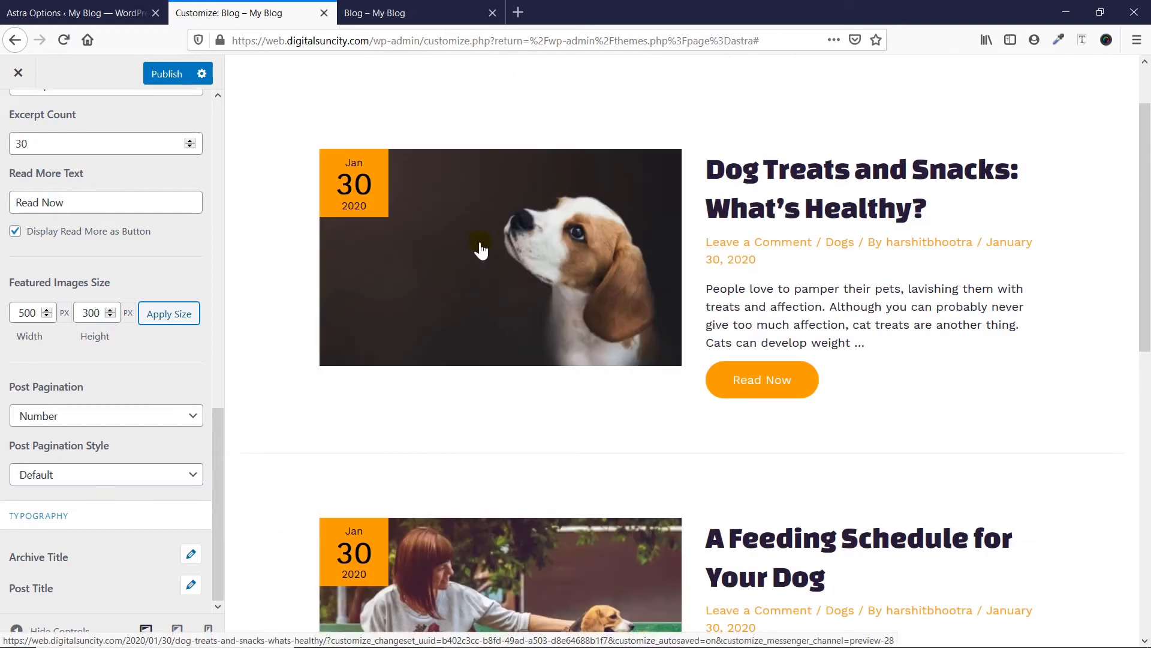
{"action": "mouse_move", "coordinate": [105, 389]}
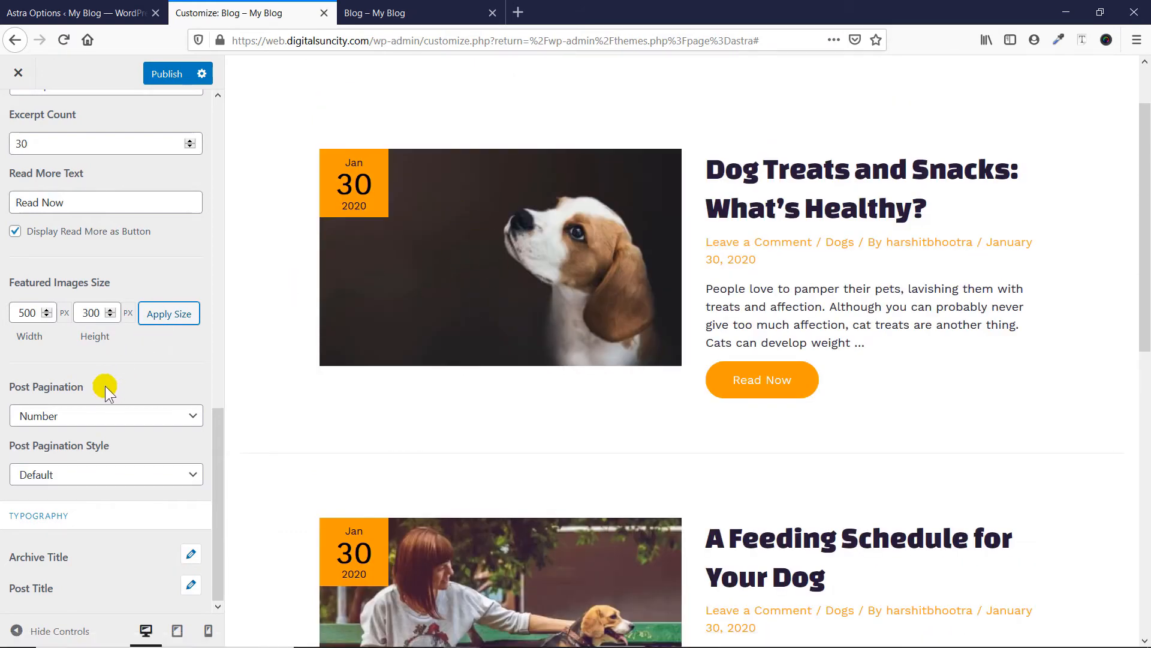
{"action": "mouse_move", "coordinate": [409, 299]}
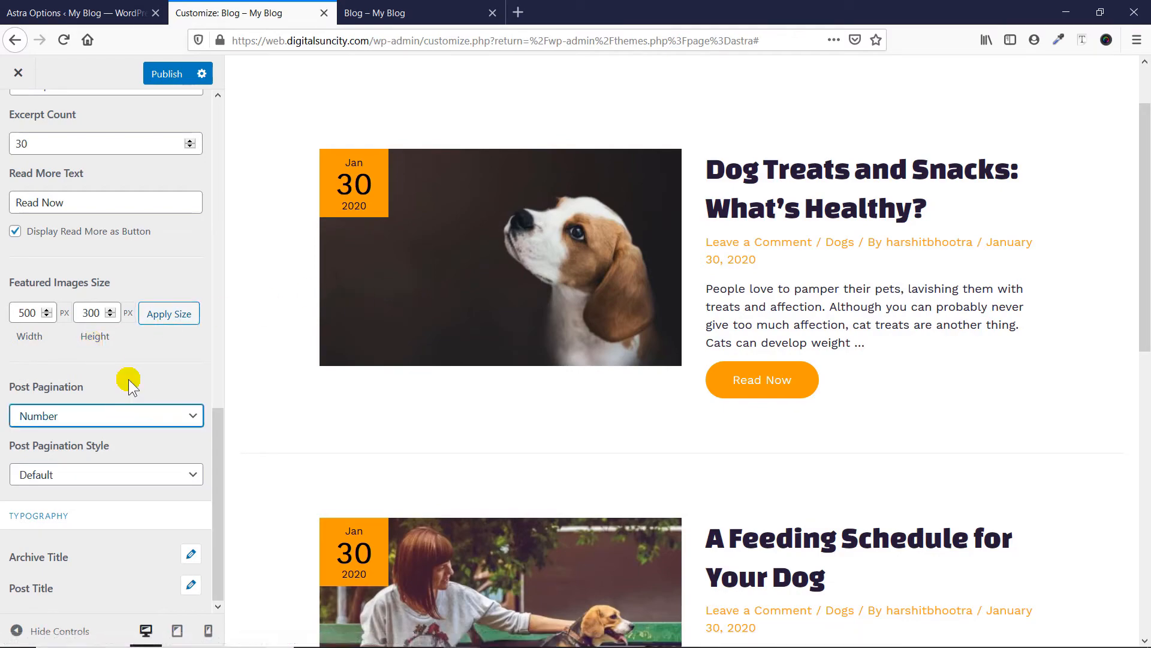
{"action": "scroll", "scroll_direction": "down", "scroll_amount": 3}
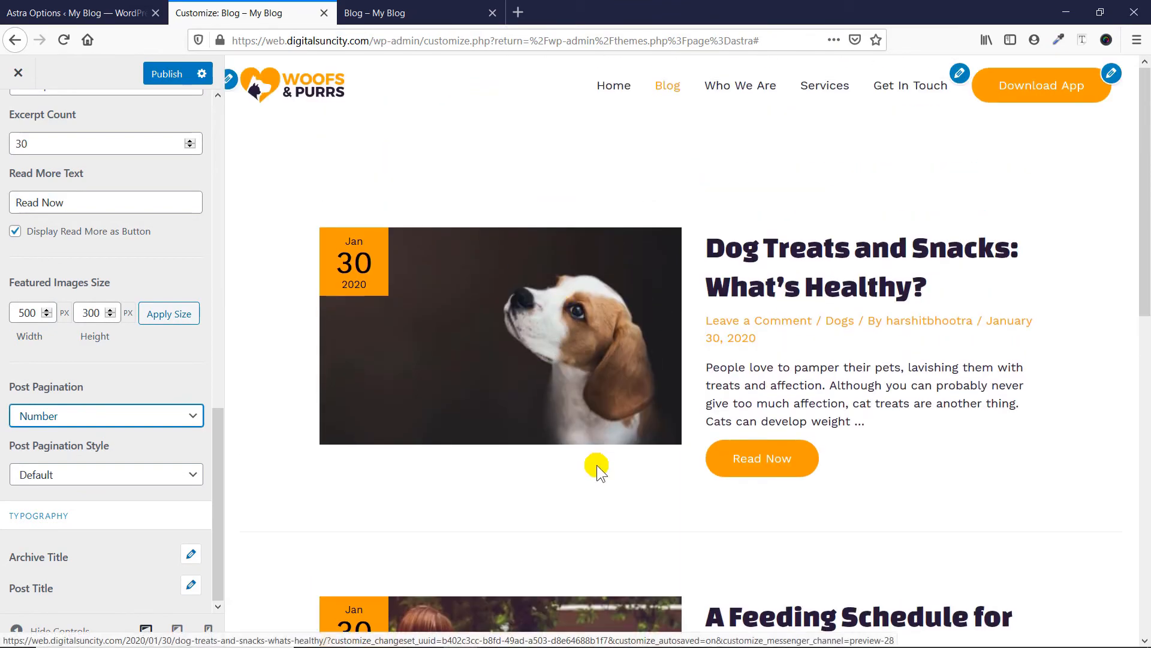
{"action": "scroll", "scroll_direction": "down", "scroll_amount": 3}
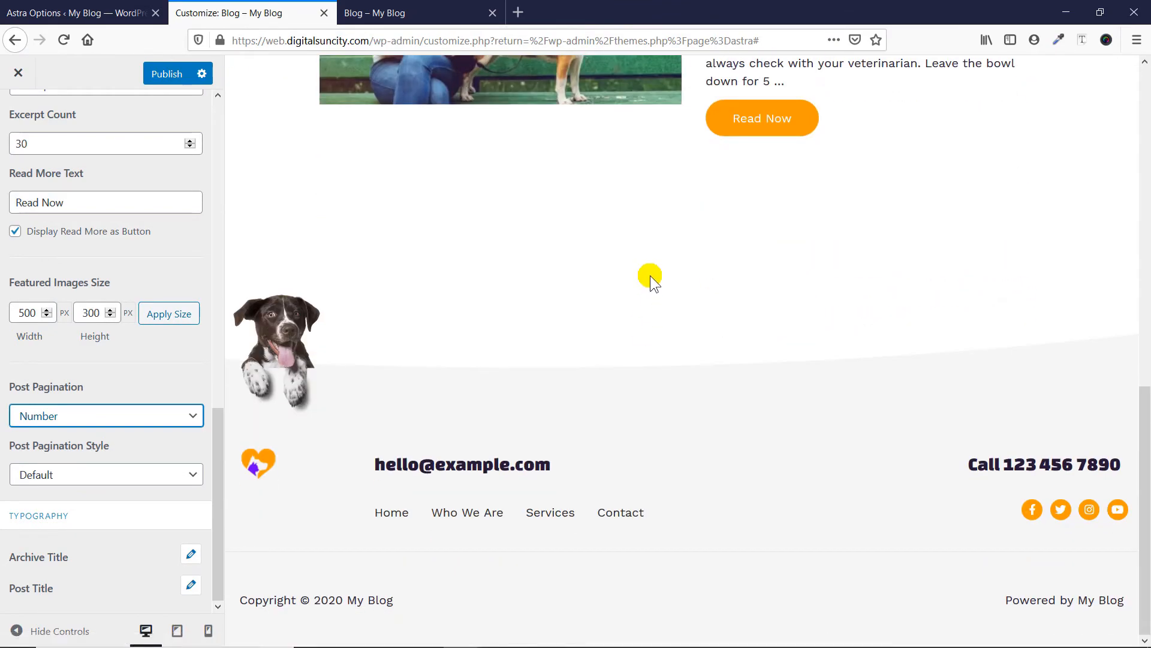
{"action": "mouse_move", "coordinate": [59, 389]}
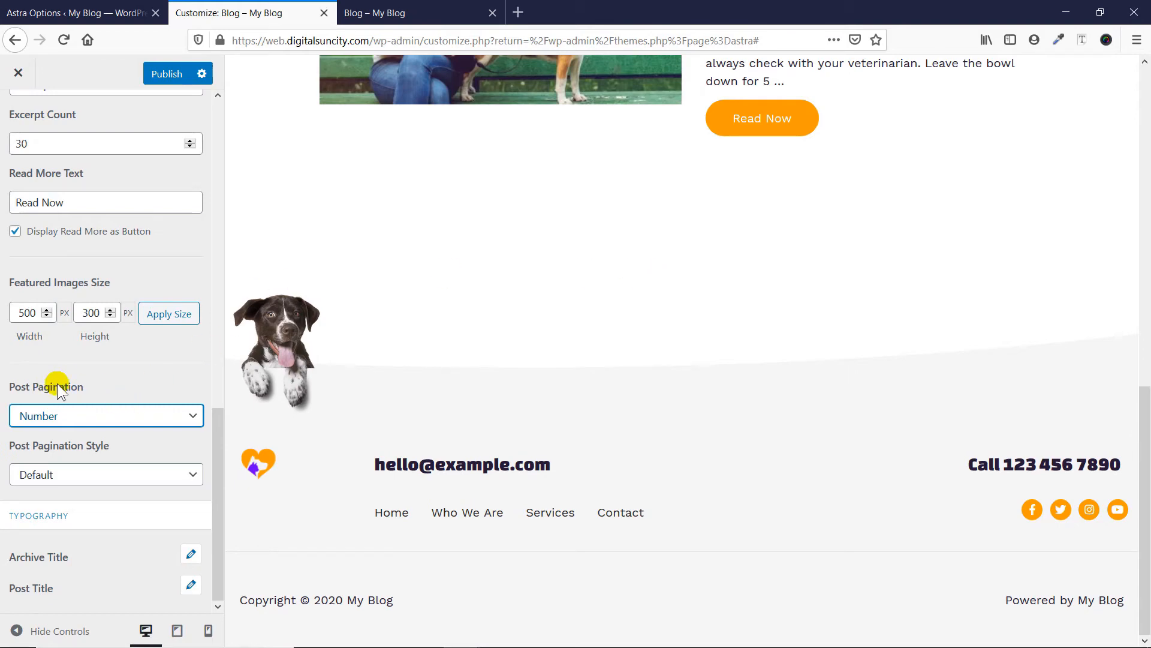
{"action": "left_click", "coordinate": [105, 415]}
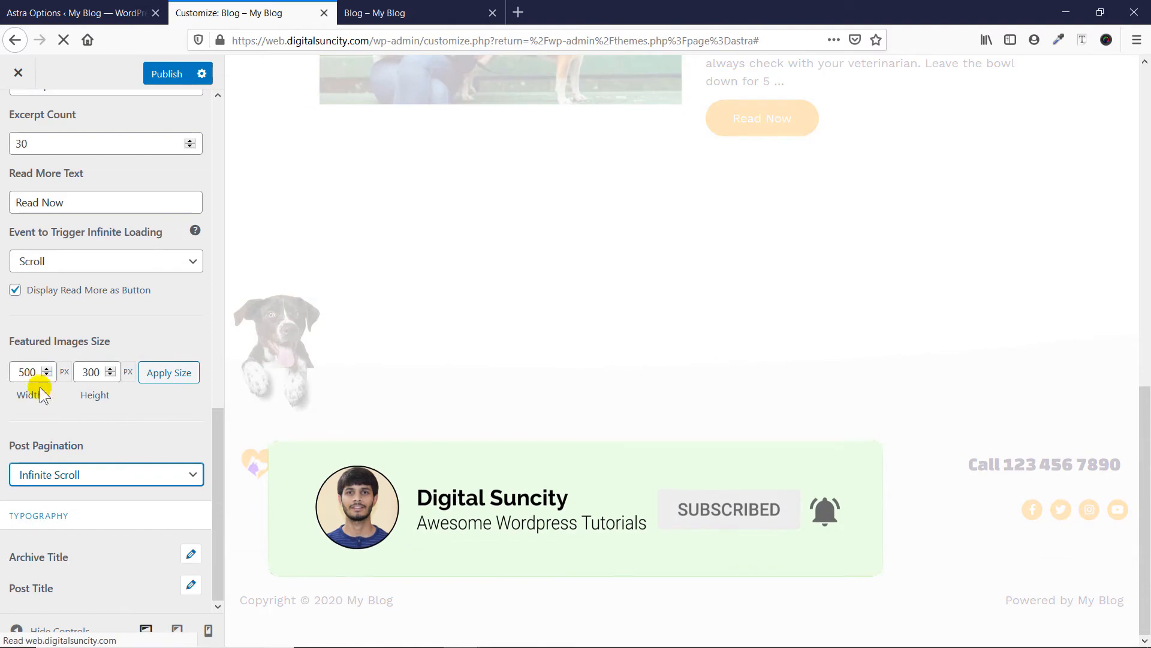
{"action": "left_click", "coordinate": [106, 474]}
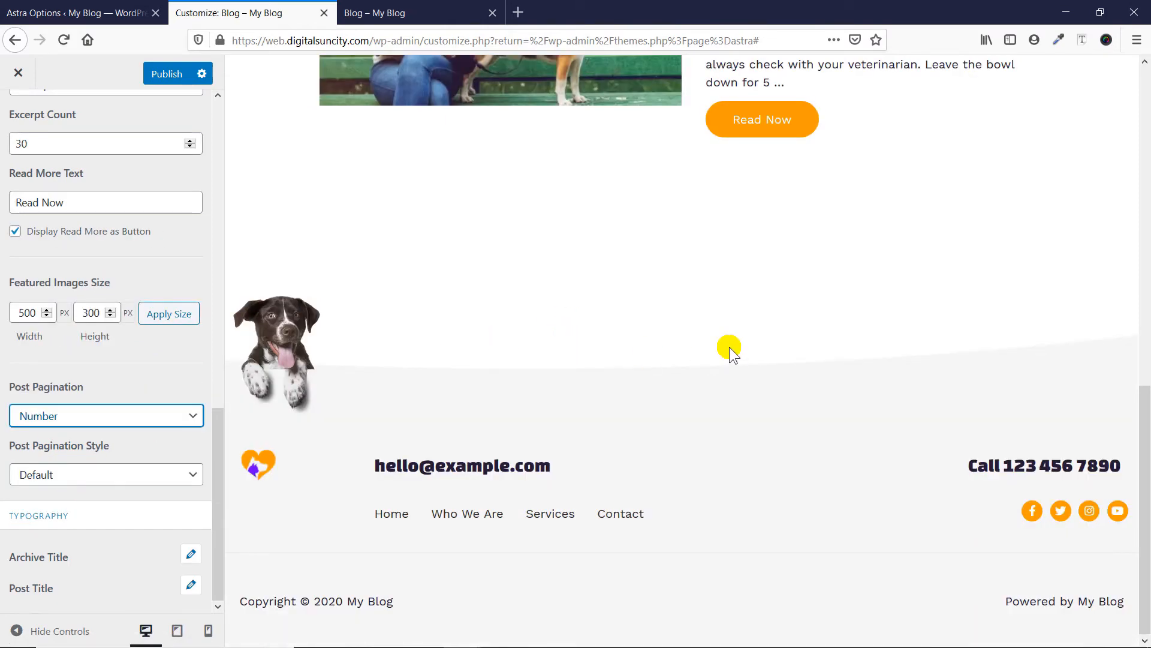
{"action": "mouse_move", "coordinate": [150, 477]}
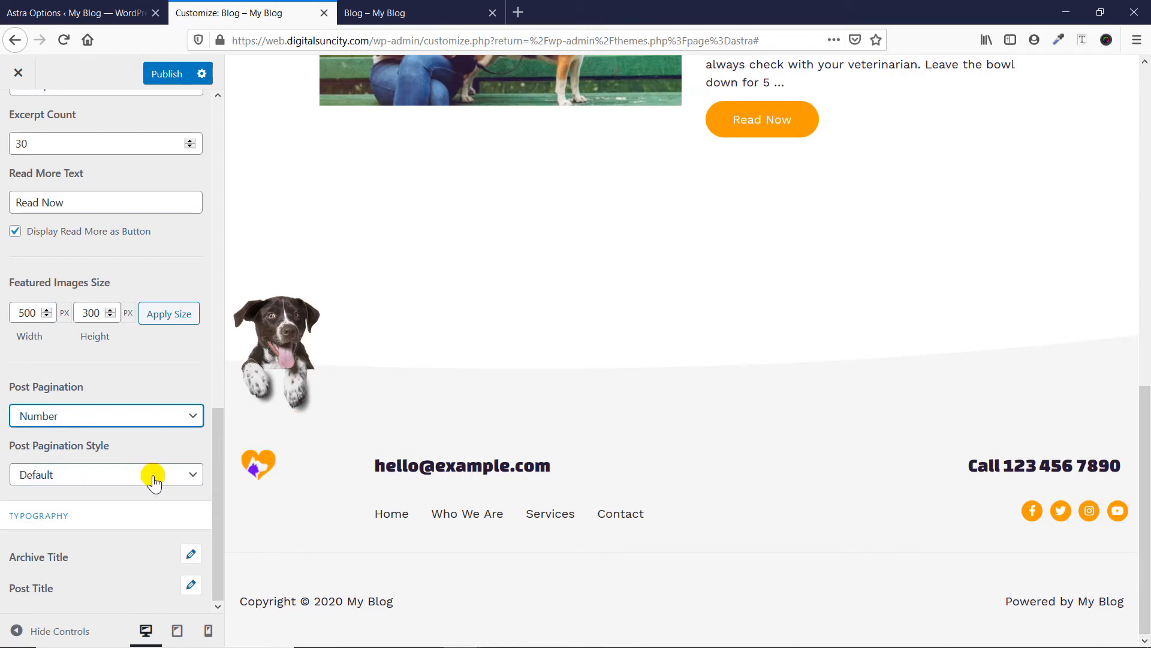
{"action": "left_click", "coordinate": [106, 474]}
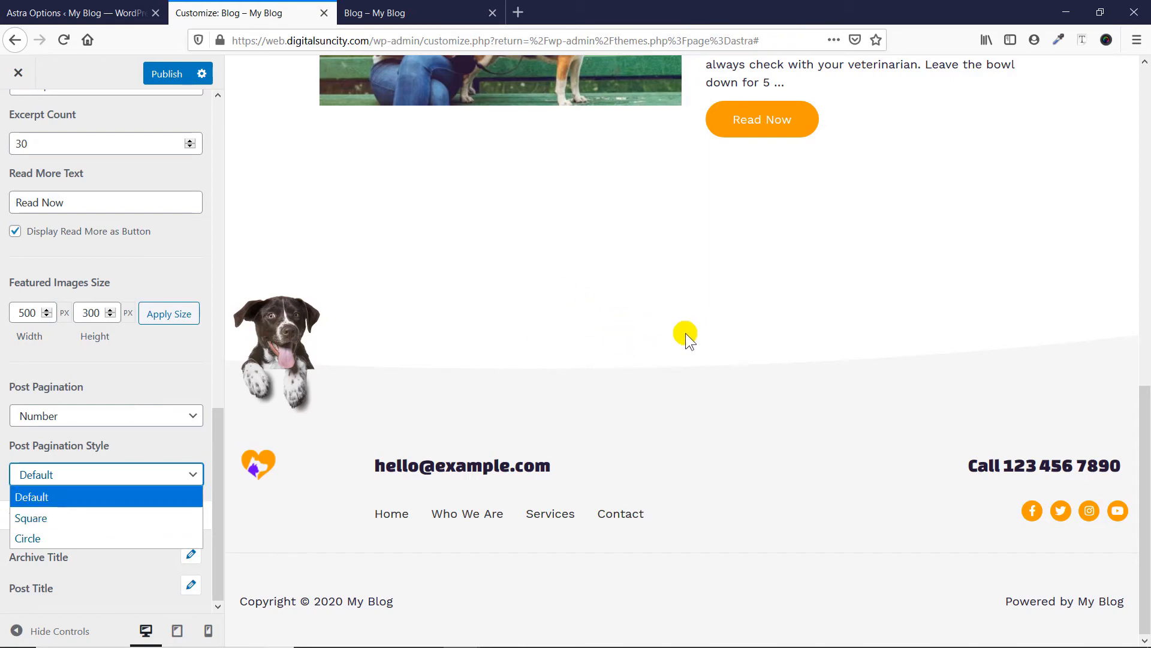
{"action": "mouse_move", "coordinate": [106, 518]}
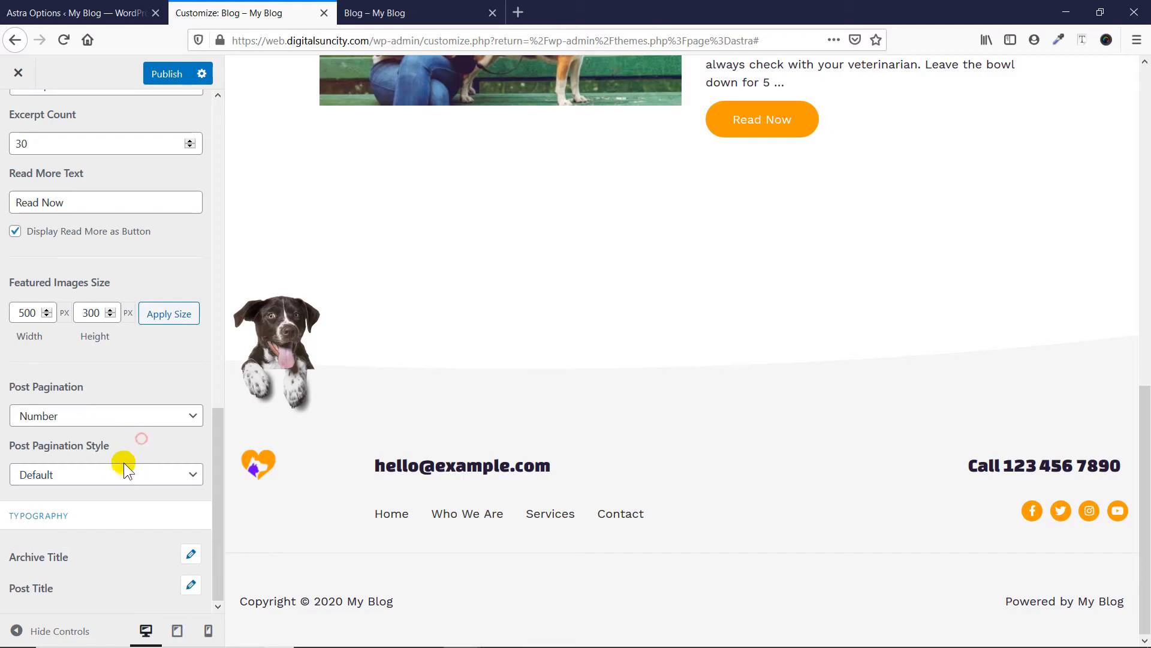
{"action": "scroll", "scroll_direction": "up", "scroll_amount": 3}
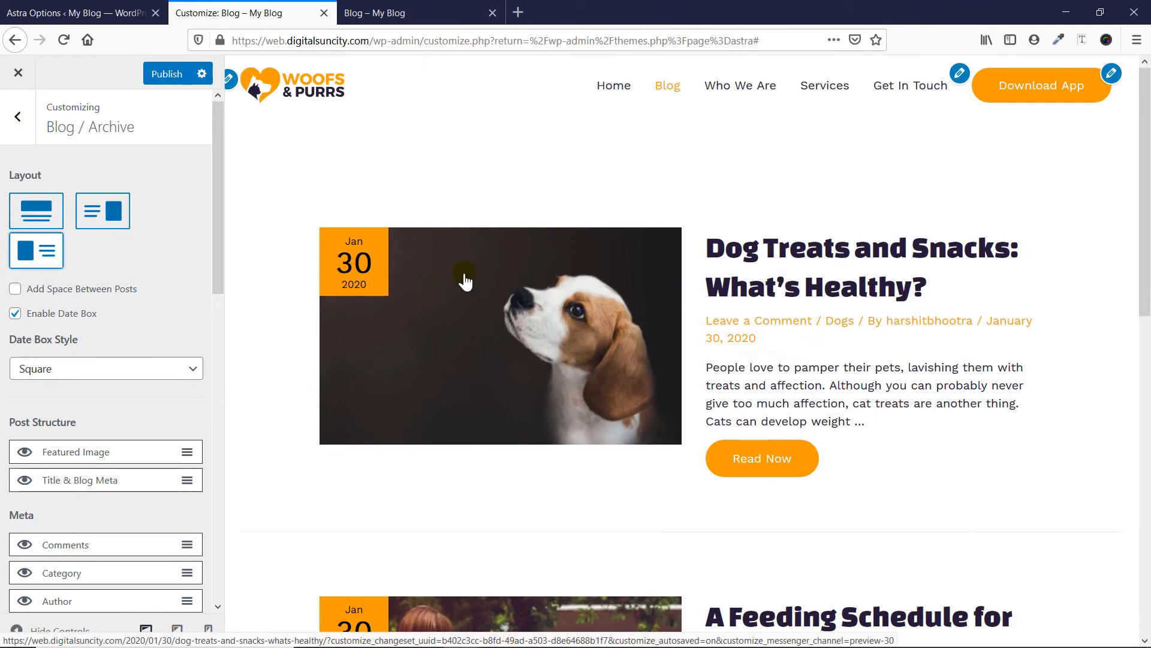
- Choose the image-on-top archive layout, then return to the Astra Options page
{"action": "left_click", "coordinate": [36, 211]}
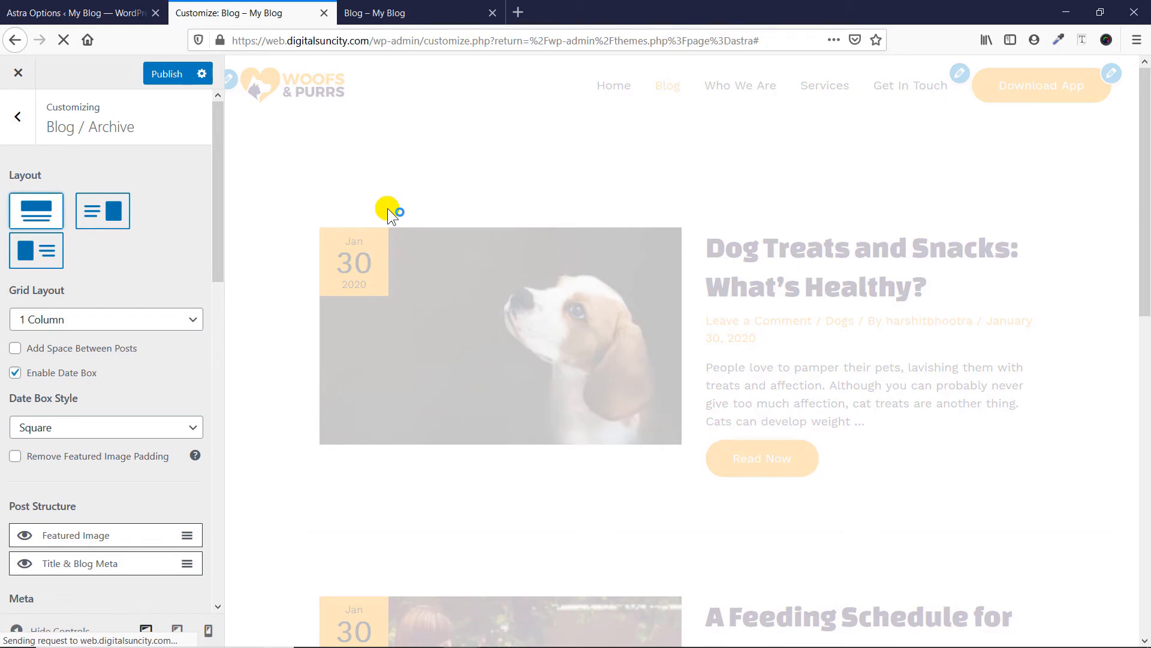
{"action": "left_click", "coordinate": [73, 13]}
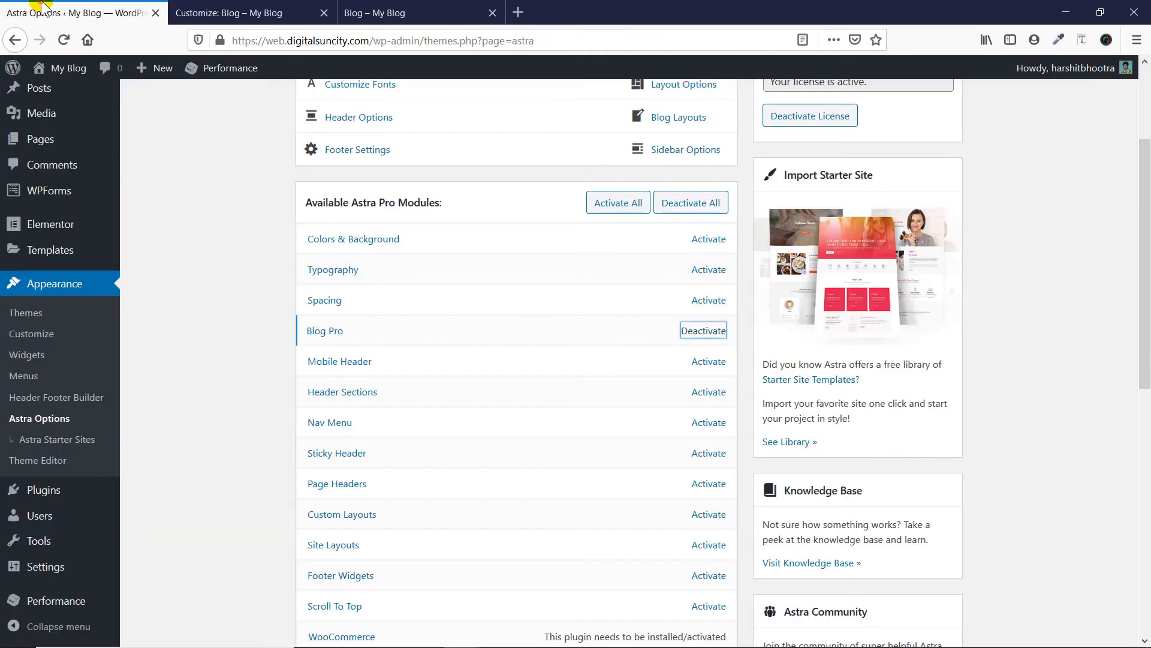
{"action": "mouse_move", "coordinate": [340, 269]}
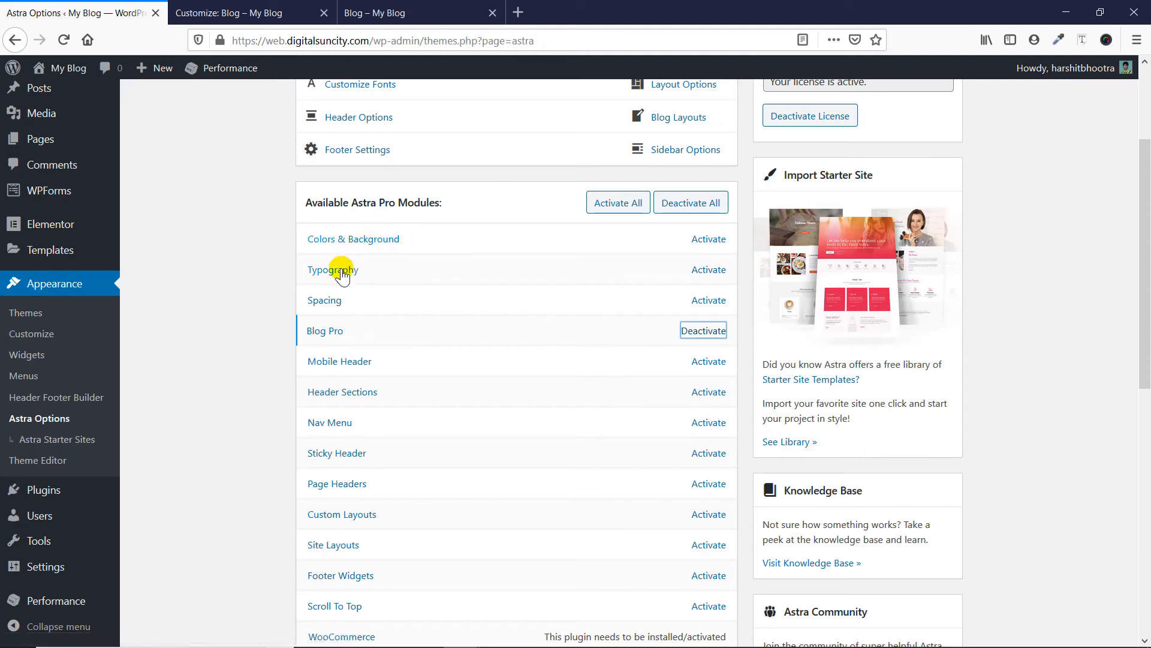
{"action": "mouse_move", "coordinate": [353, 366]}
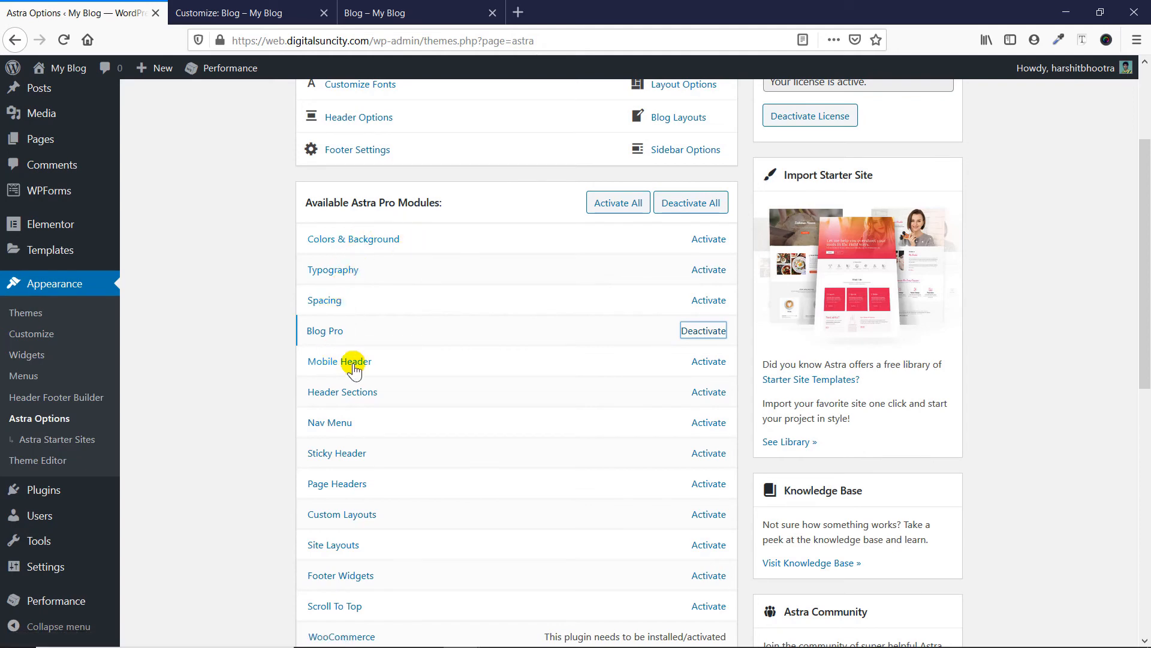
- Scroll through the Available Astra Pro Modules list to review it
{"action": "scroll", "scroll_direction": "down", "scroll_amount": 3}
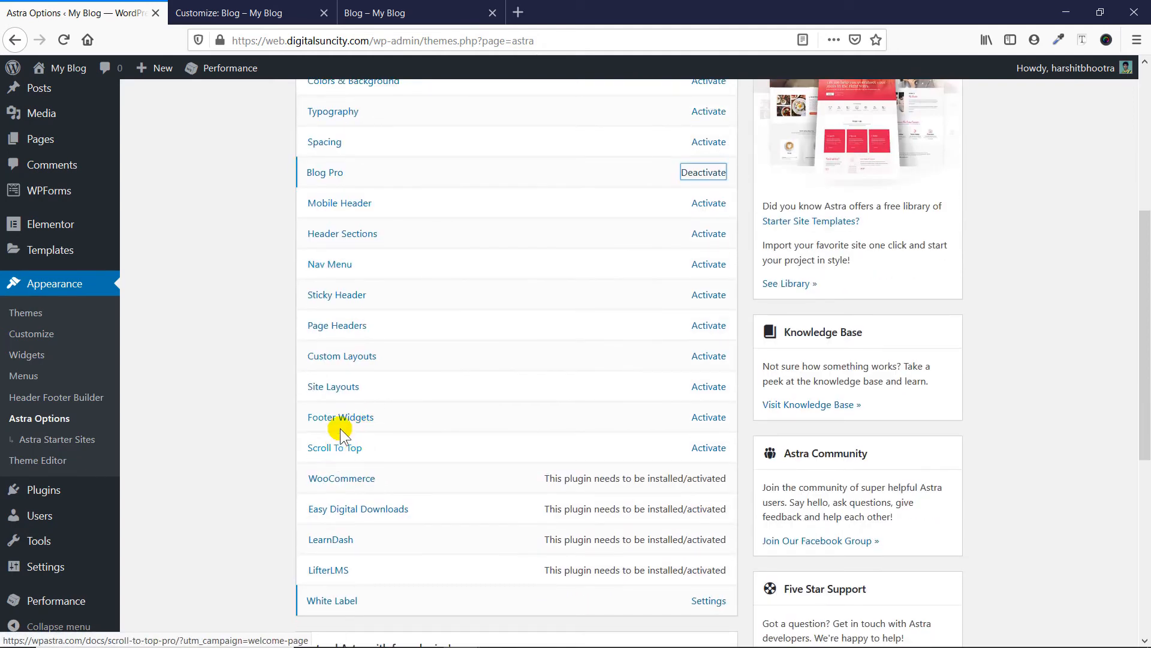
{"action": "scroll", "scroll_direction": "up", "scroll_amount": 3}
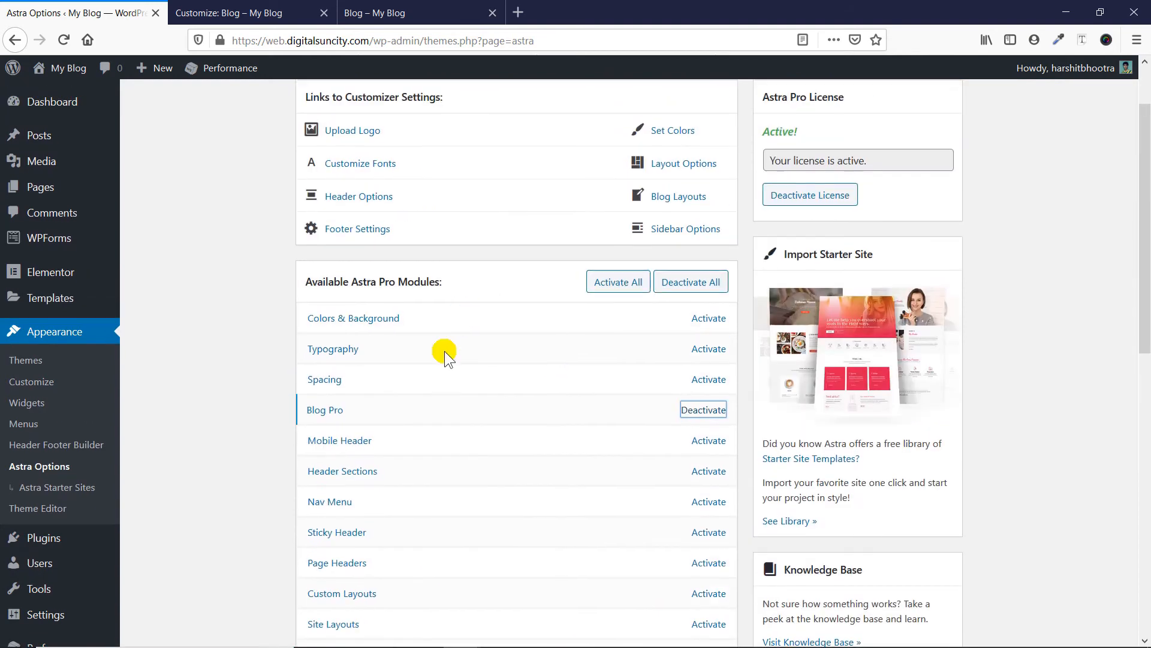
{"action": "mouse_move", "coordinate": [359, 341]}
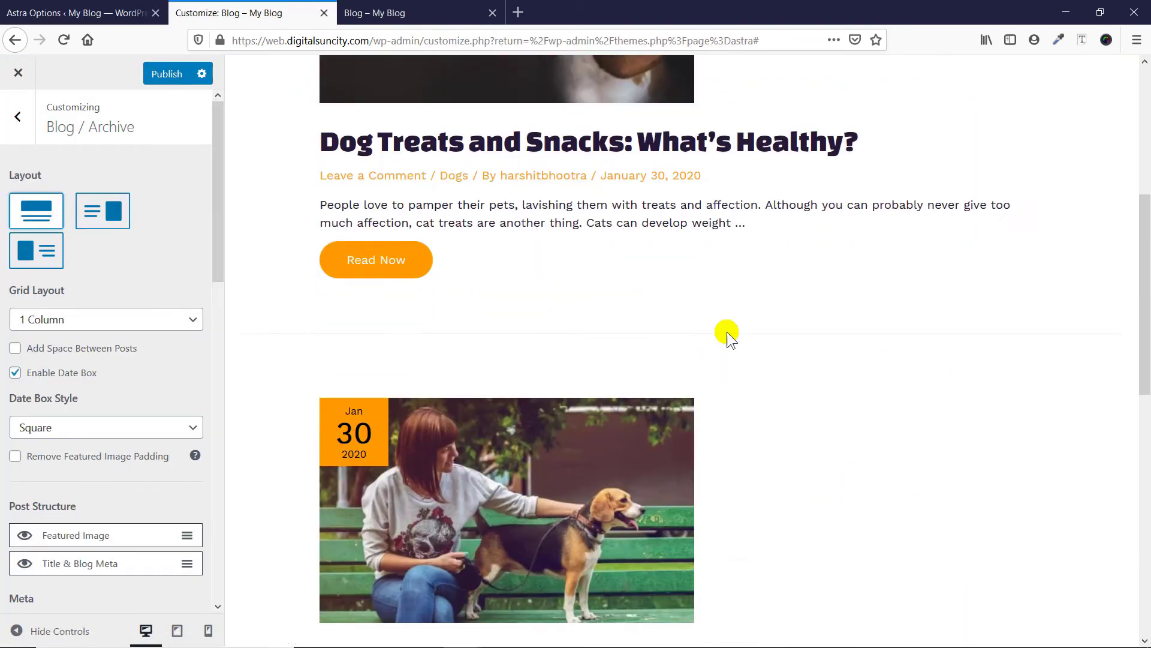
- Select the archive layout with text left and featured image right
{"action": "scroll", "scroll_direction": "down", "scroll_amount": 3}
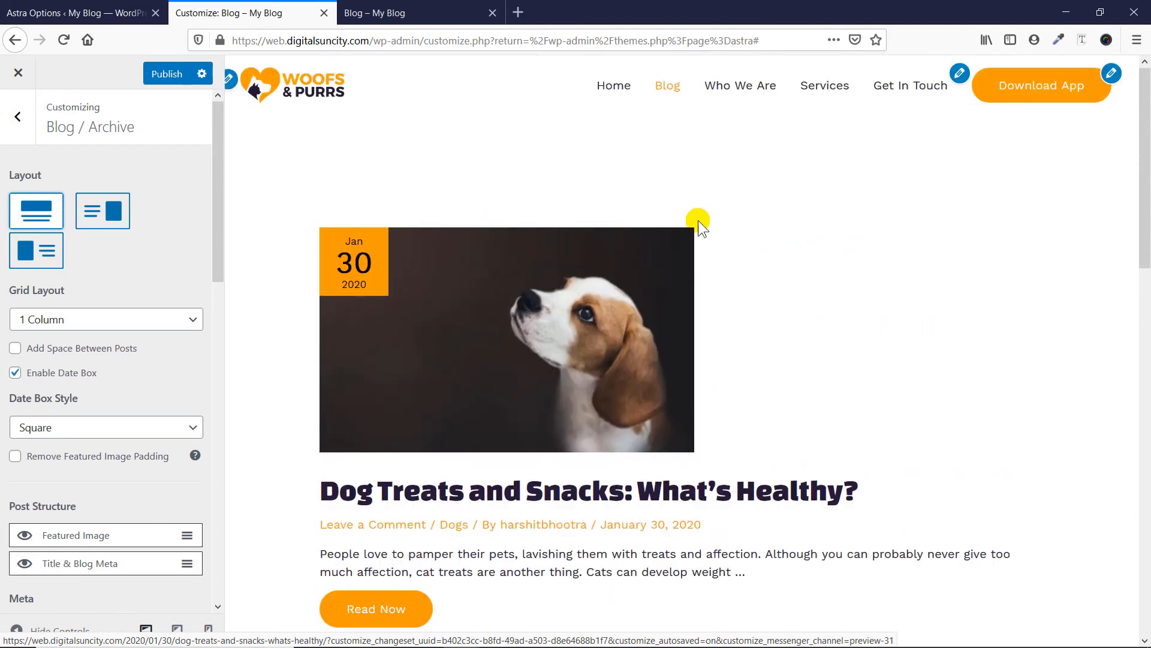
{"action": "mouse_move", "coordinate": [723, 352]}
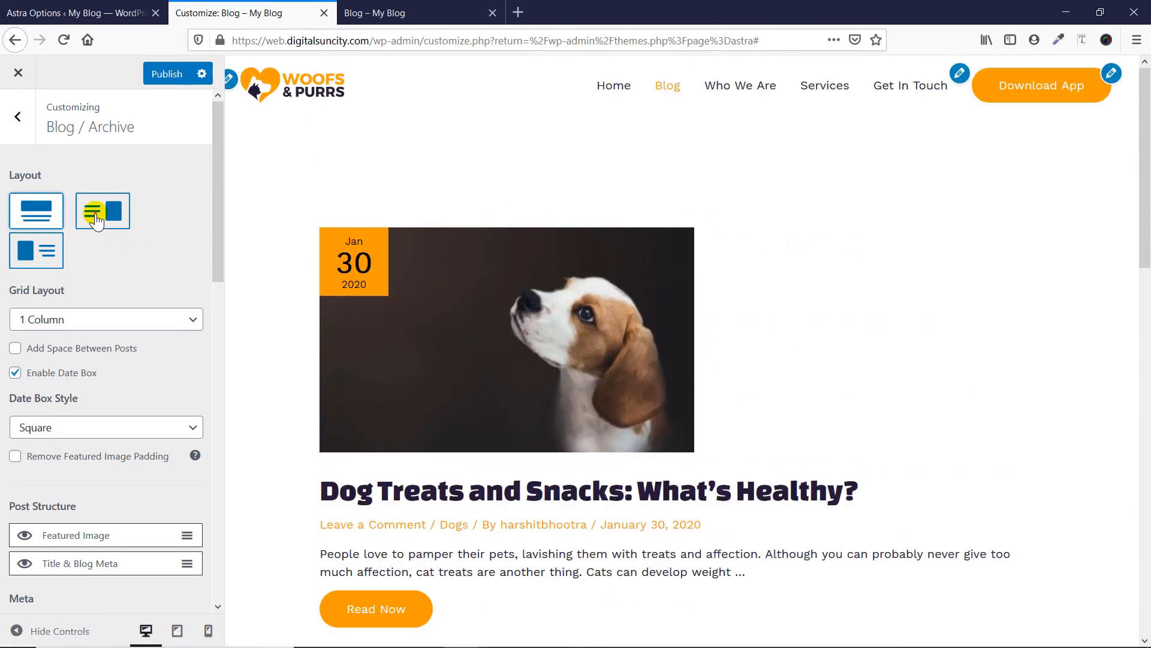
{"action": "left_click", "coordinate": [102, 210]}
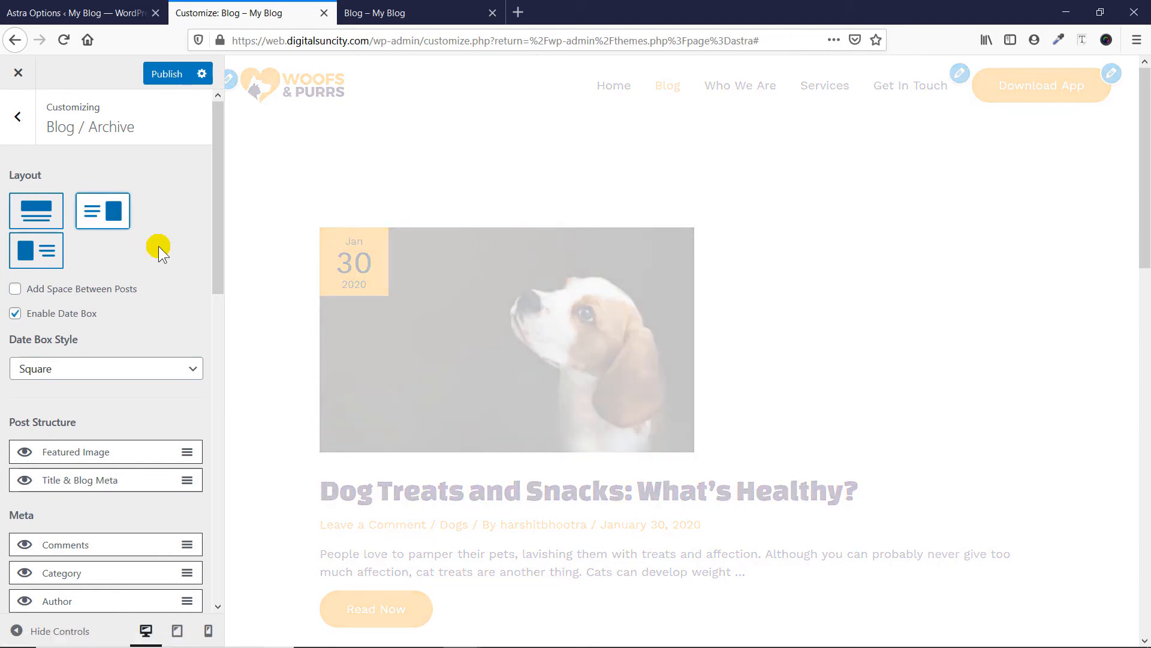
{"action": "left_click", "coordinate": [102, 211]}
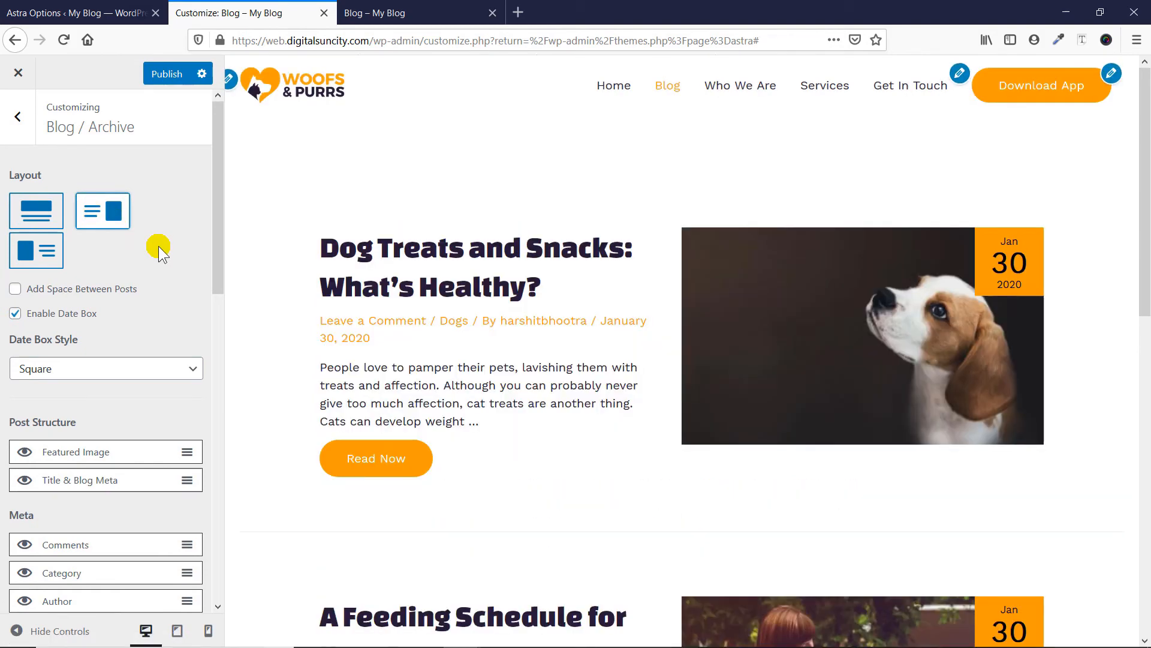
{"action": "mouse_move", "coordinate": [170, 209]}
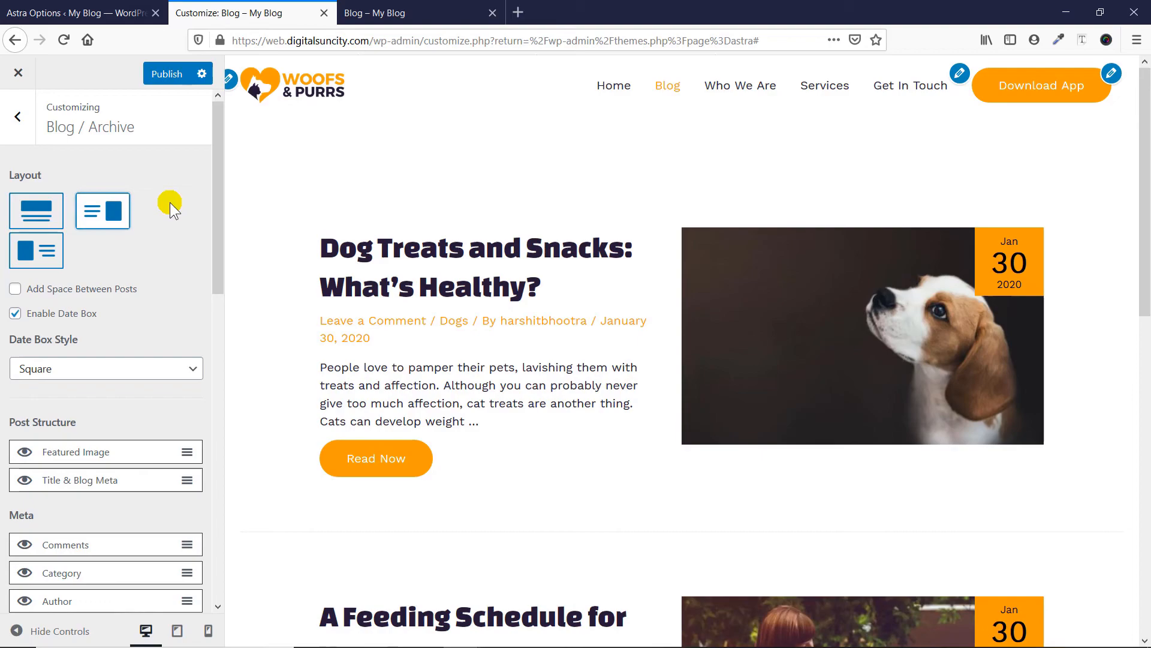